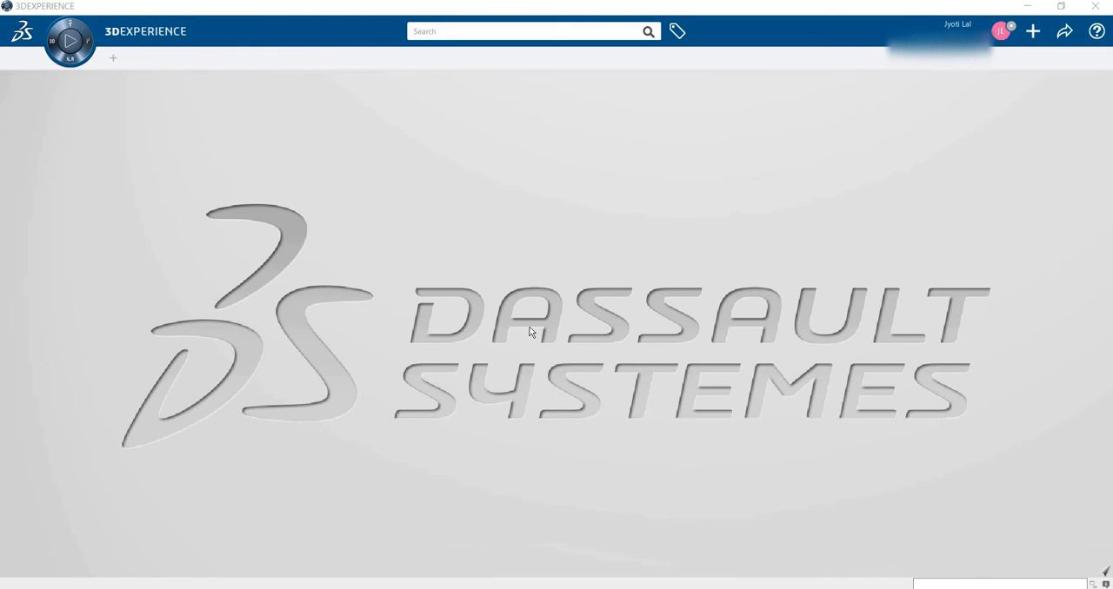
{"action": "mouse_move", "coordinate": [434, 227]}
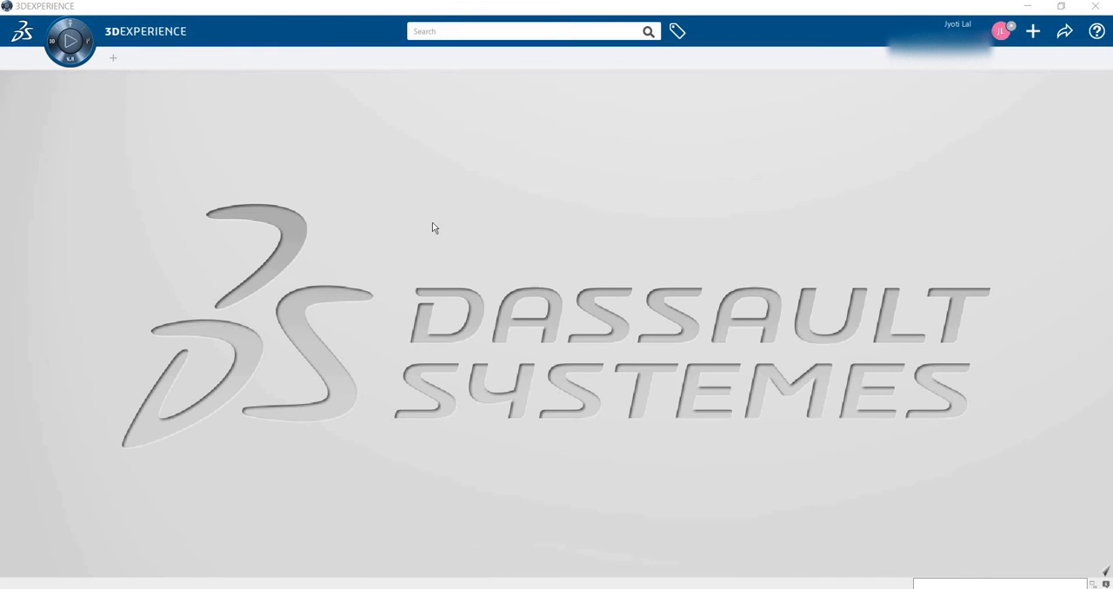
{"action": "mouse_move", "coordinate": [572, 207]}
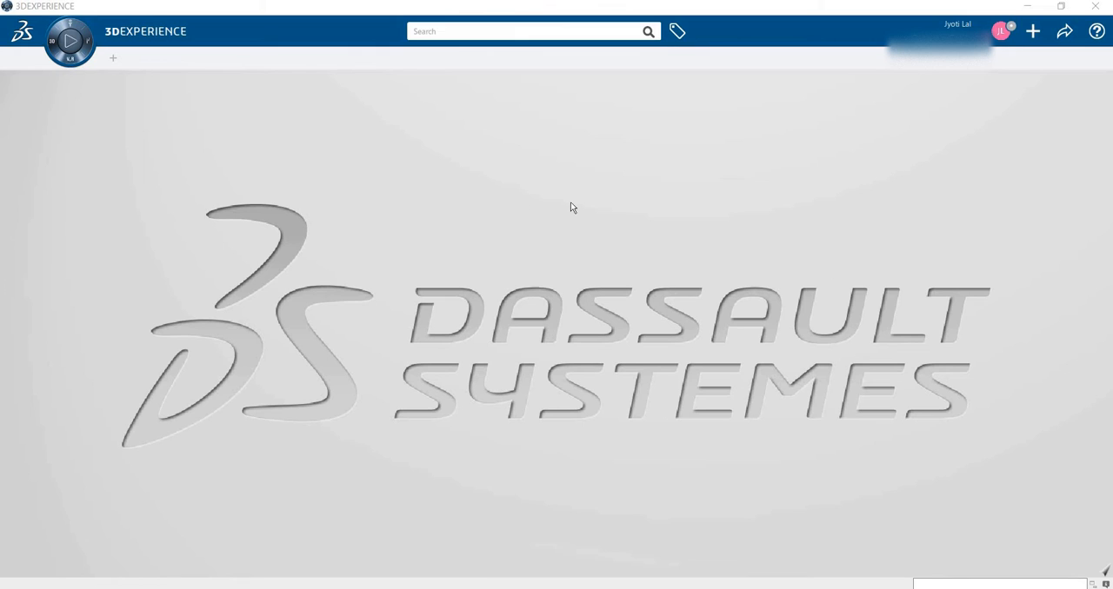
{"action": "mouse_move", "coordinate": [376, 112]}
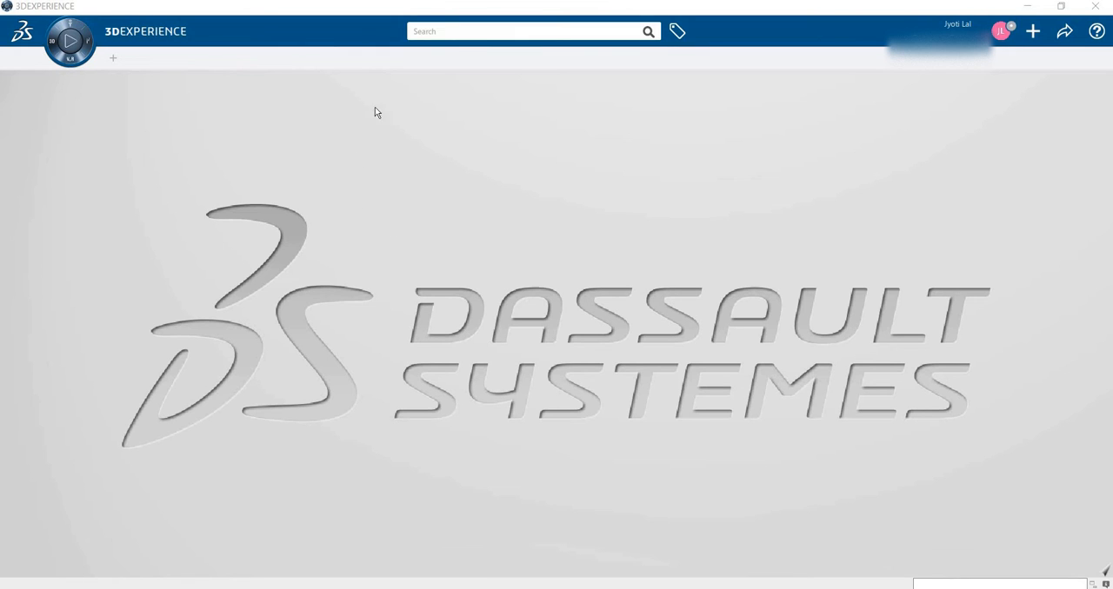
{"action": "mouse_move", "coordinate": [416, 277]}
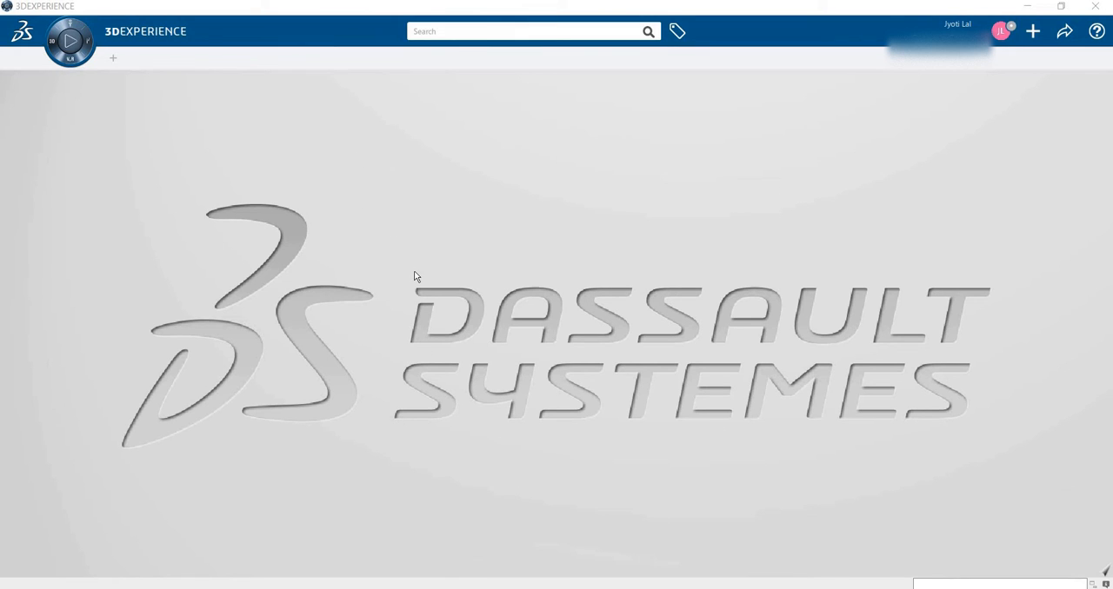
{"action": "mouse_move", "coordinate": [408, 226]}
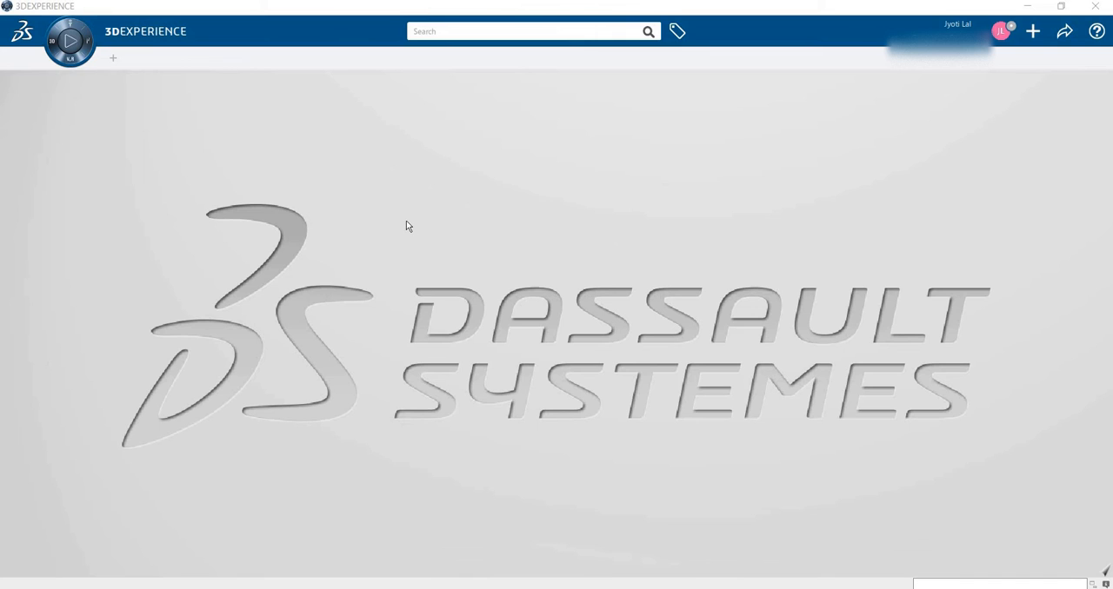
{"action": "mouse_move", "coordinate": [79, 69]}
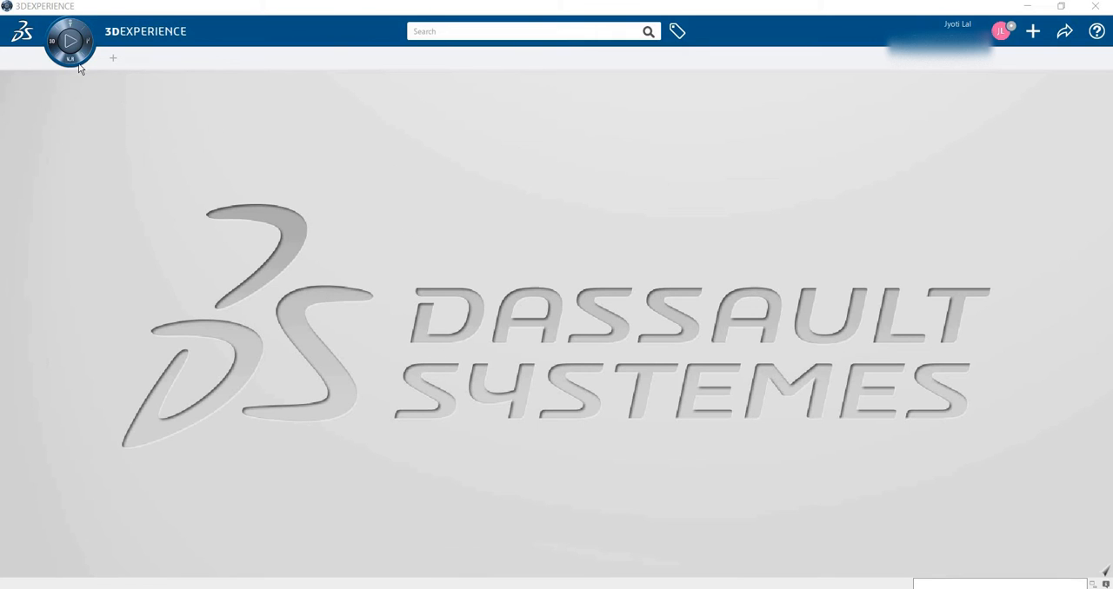
{"action": "mouse_move", "coordinate": [144, 128]}
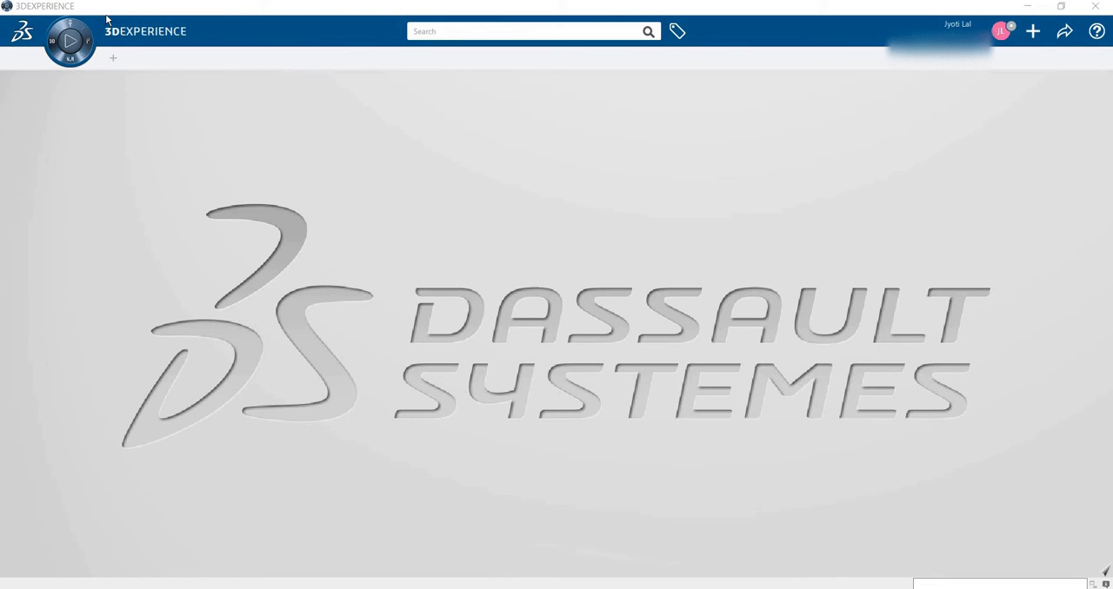
{"action": "mouse_move", "coordinate": [126, 15]}
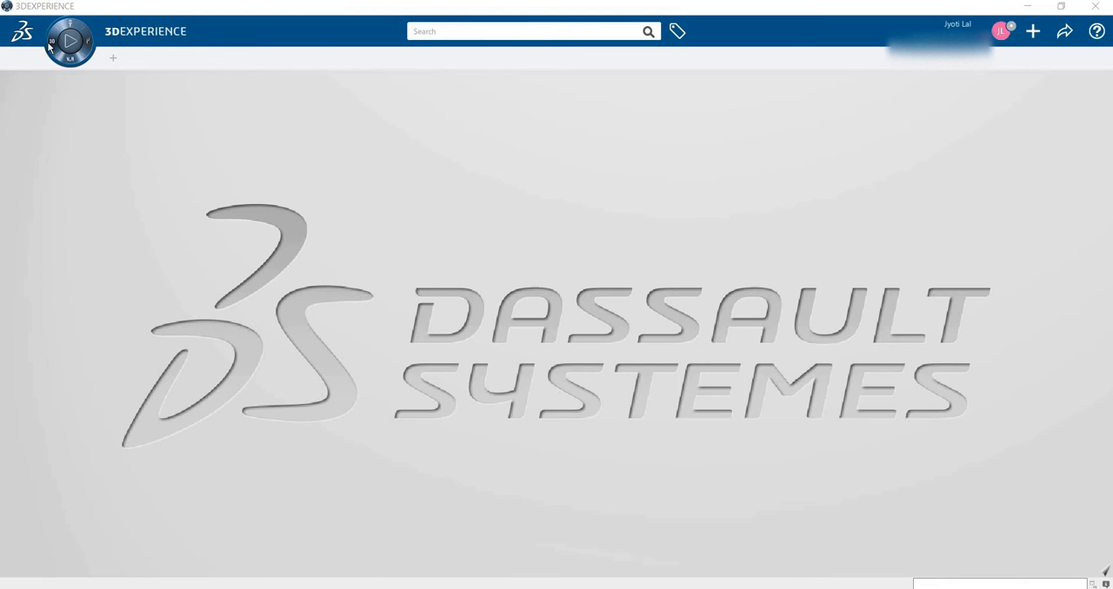
Browse the roles panel and search options, then expand My Roles in the profile menu
{"action": "left_click", "coordinate": [70, 42]}
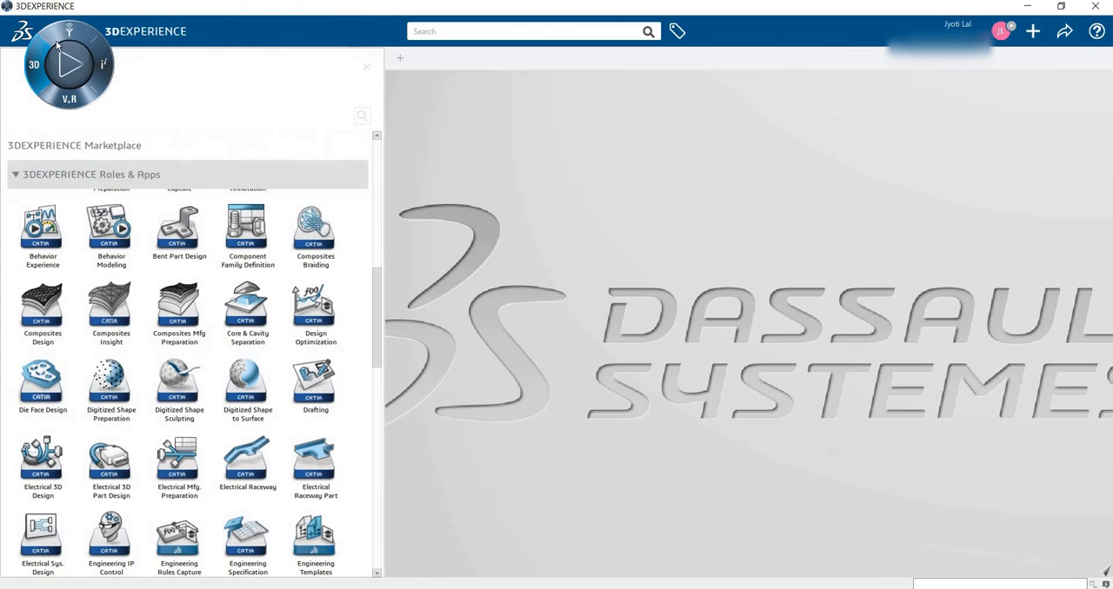
{"action": "mouse_move", "coordinate": [70, 66]}
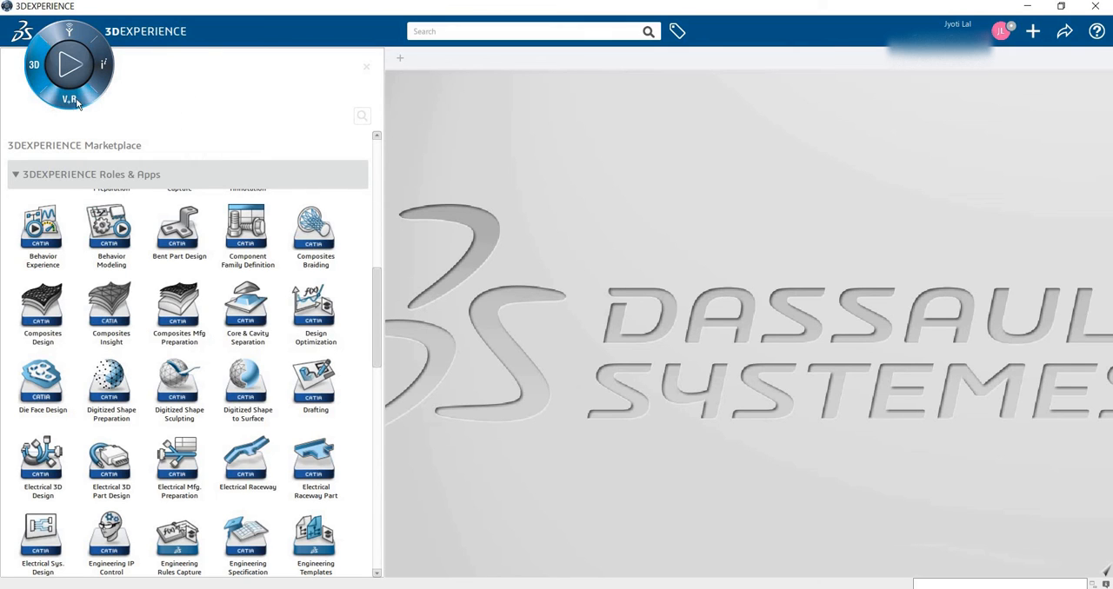
{"action": "mouse_move", "coordinate": [65, 114]}
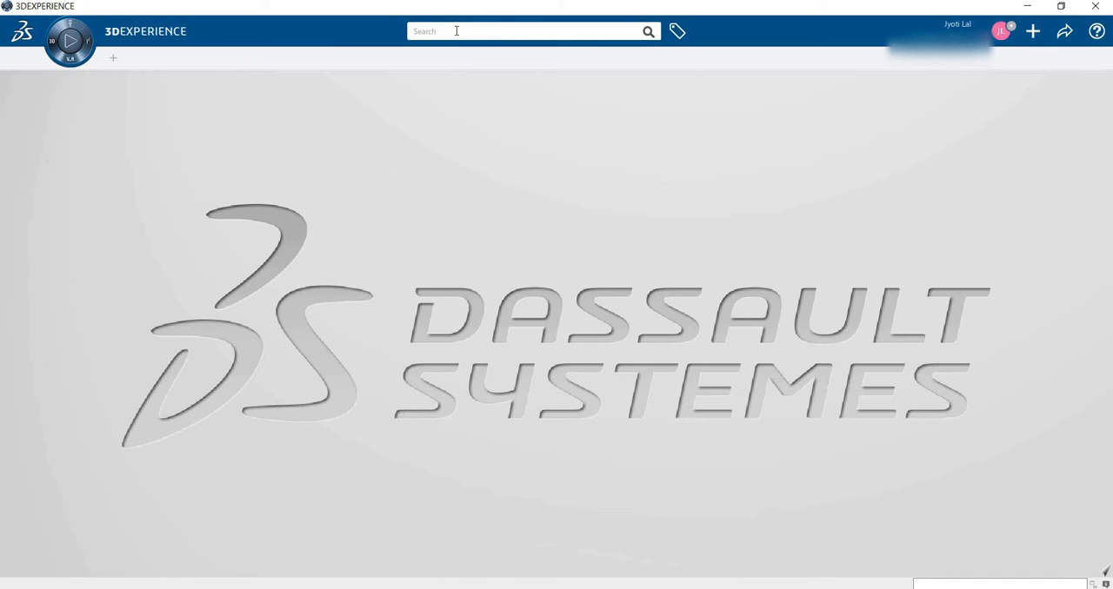
{"action": "left_click", "coordinate": [522, 32]}
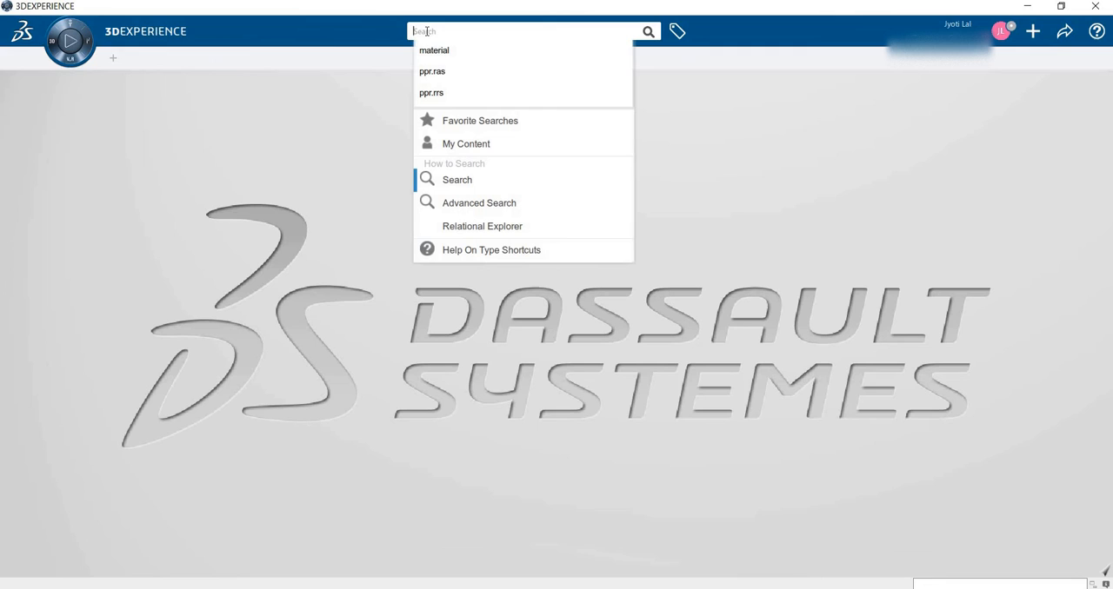
{"action": "mouse_move", "coordinate": [463, 50]}
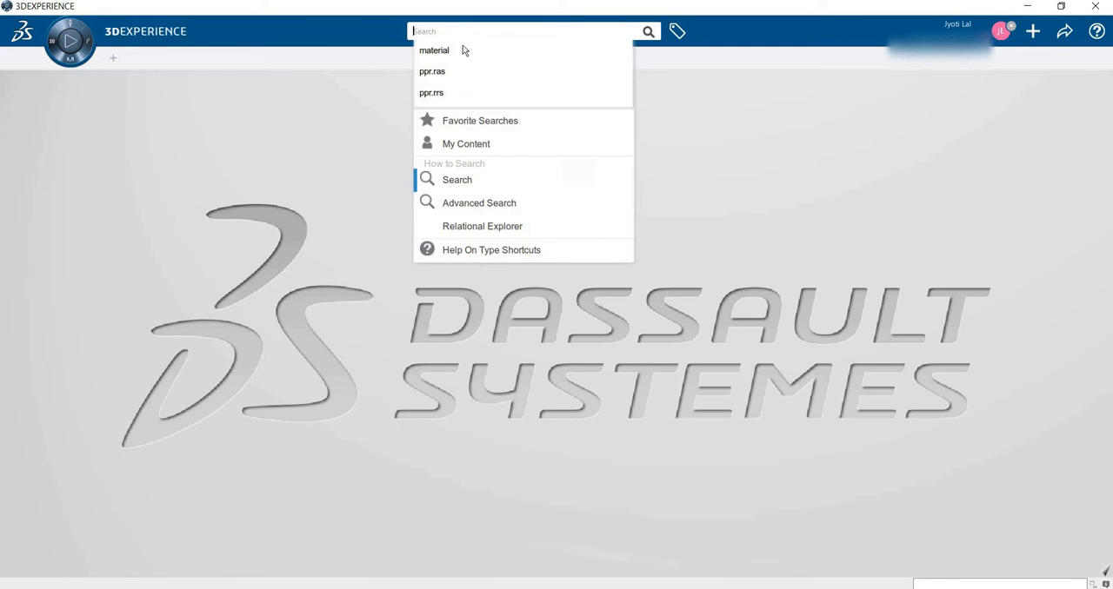
{"action": "mouse_move", "coordinate": [466, 143]}
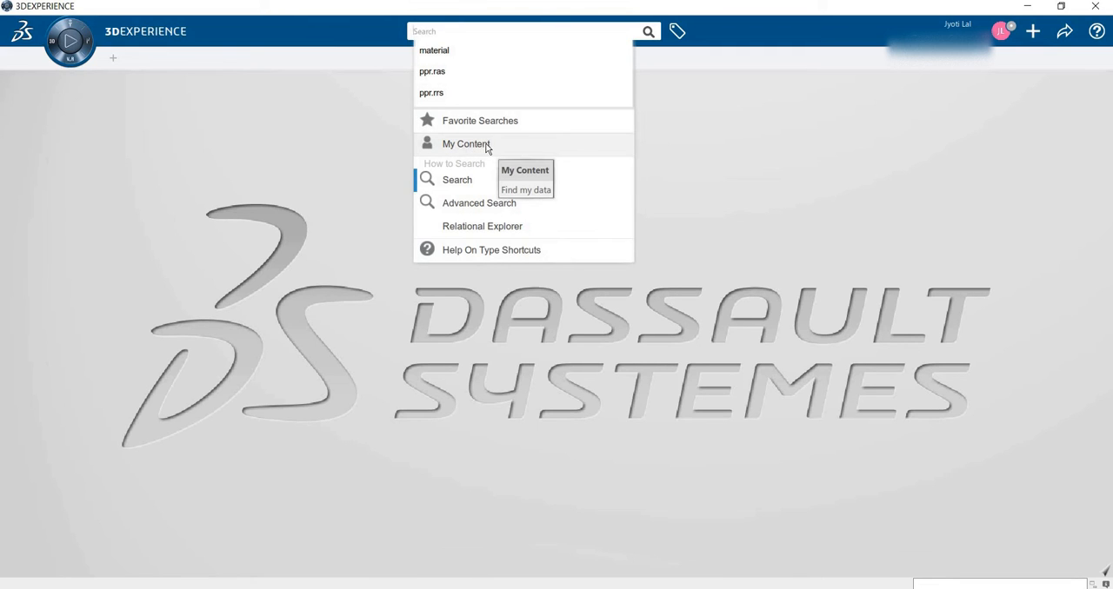
{"action": "mouse_move", "coordinate": [371, 160]}
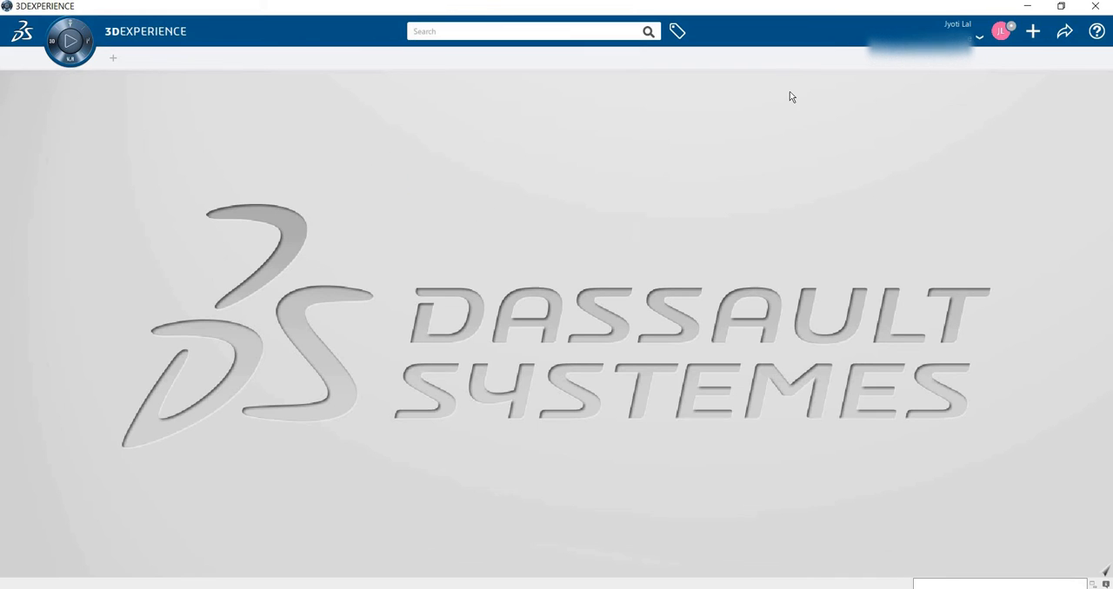
{"action": "mouse_move", "coordinate": [1000, 32]}
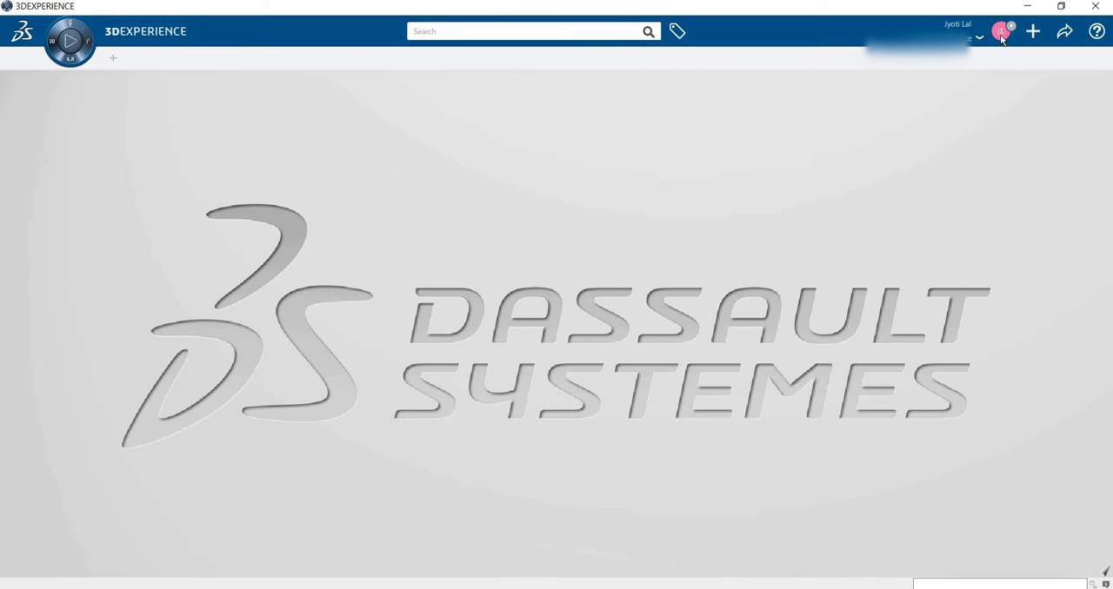
{"action": "left_click", "coordinate": [1000, 31]}
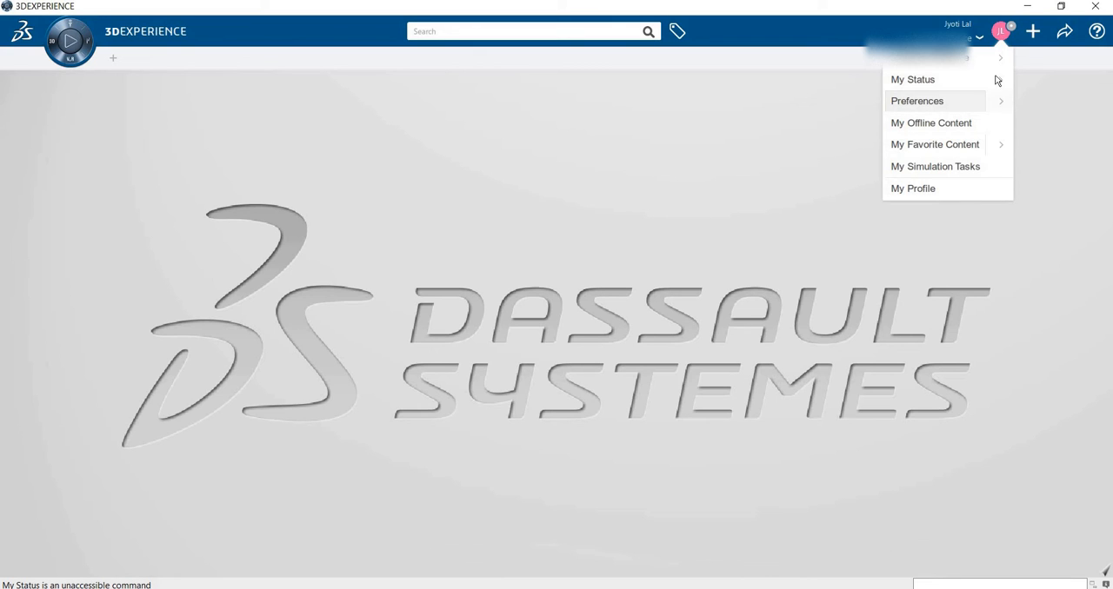
{"action": "mouse_move", "coordinate": [956, 65]}
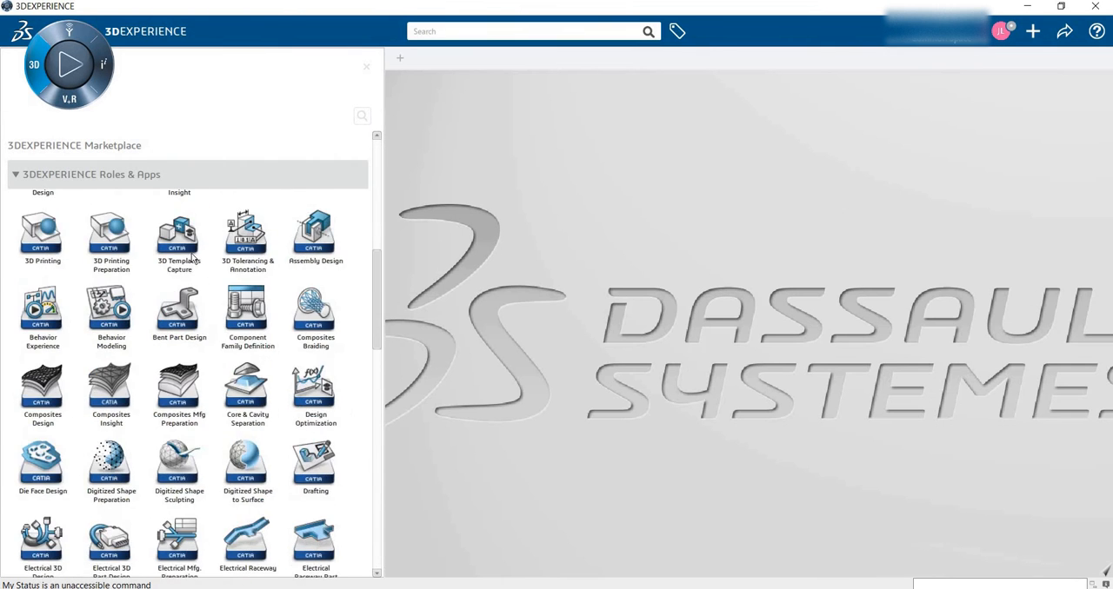
{"action": "left_click", "coordinate": [90, 145]}
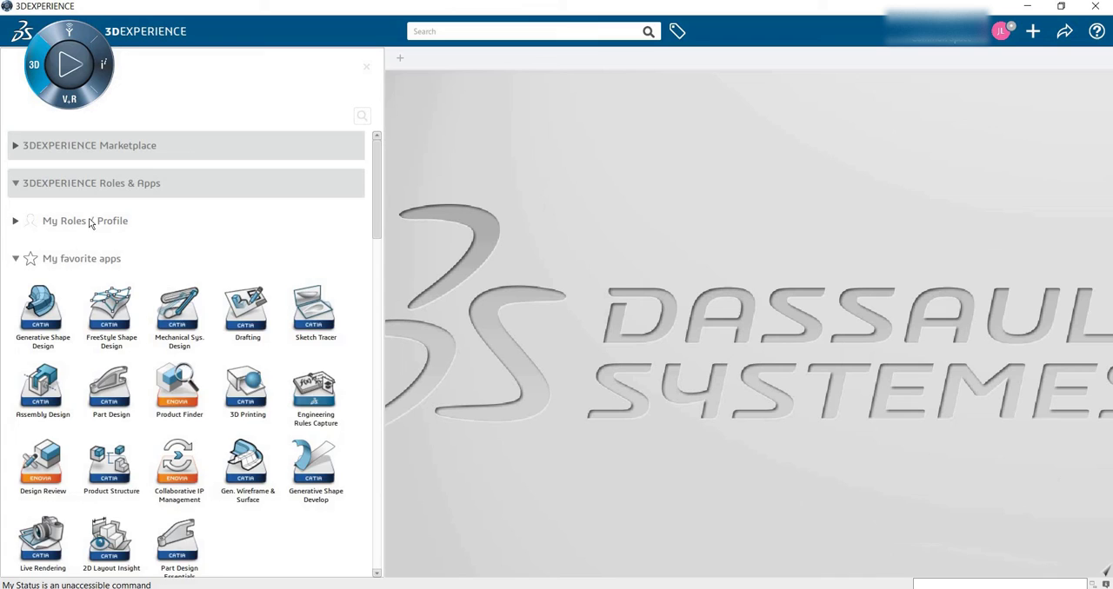
{"action": "left_click", "coordinate": [16, 220]}
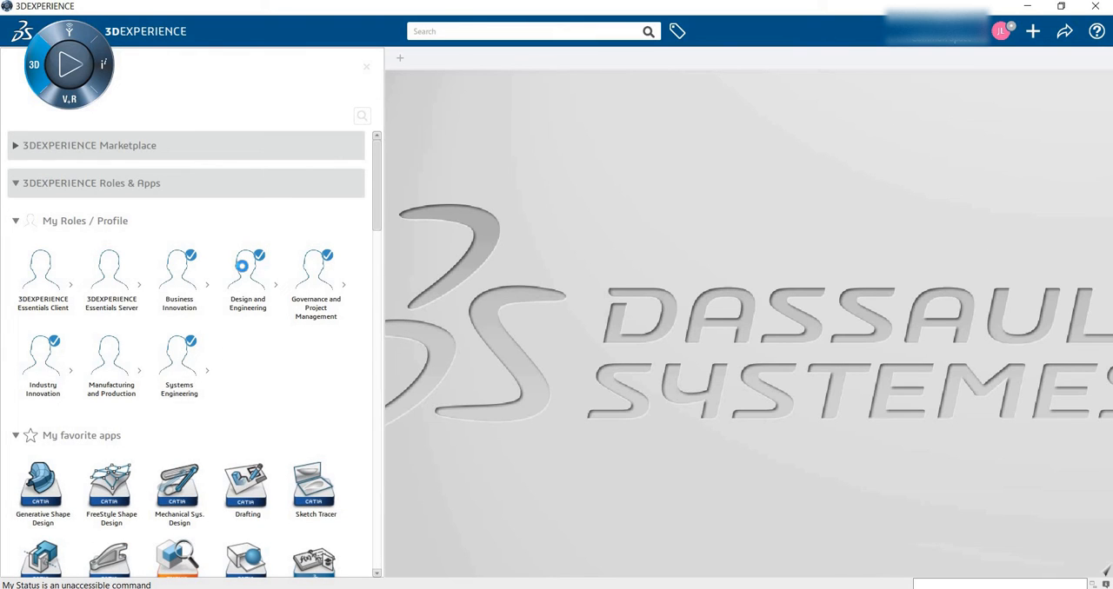
{"action": "mouse_move", "coordinate": [311, 276]}
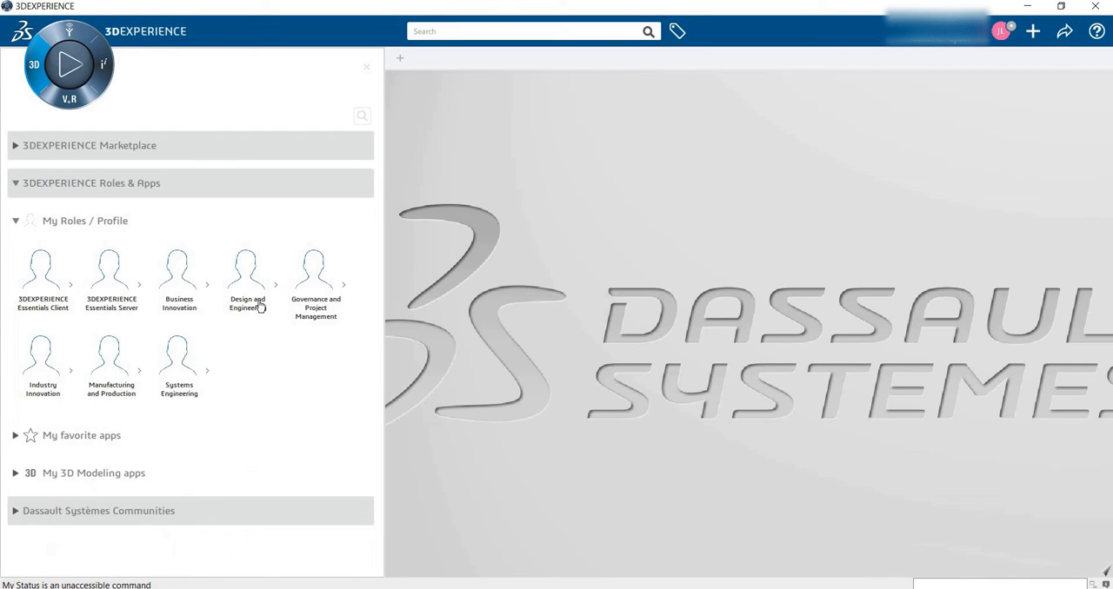
{"action": "mouse_move", "coordinate": [31, 520]}
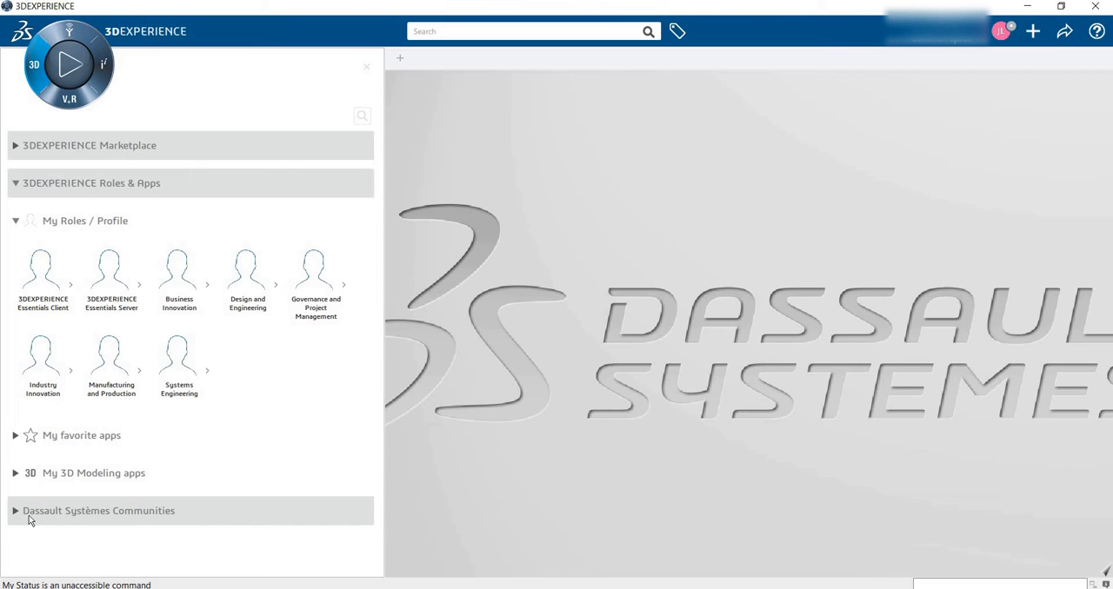
{"action": "mouse_move", "coordinate": [250, 278]}
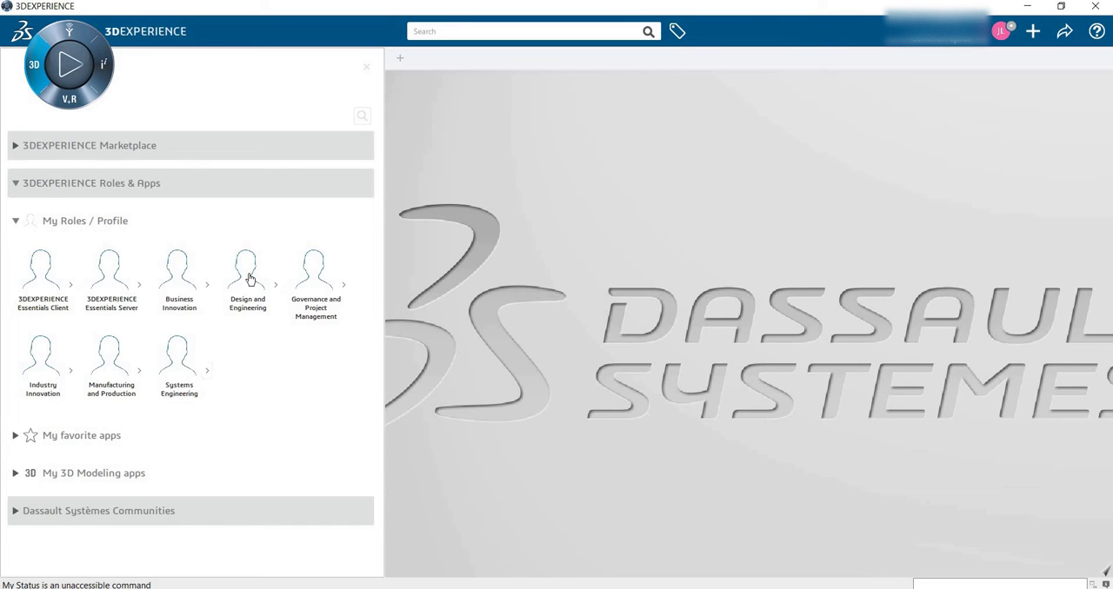
{"action": "mouse_move", "coordinate": [244, 310]}
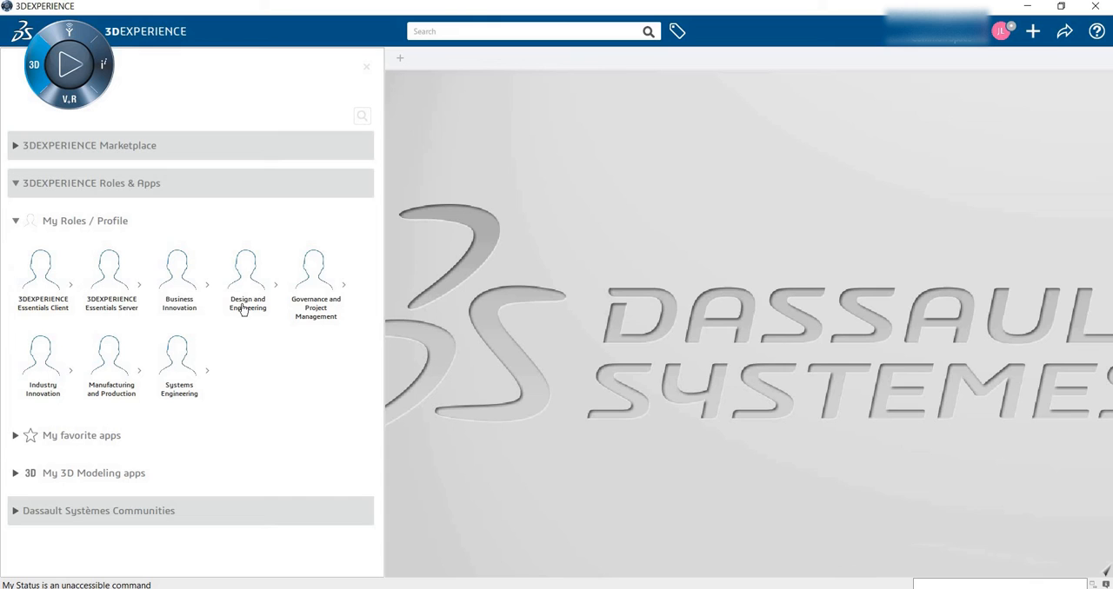
Expand favorite apps, then view the presence statuses and return to the profile menu
{"action": "left_click", "coordinate": [80, 436]}
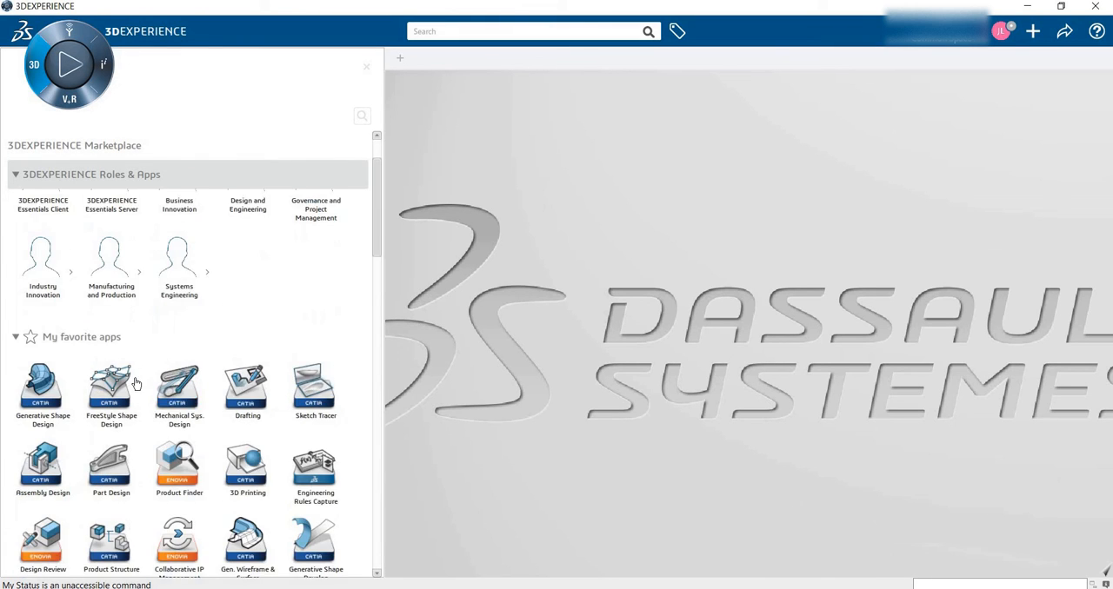
{"action": "left_click", "coordinate": [89, 145]}
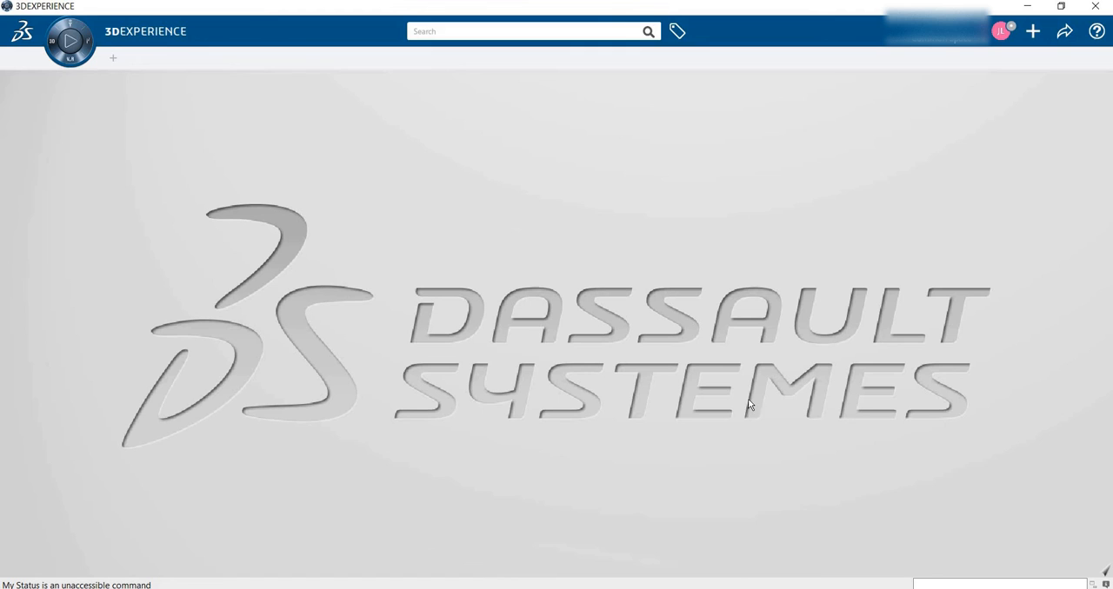
{"action": "mouse_move", "coordinate": [994, 73]}
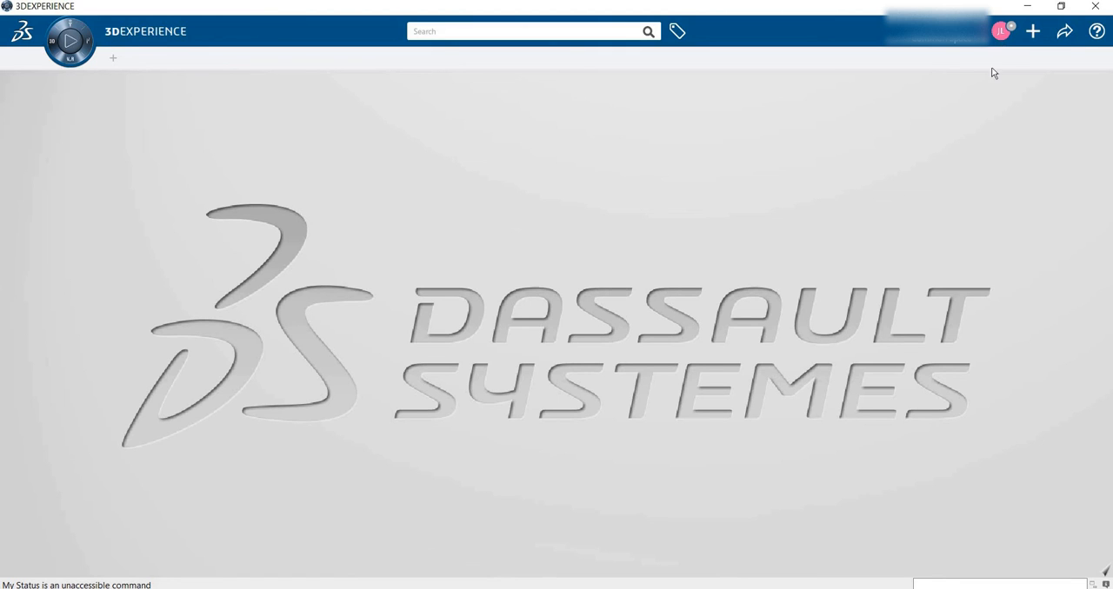
{"action": "left_click", "coordinate": [1000, 30]}
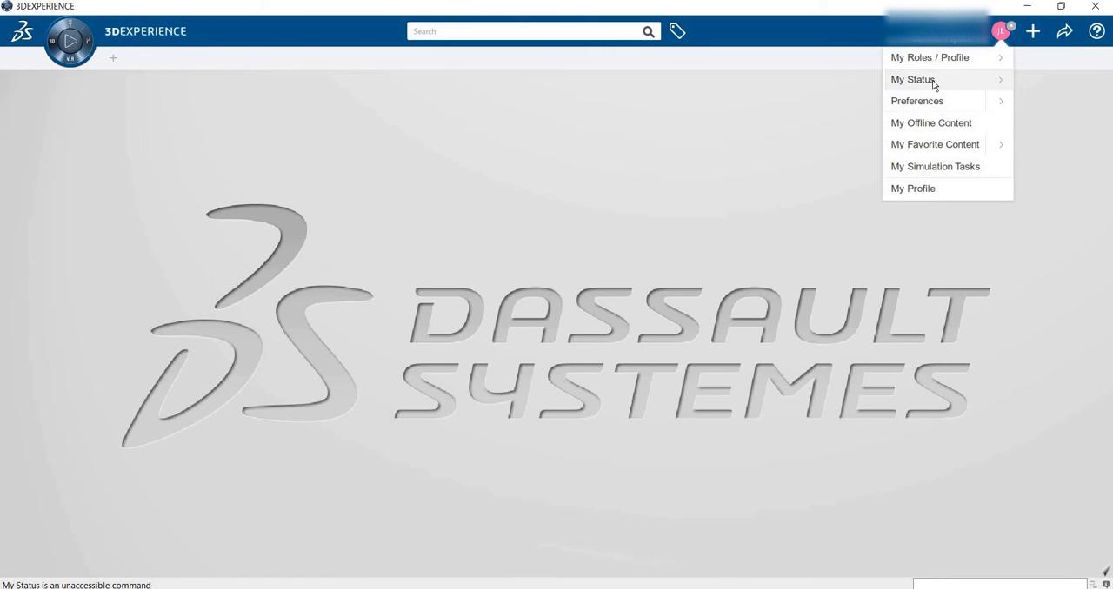
{"action": "left_click", "coordinate": [913, 80]}
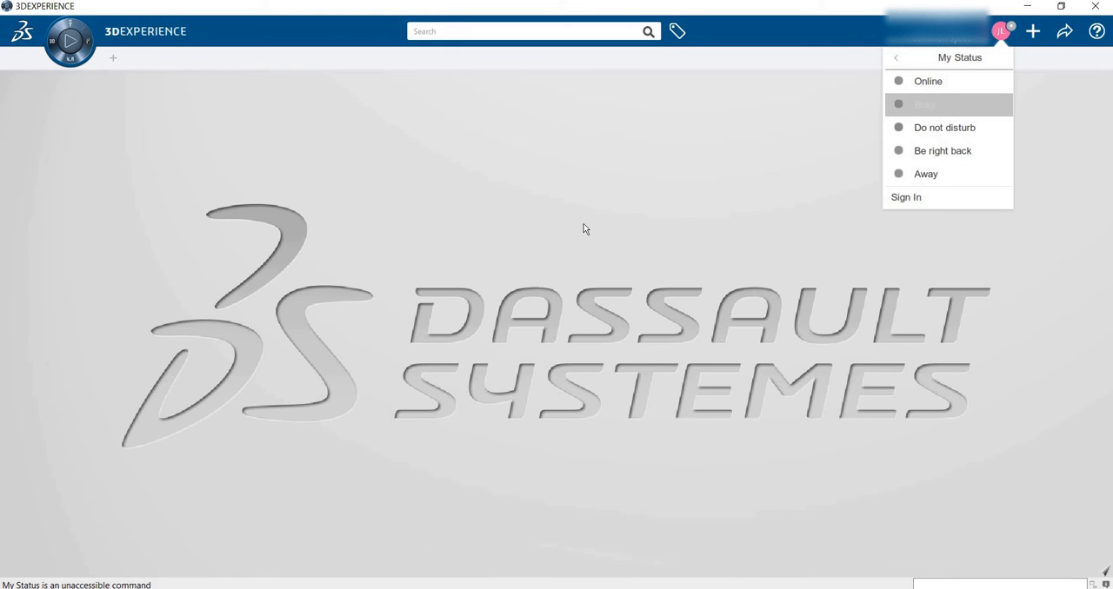
{"action": "mouse_move", "coordinate": [916, 96]}
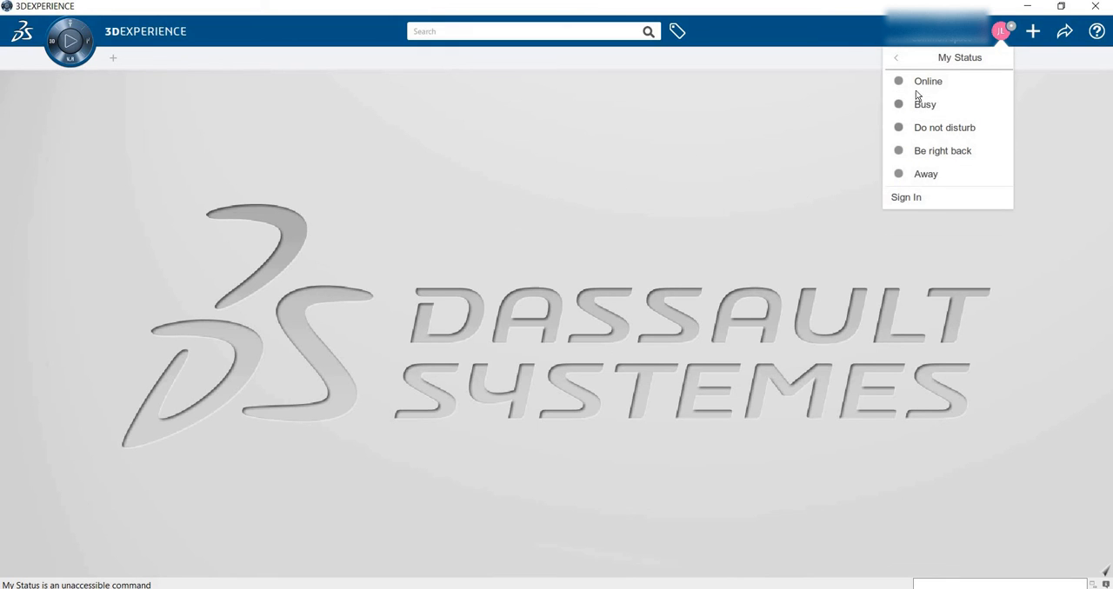
{"action": "mouse_move", "coordinate": [939, 150]}
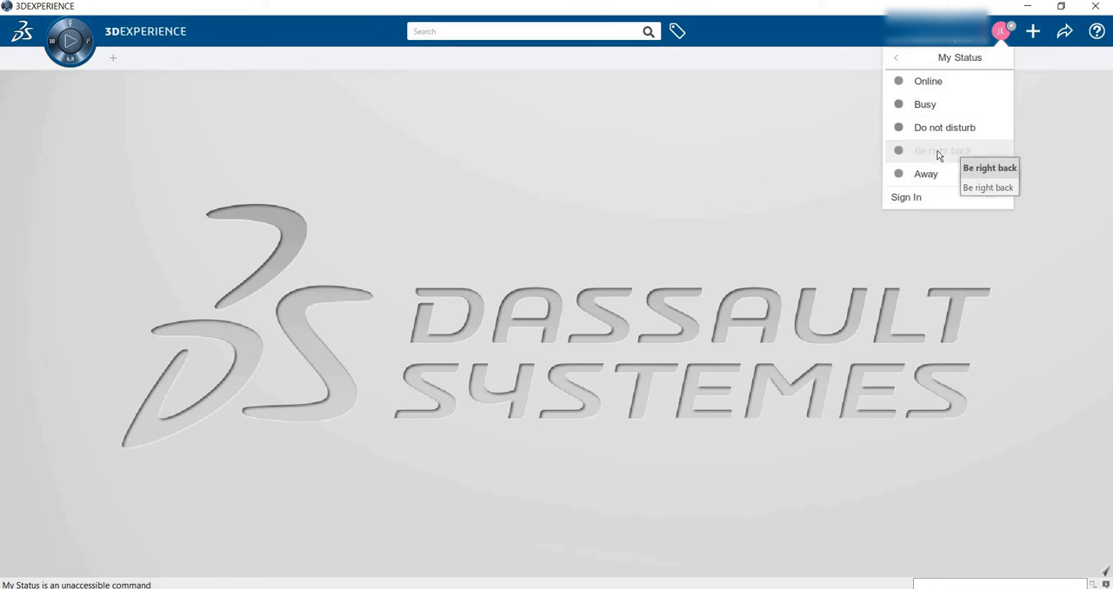
{"action": "mouse_move", "coordinate": [804, 162]}
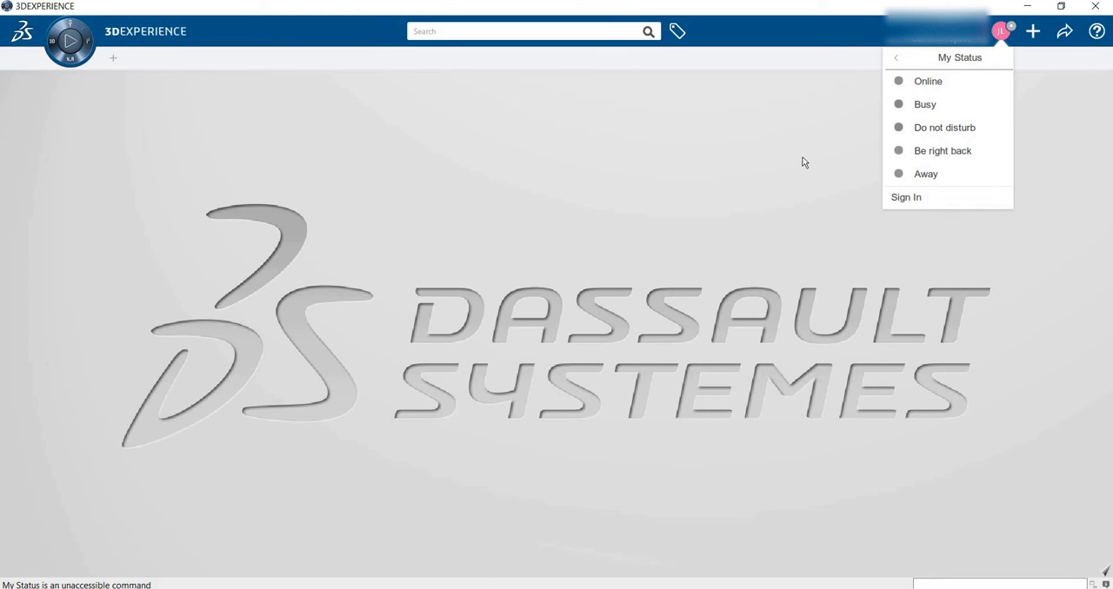
{"action": "left_click", "coordinate": [895, 57]}
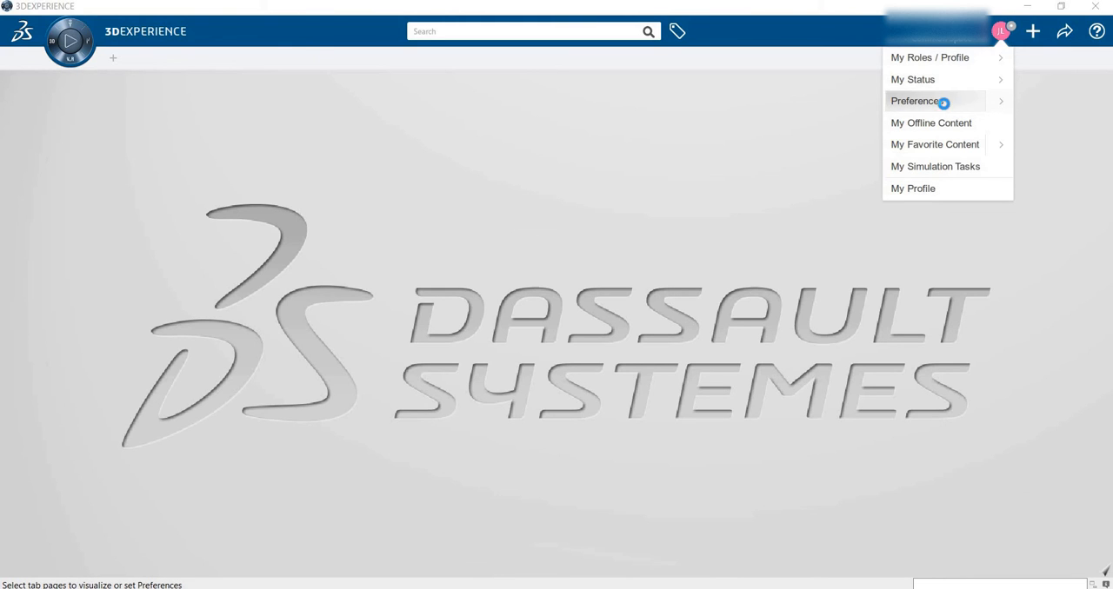
{"action": "left_click", "coordinate": [914, 101]}
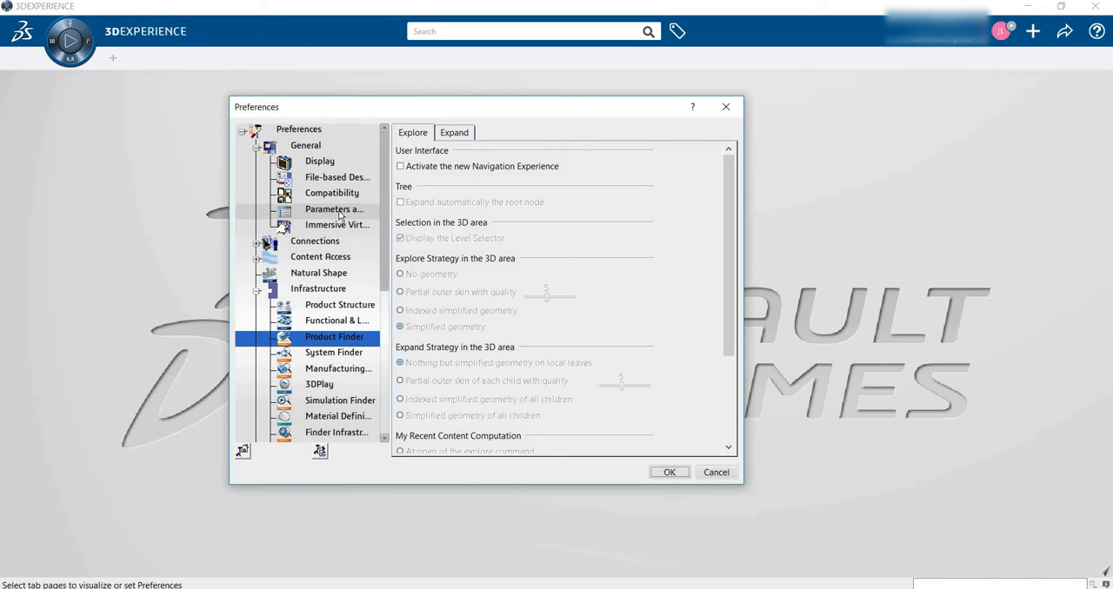
{"action": "left_click", "coordinate": [334, 210]}
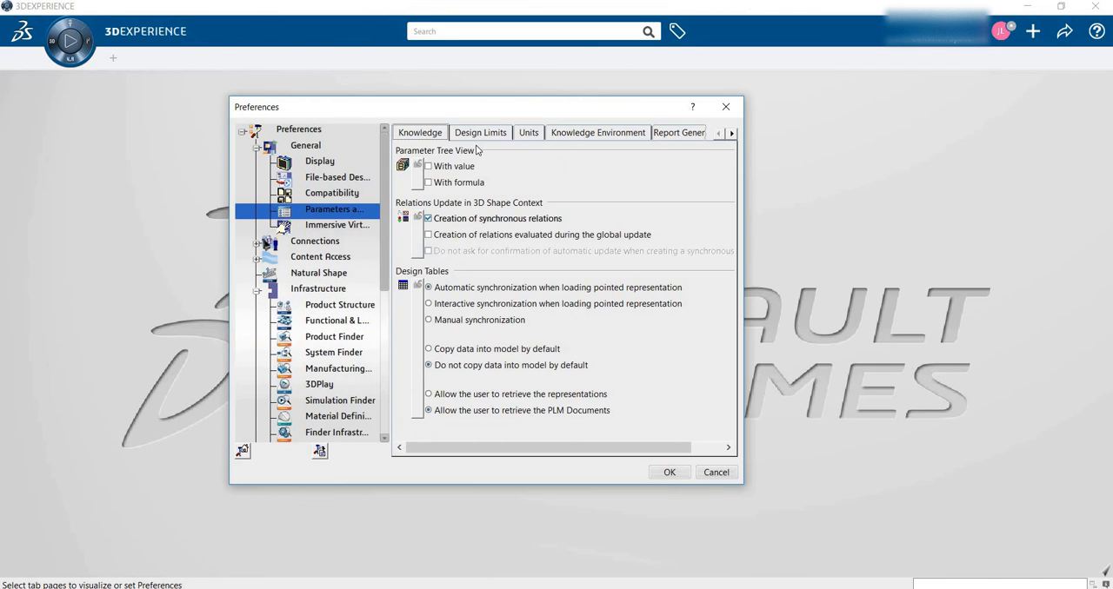
{"action": "left_click", "coordinate": [527, 132]}
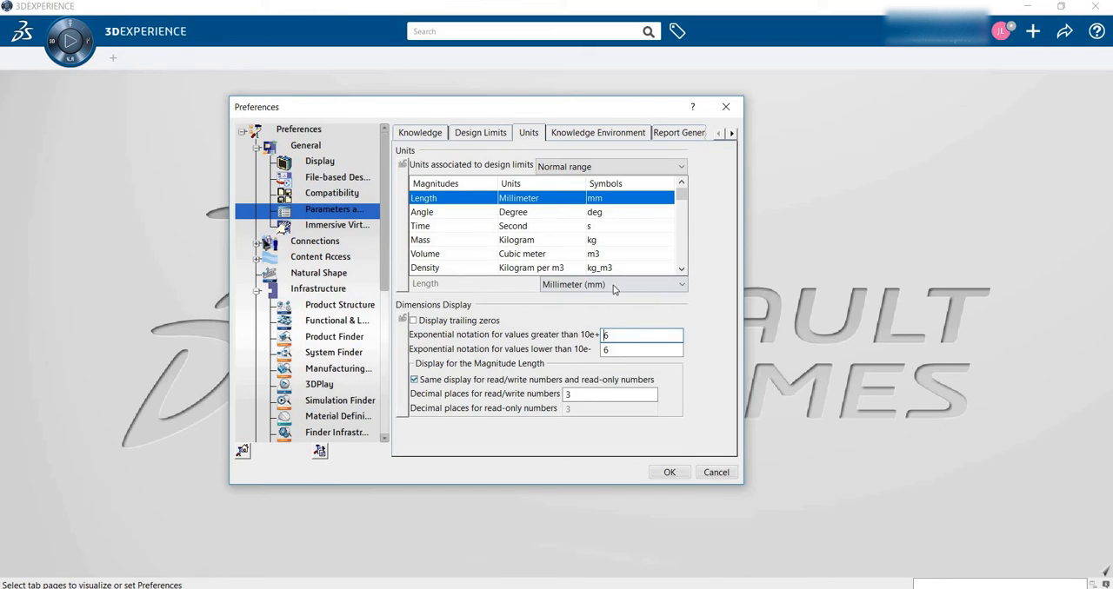
{"action": "left_click", "coordinate": [681, 284]}
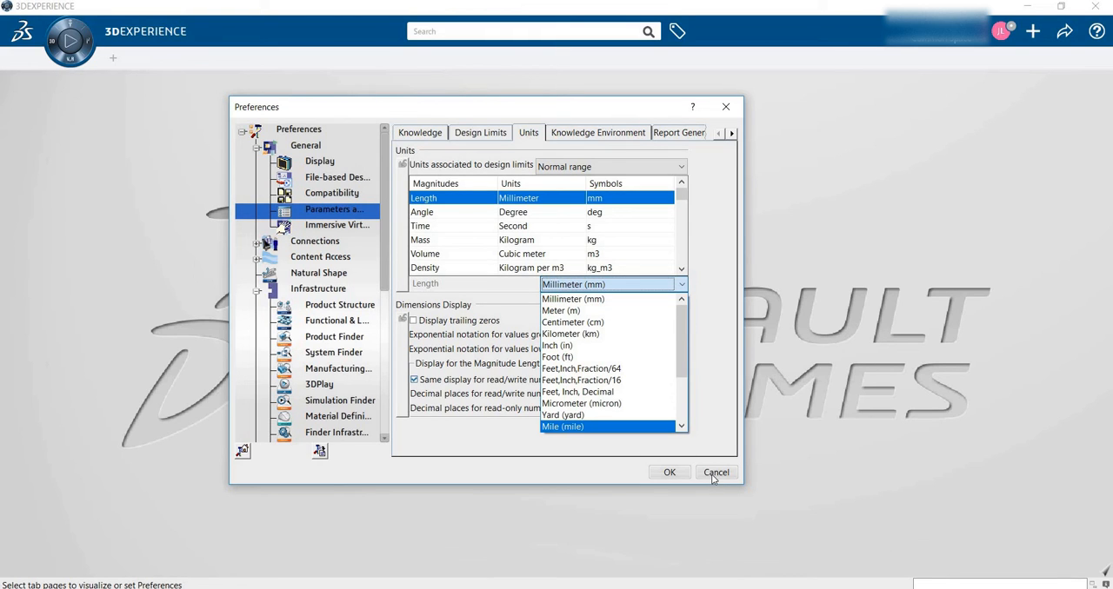
{"action": "left_click", "coordinate": [573, 299]}
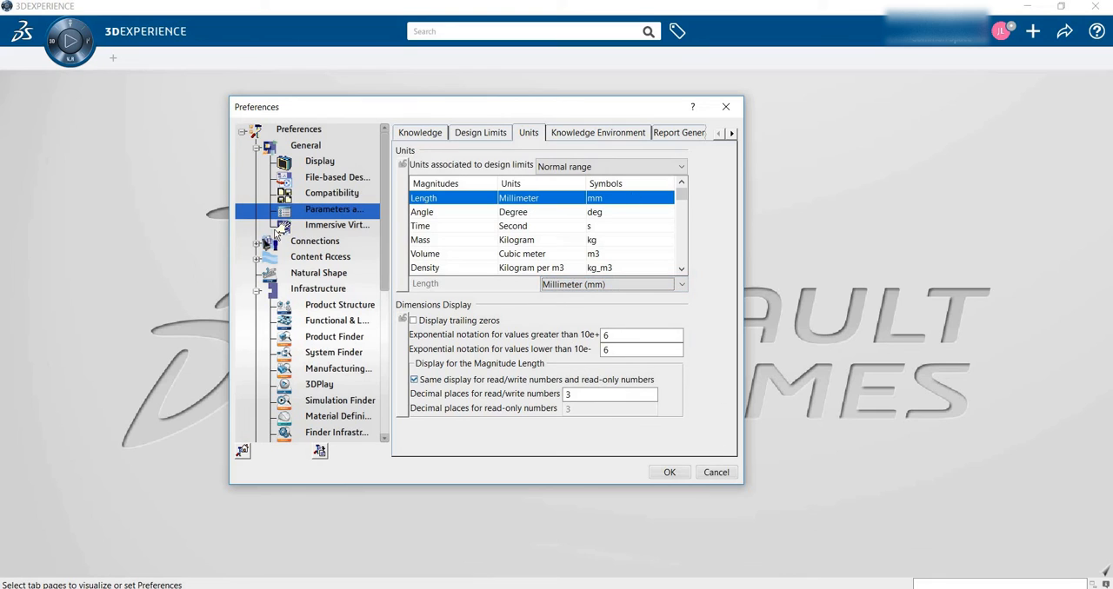
{"action": "mouse_move", "coordinate": [717, 481]}
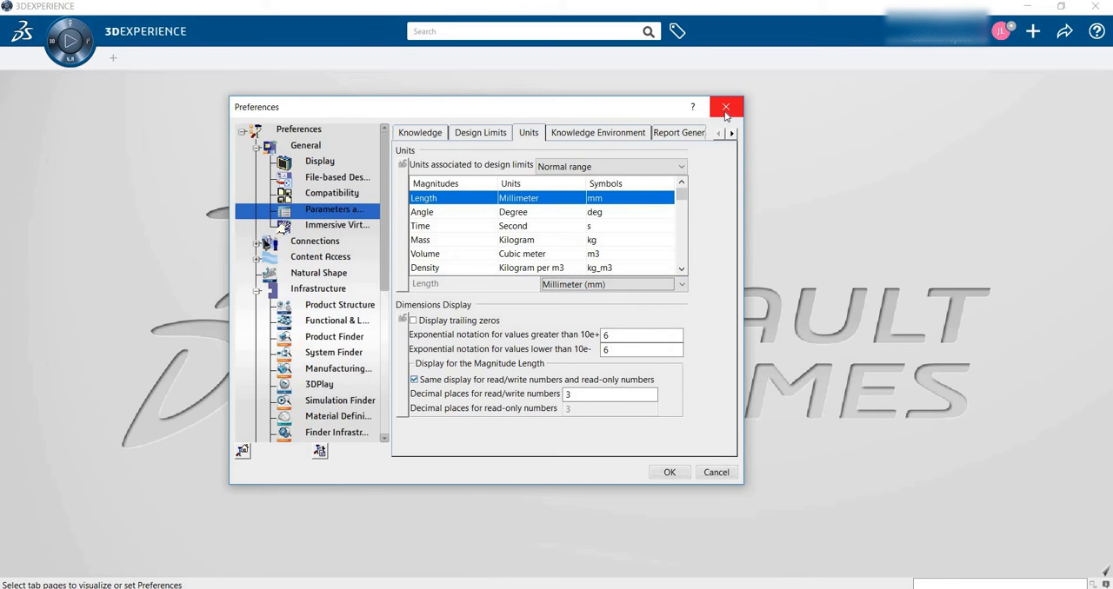
{"action": "mouse_move", "coordinate": [379, 394]}
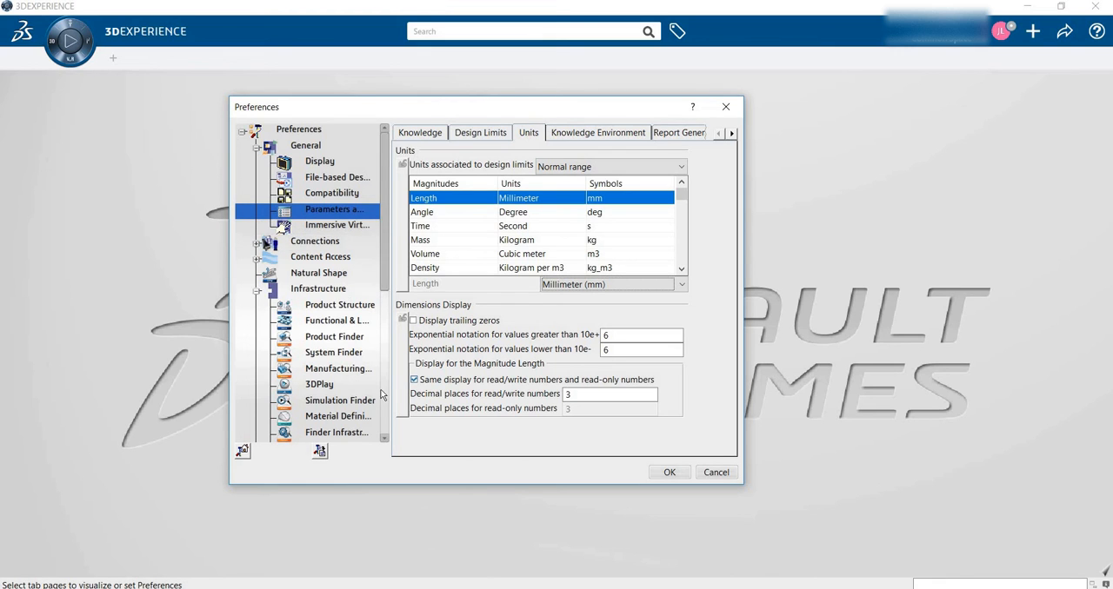
{"action": "scroll", "scroll_direction": "down", "scroll_amount": 3}
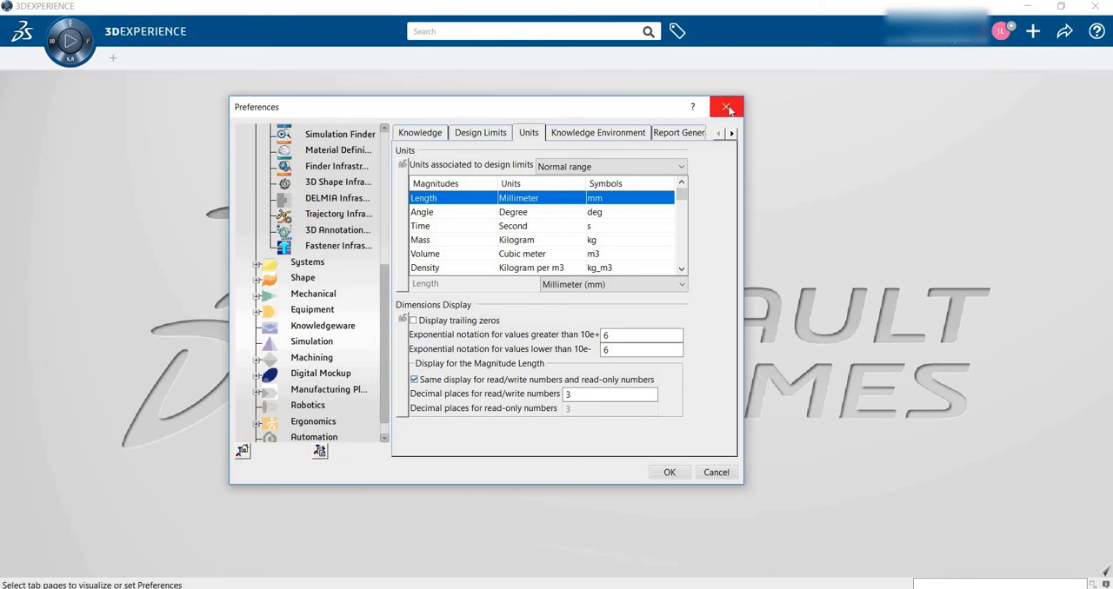
{"action": "left_click", "coordinate": [726, 107]}
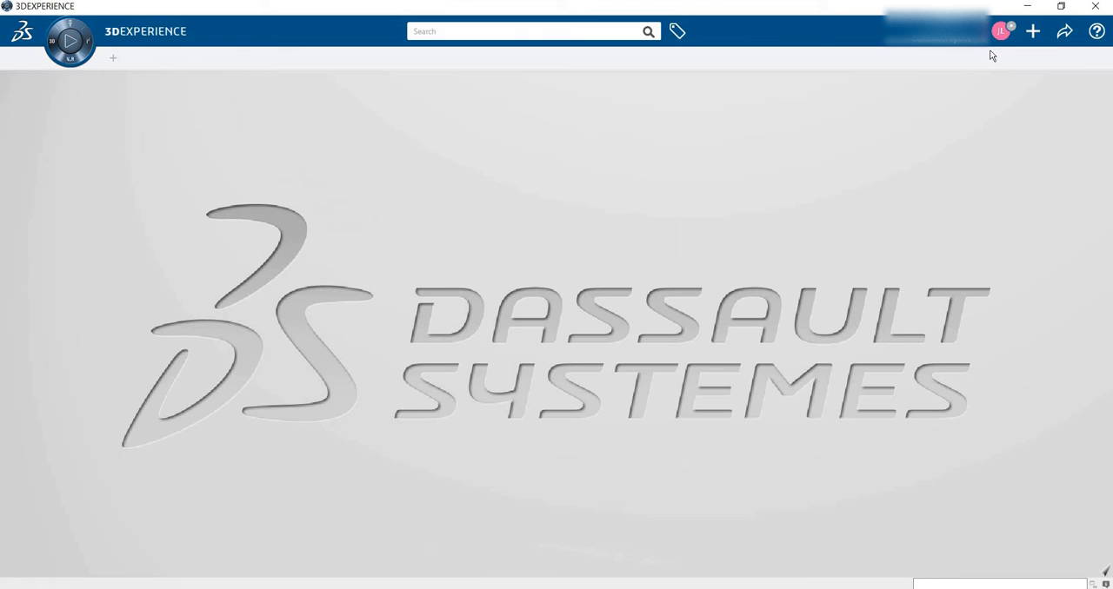
Reopen the profile menu after briefly showing and dismissing search suggestions
{"action": "left_click", "coordinate": [1000, 32]}
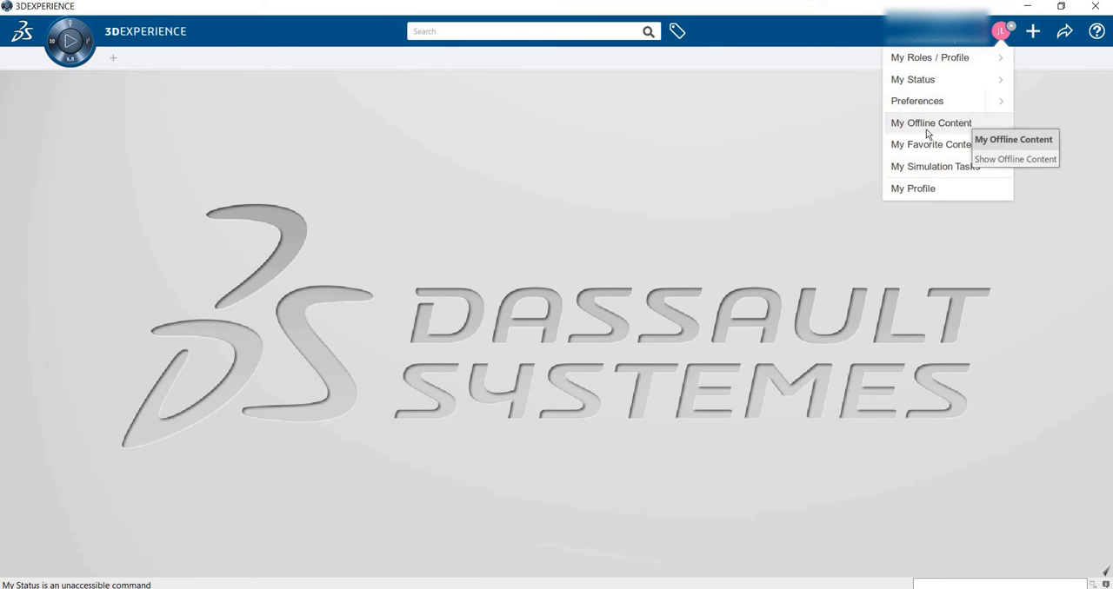
{"action": "mouse_move", "coordinate": [960, 130]}
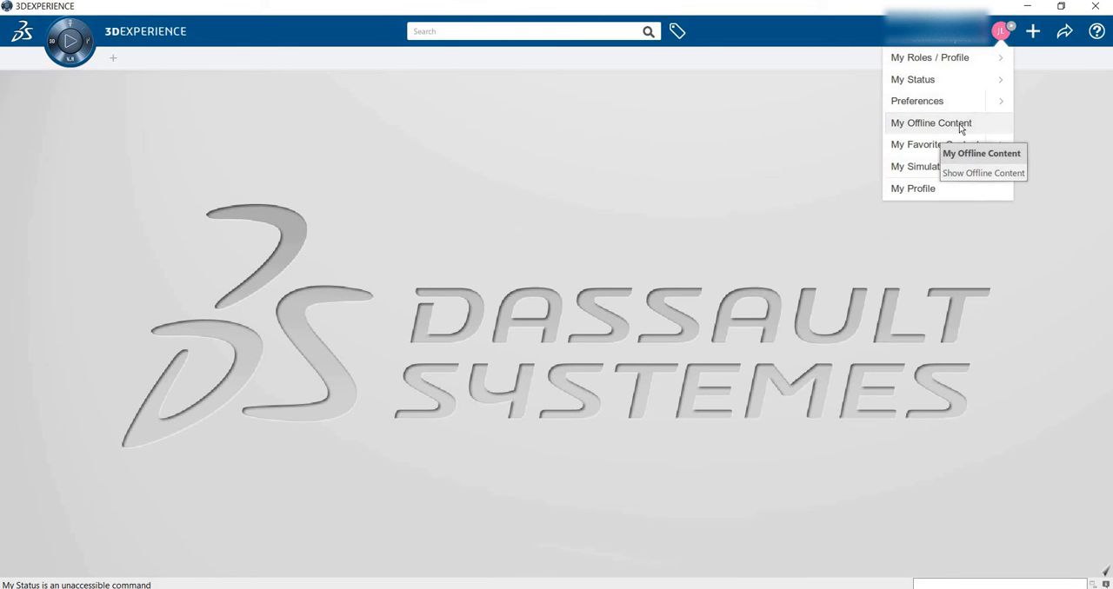
{"action": "mouse_move", "coordinate": [604, 179]}
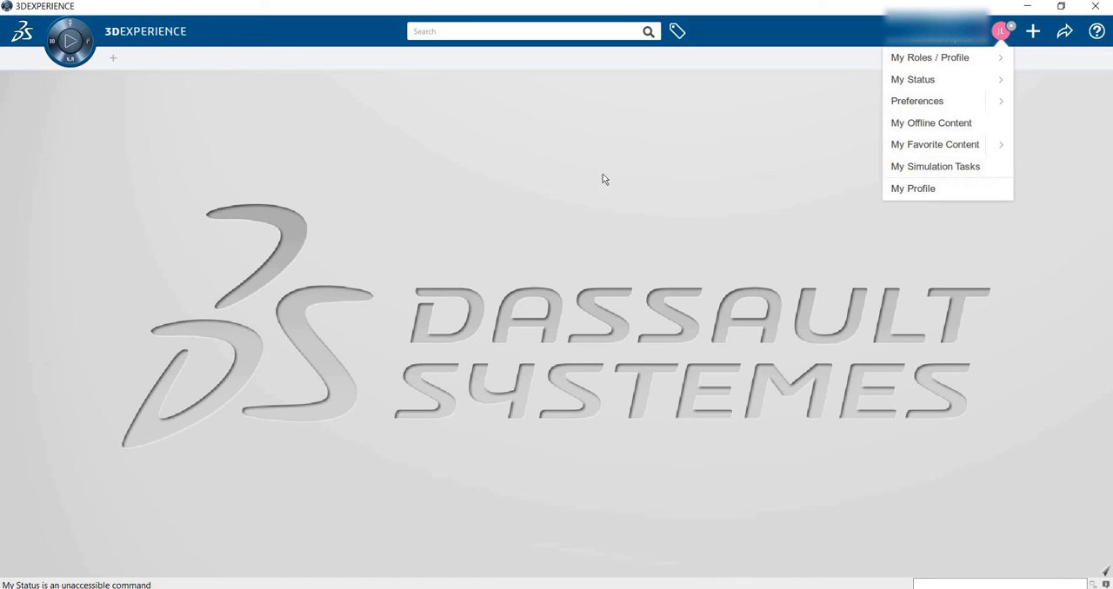
{"action": "mouse_move", "coordinate": [582, 163]}
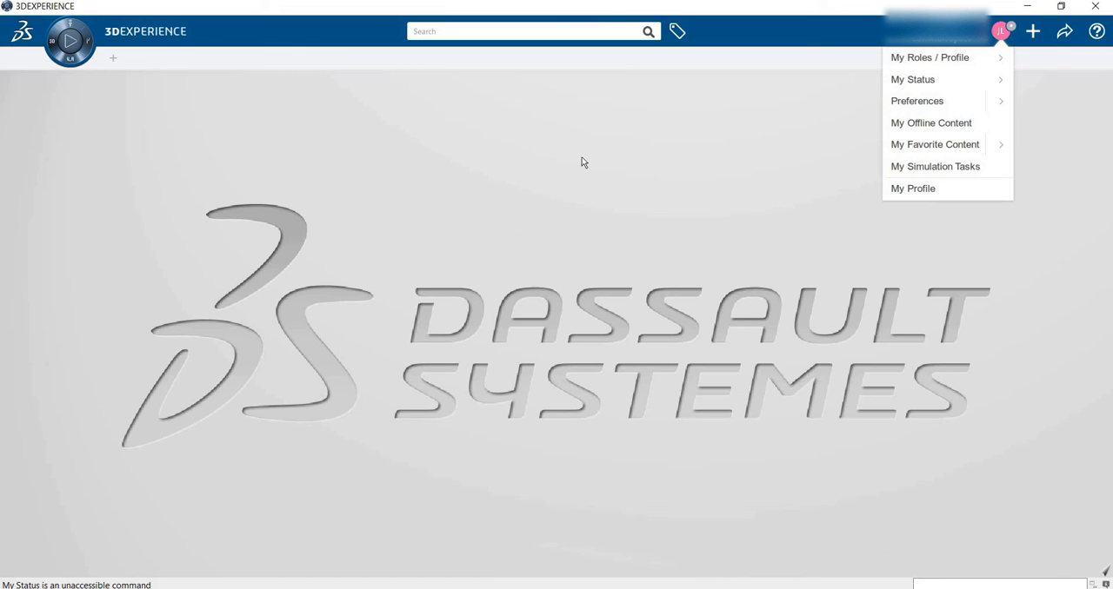
{"action": "mouse_move", "coordinate": [776, 177]}
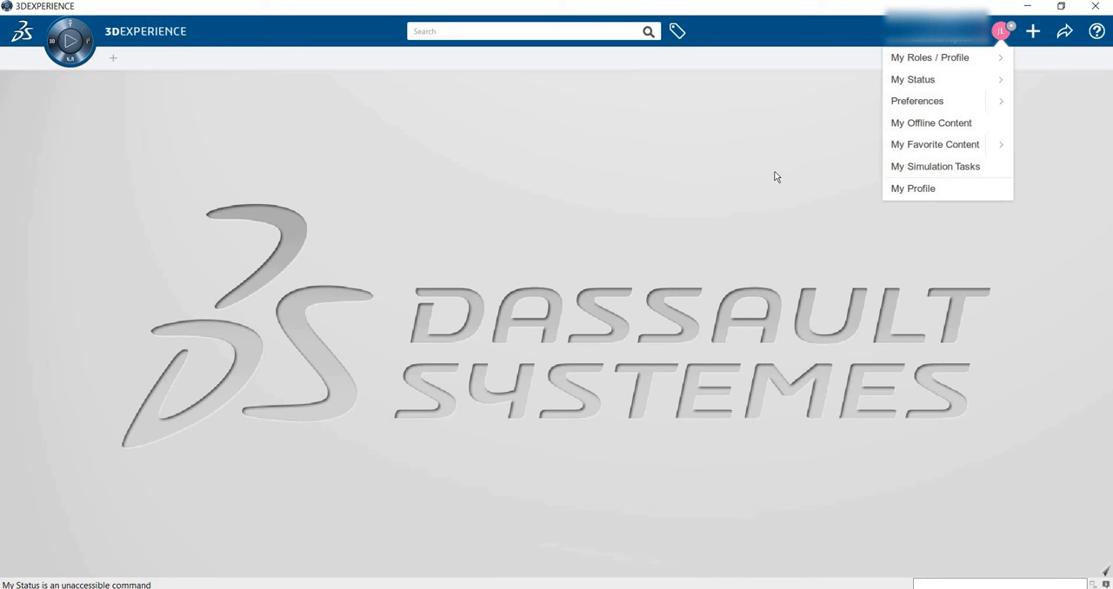
{"action": "mouse_move", "coordinate": [580, 34]}
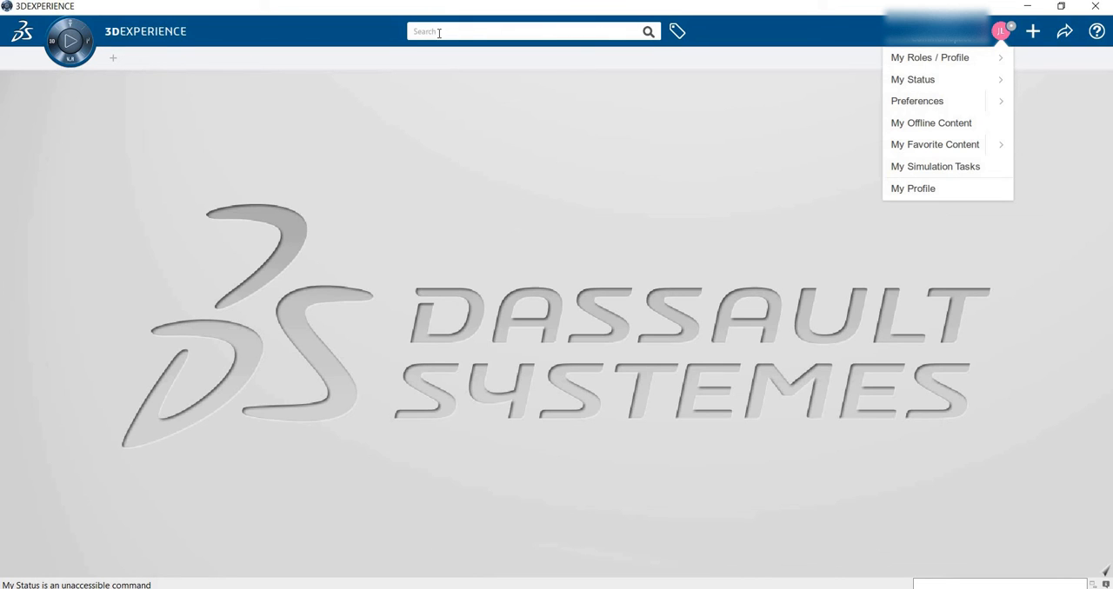
{"action": "left_click", "coordinate": [526, 32]}
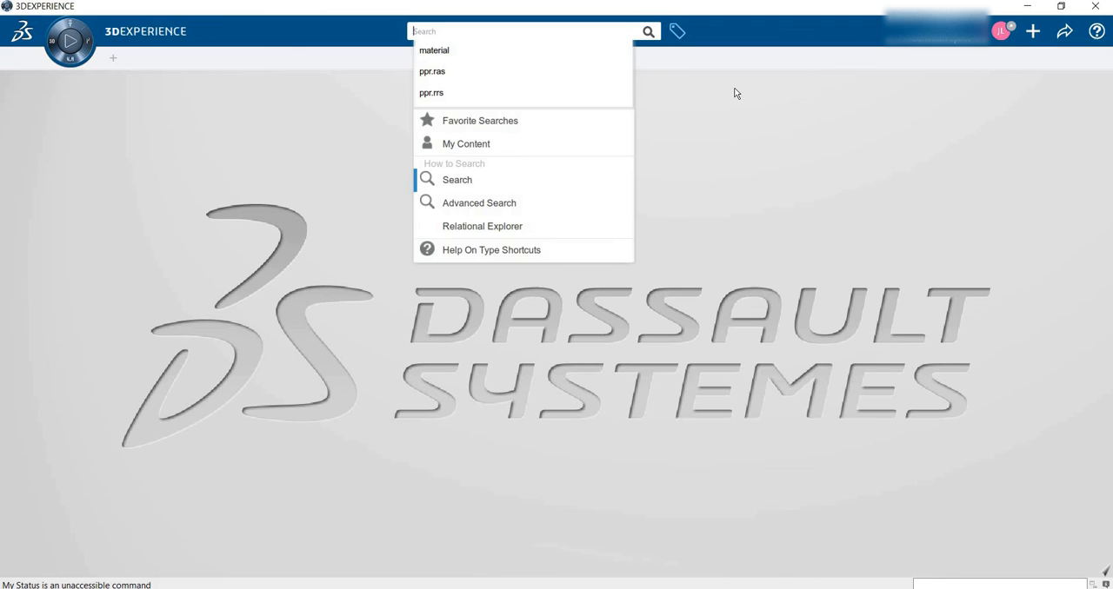
{"action": "left_click", "coordinate": [1000, 32]}
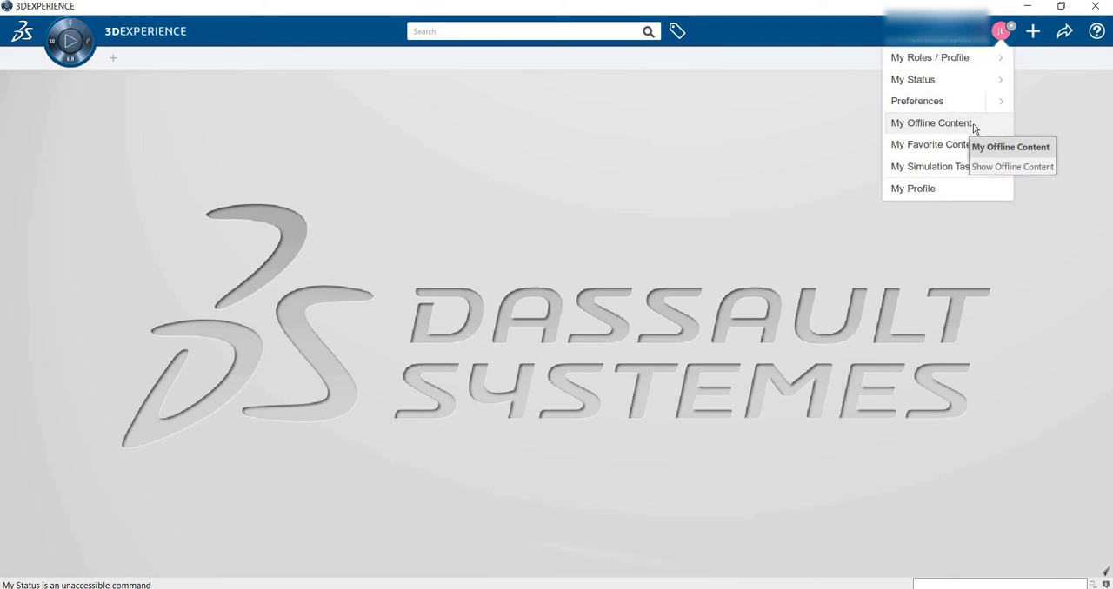
{"action": "mouse_move", "coordinate": [892, 165]}
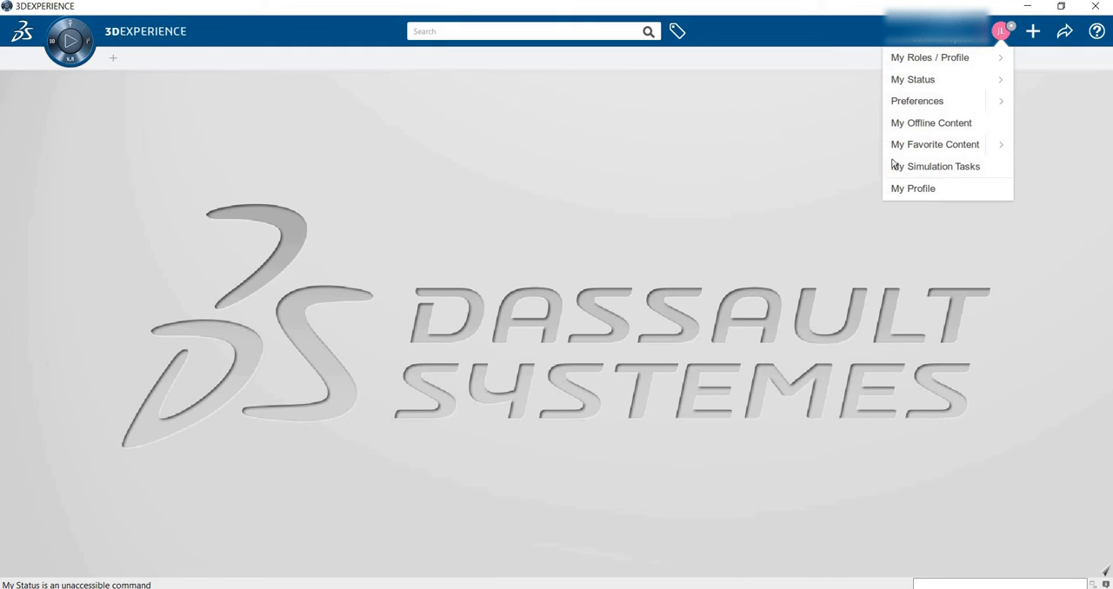
{"action": "mouse_move", "coordinate": [935, 144]}
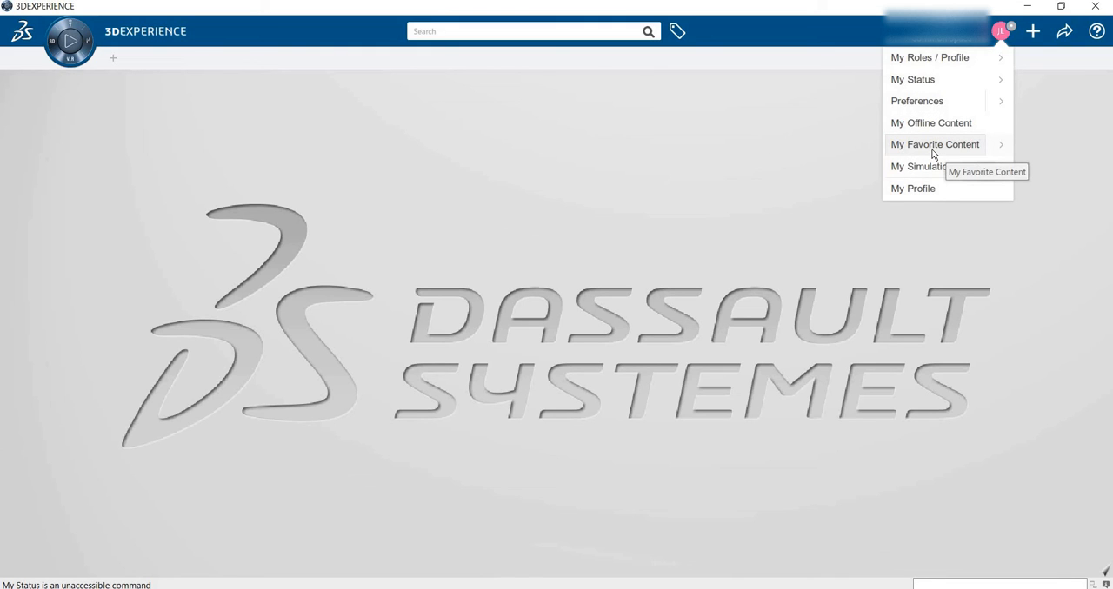
{"action": "mouse_move", "coordinate": [949, 148]}
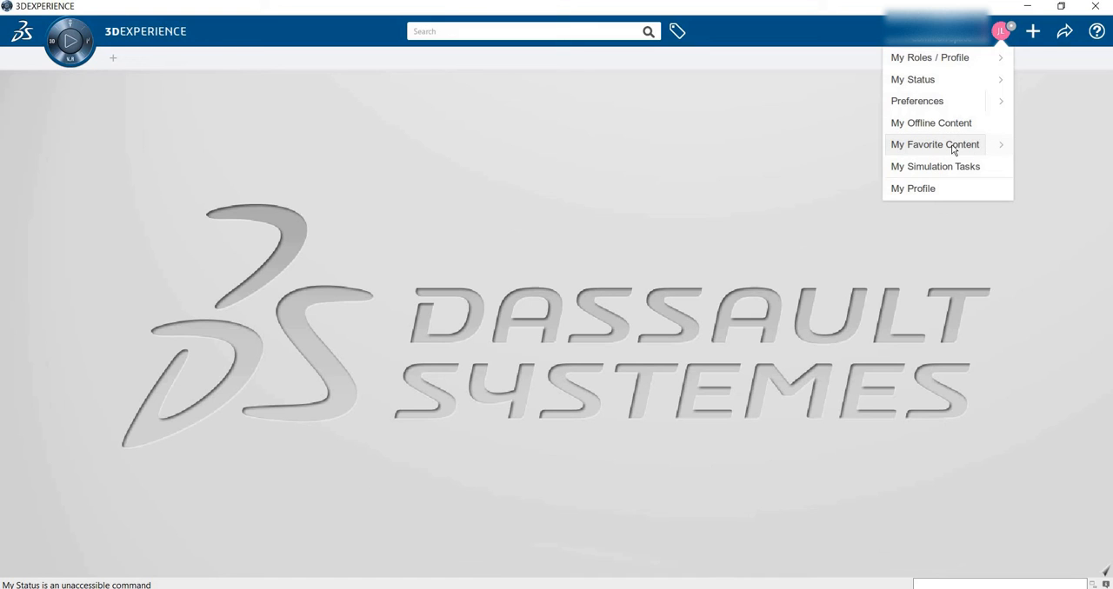
{"action": "mouse_move", "coordinate": [935, 144]}
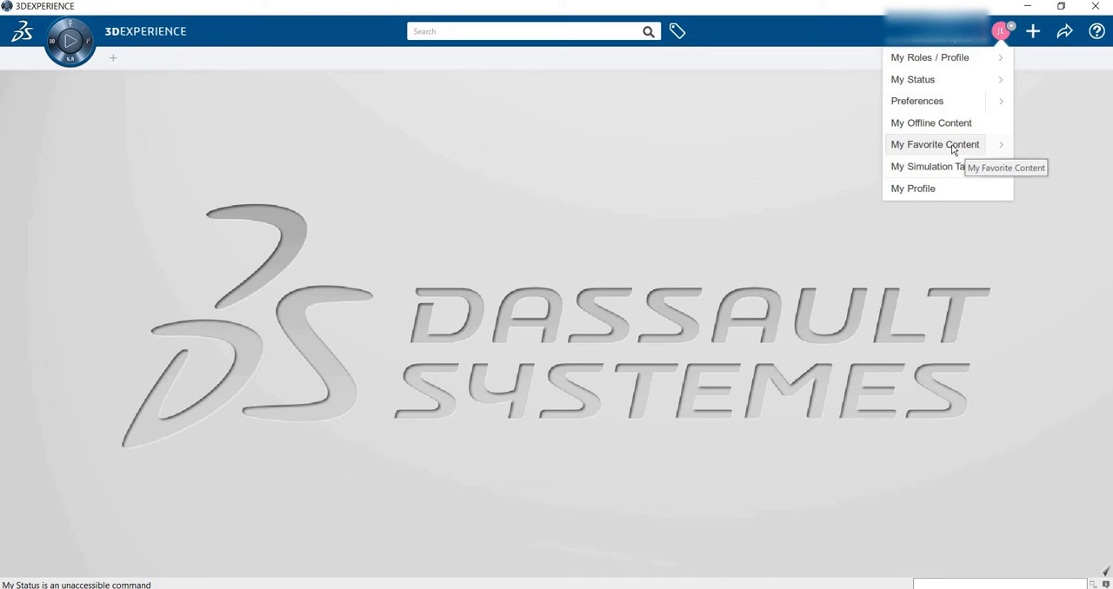
{"action": "mouse_move", "coordinate": [902, 153]}
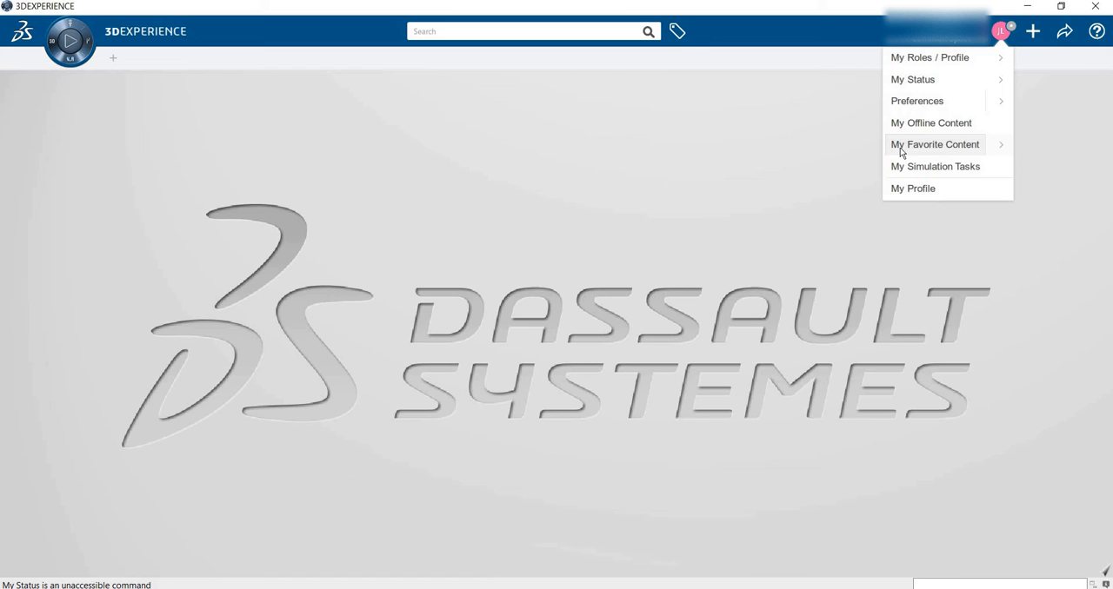
{"action": "left_click", "coordinate": [935, 144]}
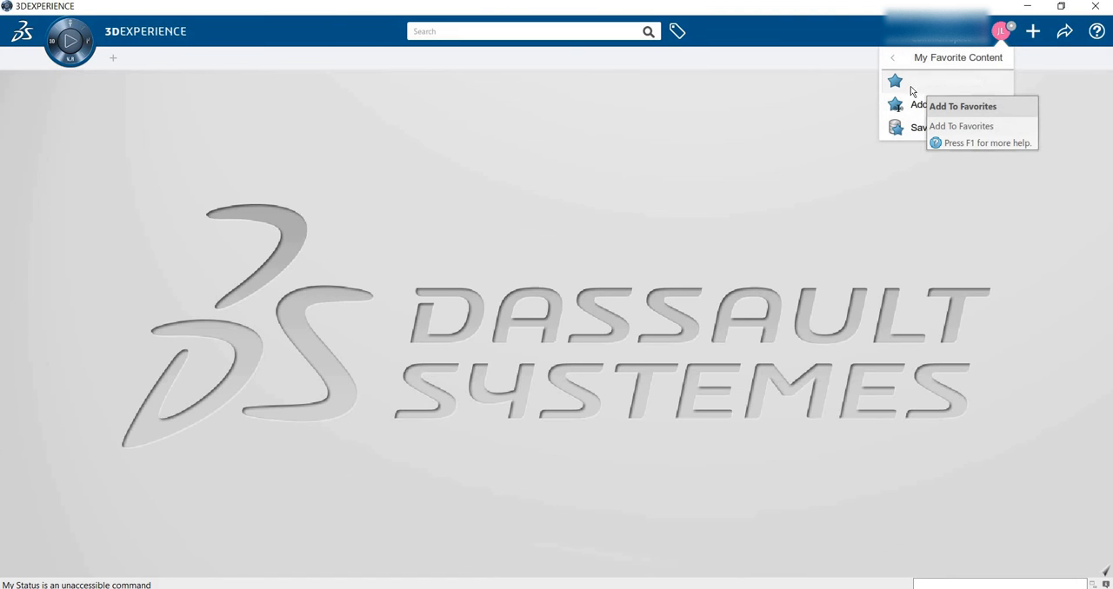
{"action": "mouse_move", "coordinate": [937, 139]}
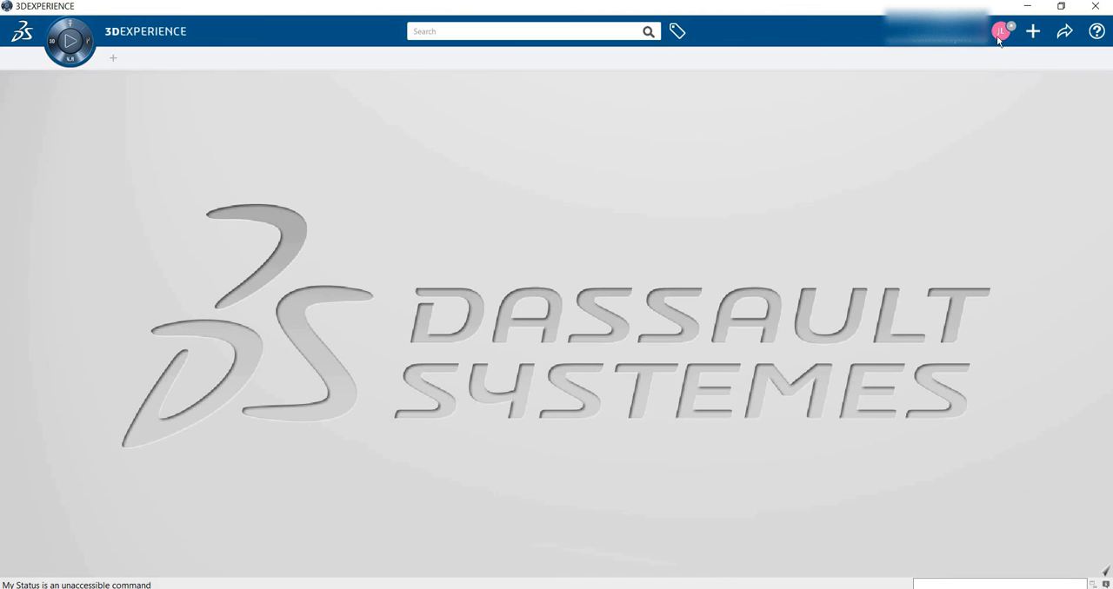
{"action": "left_click", "coordinate": [1000, 31]}
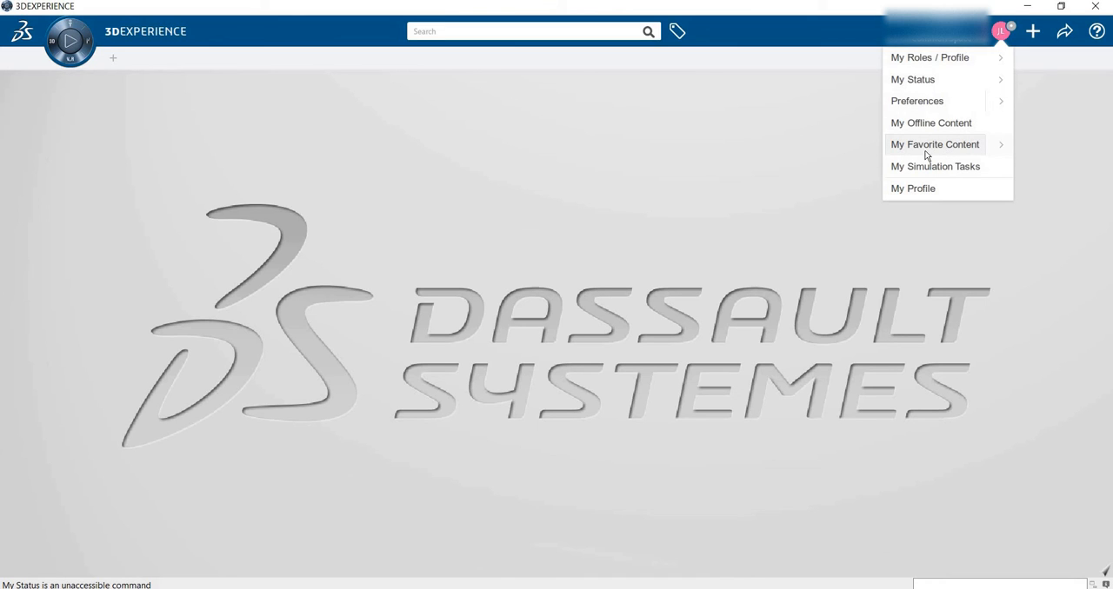
{"action": "mouse_move", "coordinate": [813, 140]}
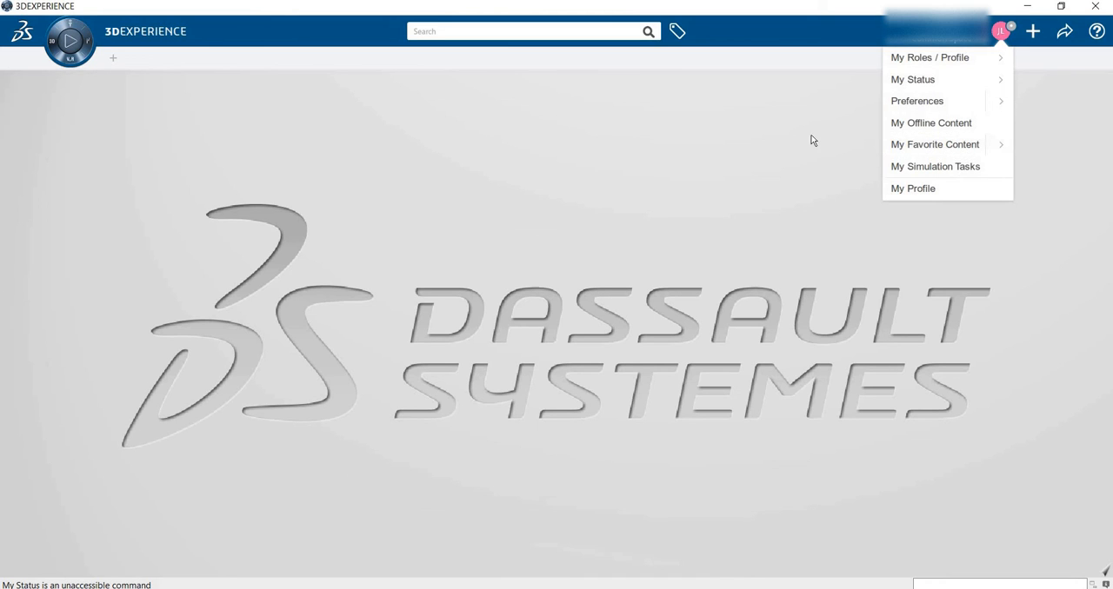
{"action": "mouse_move", "coordinate": [980, 166]}
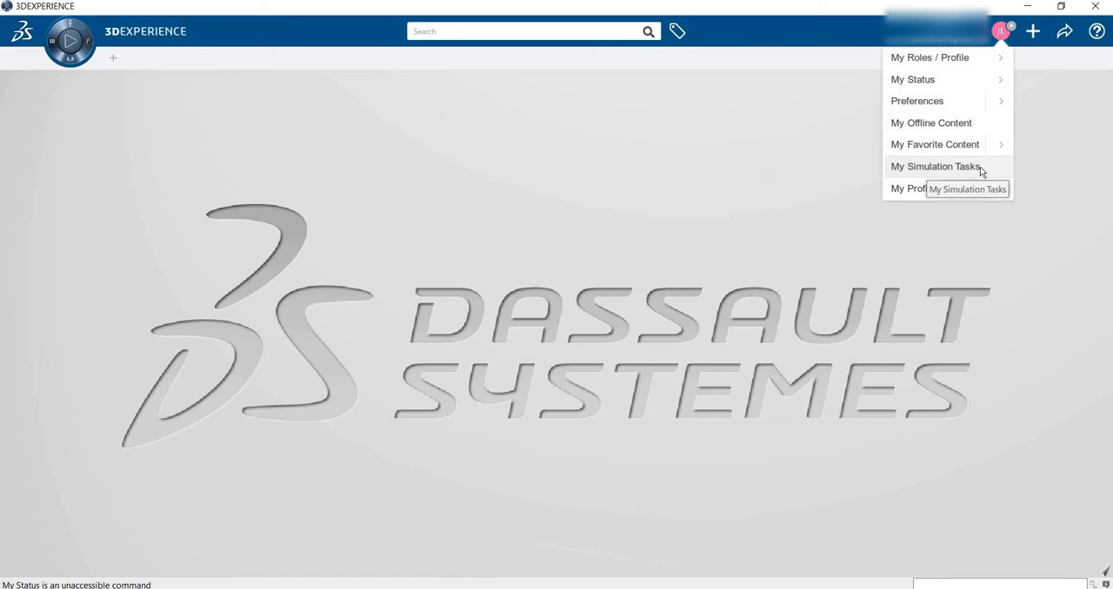
{"action": "mouse_move", "coordinate": [913, 189]}
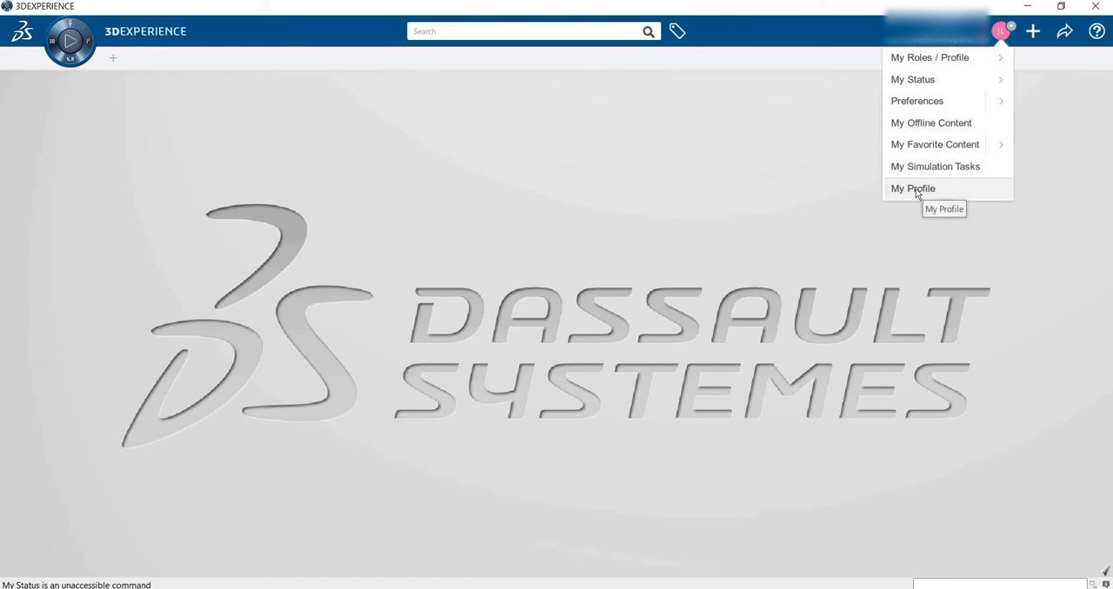
{"action": "mouse_move", "coordinate": [941, 195]}
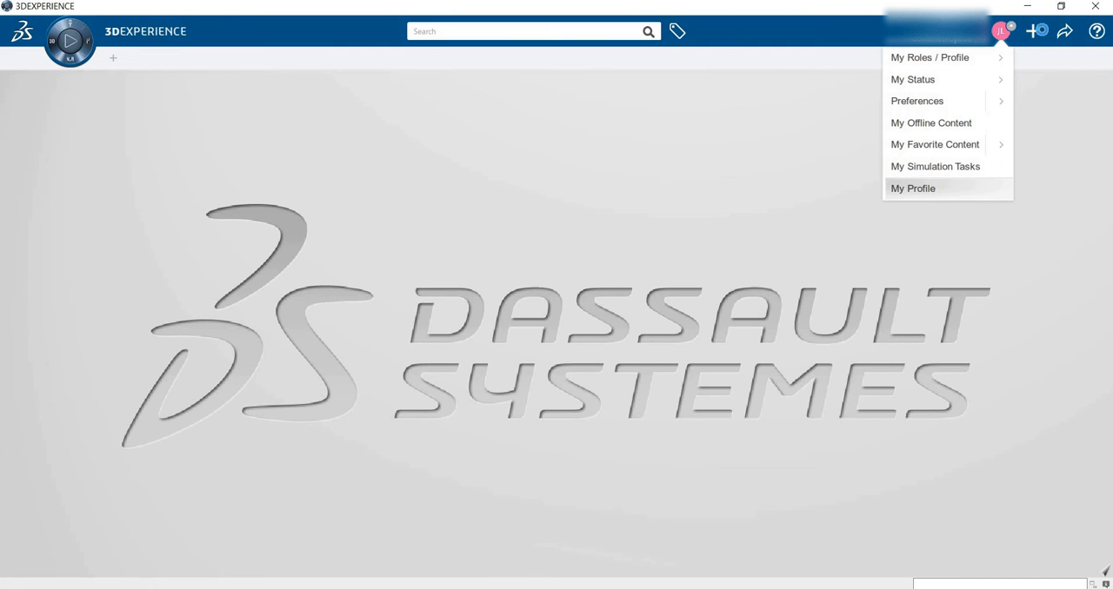
Open the My Profile side panel in a new tab, then close it
{"action": "left_click", "coordinate": [913, 189]}
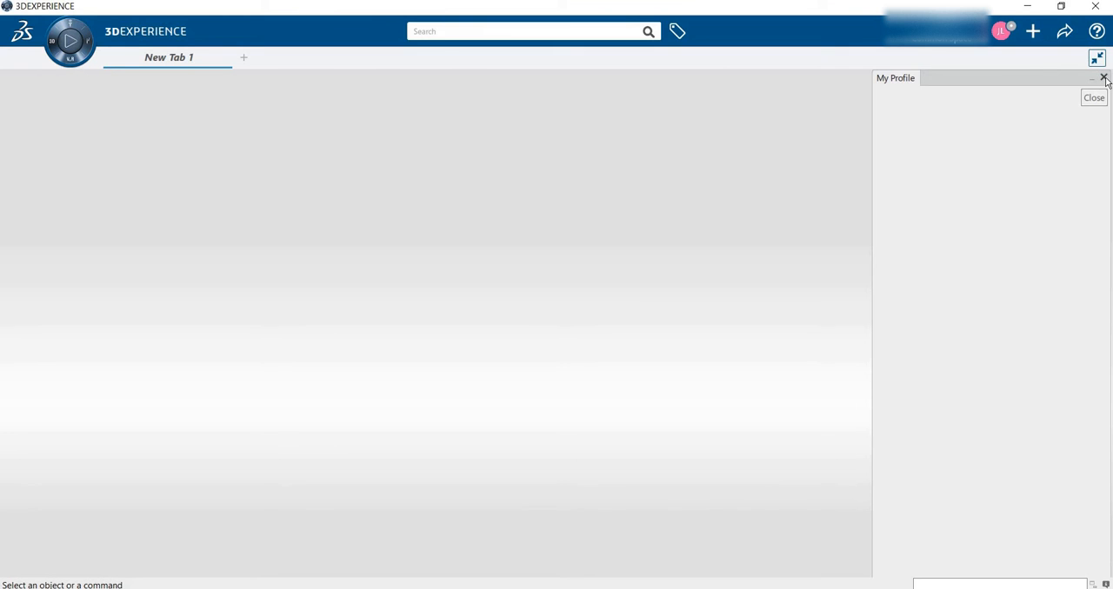
{"action": "left_click", "coordinate": [1104, 78]}
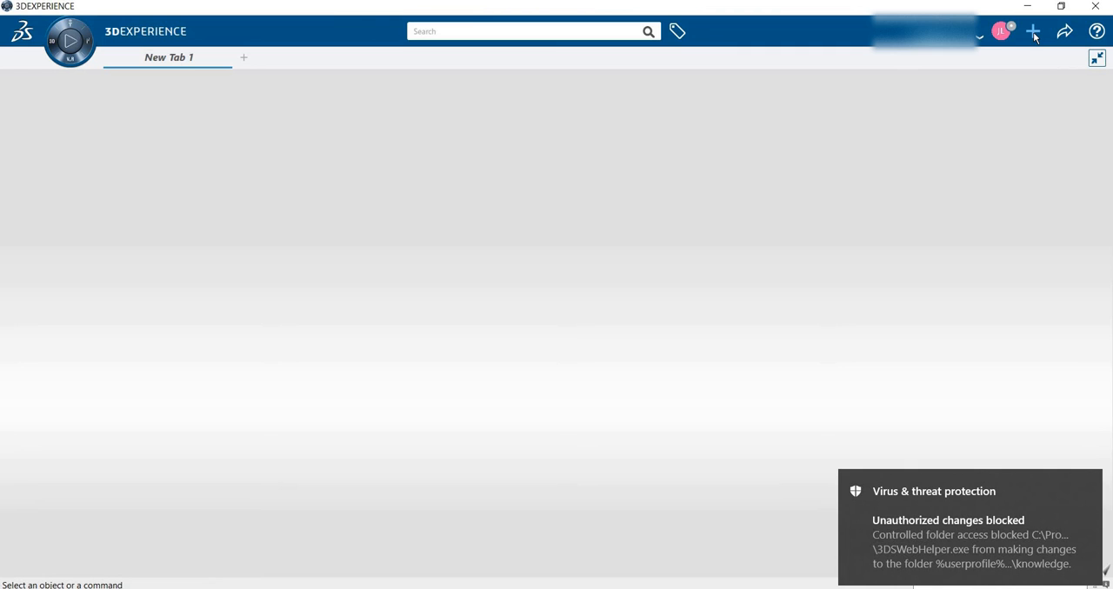
Close New Tab 1 and show the create menu with Physical Product and 3D Part
{"action": "left_click", "coordinate": [1032, 31]}
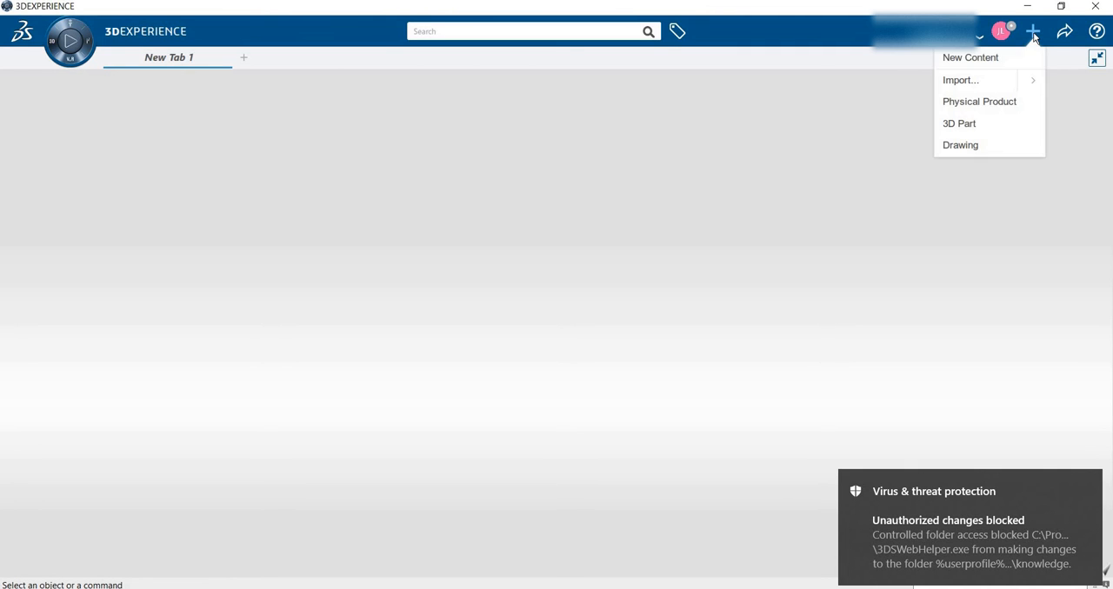
{"action": "mouse_move", "coordinate": [960, 80]}
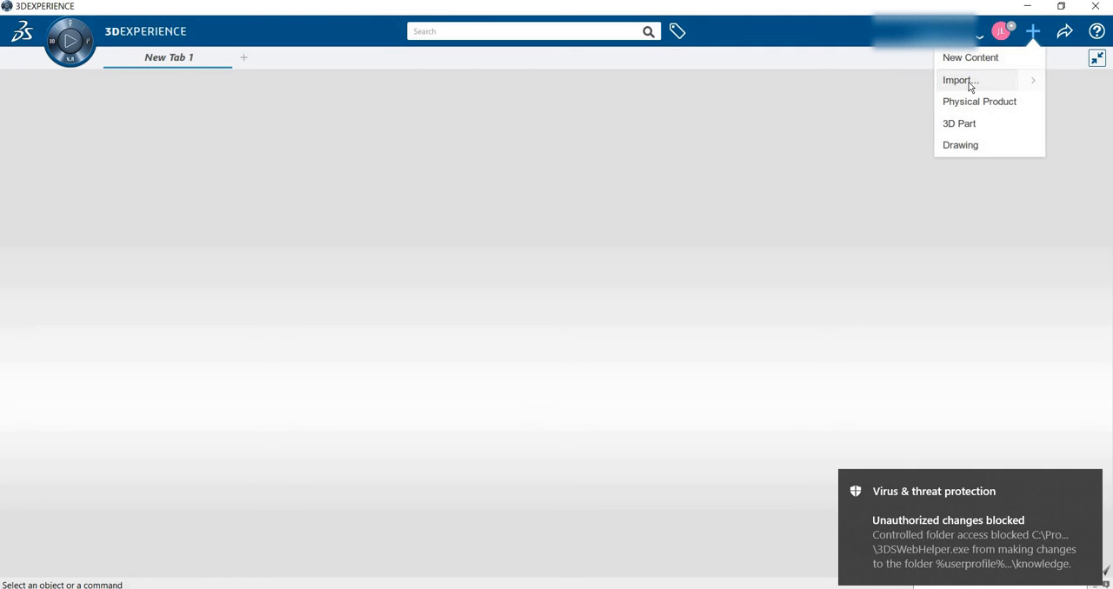
{"action": "mouse_move", "coordinate": [959, 80]}
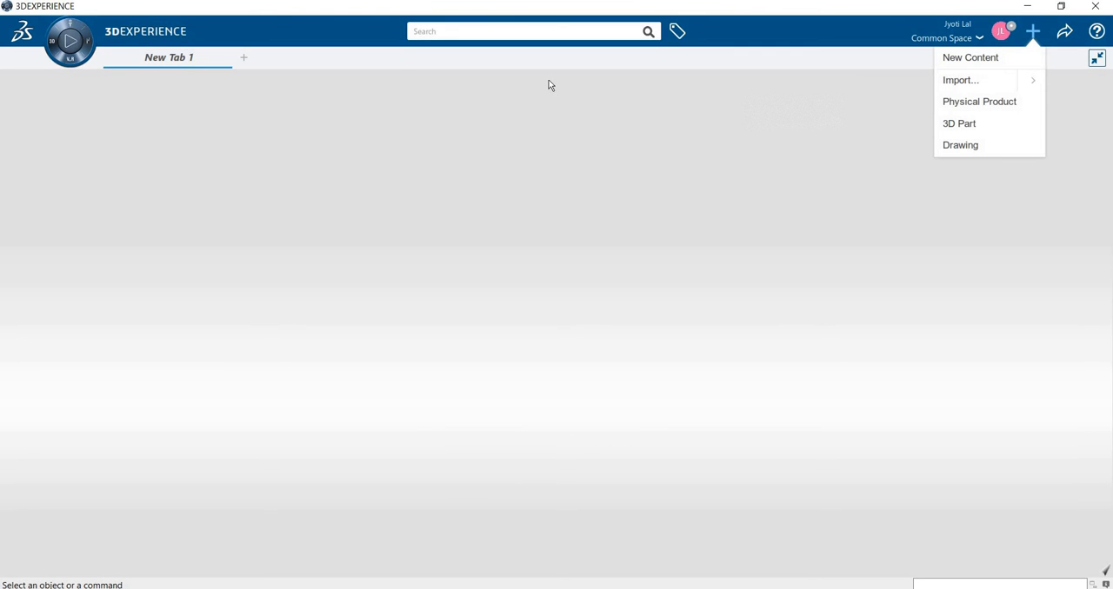
{"action": "mouse_move", "coordinate": [225, 58]}
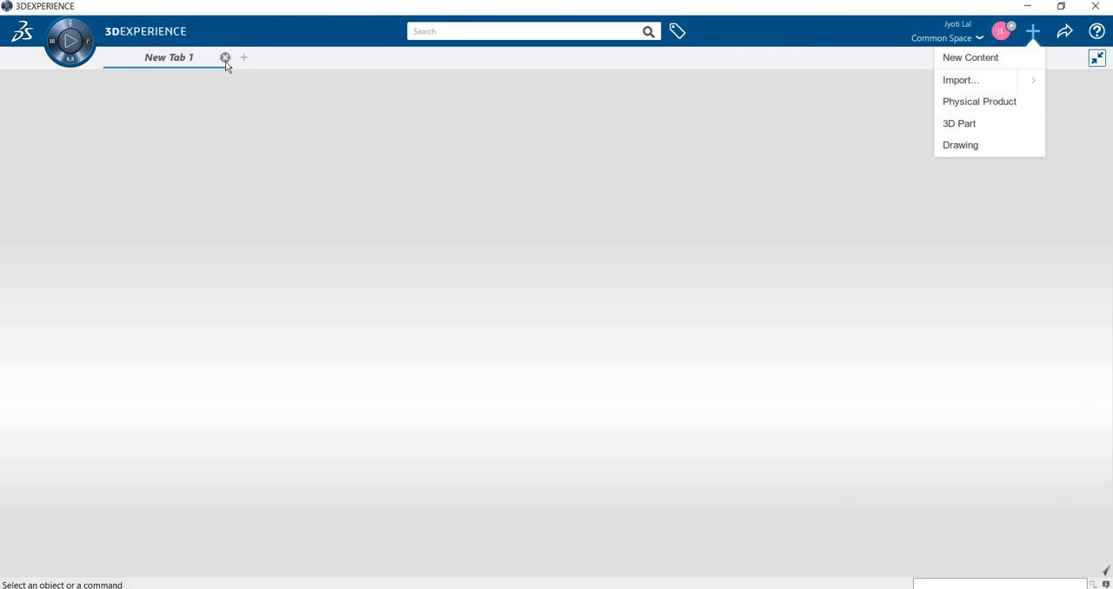
{"action": "left_click", "coordinate": [225, 57]}
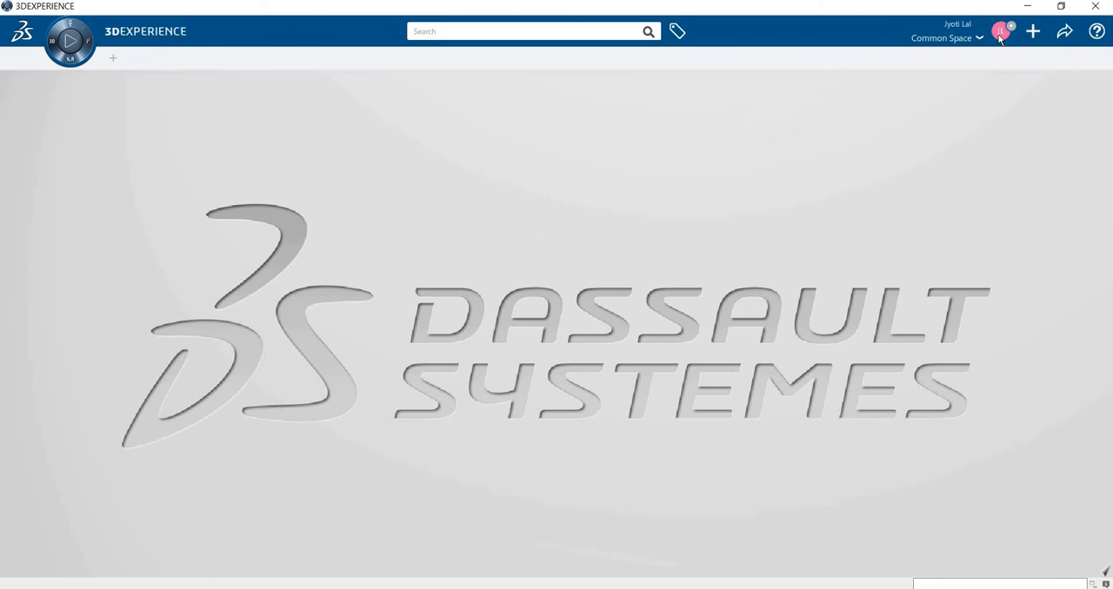
{"action": "left_click", "coordinate": [1032, 32]}
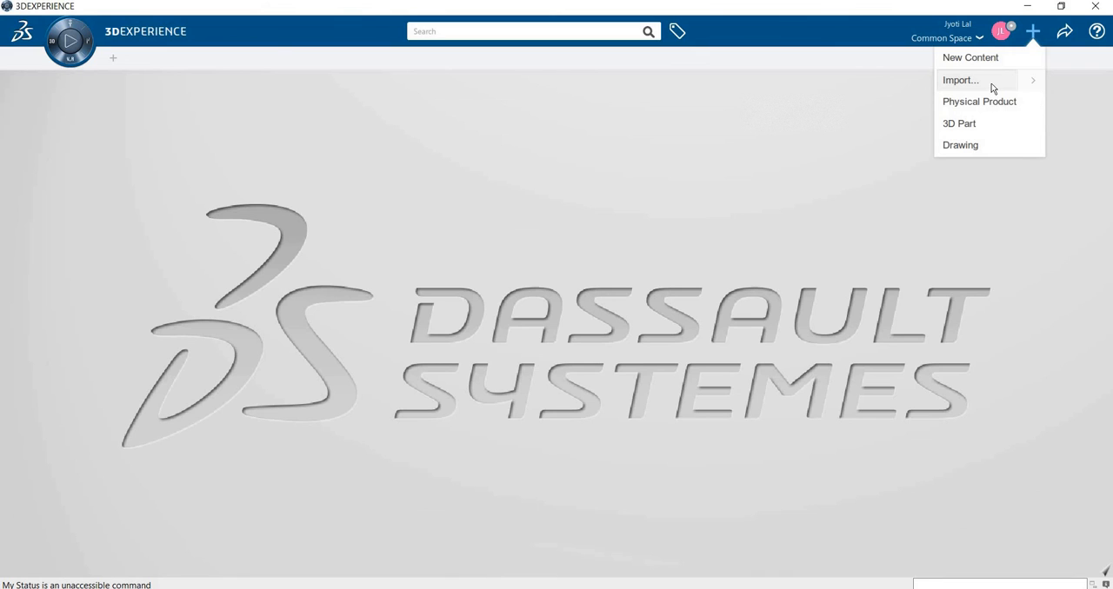
{"action": "mouse_move", "coordinate": [985, 102]}
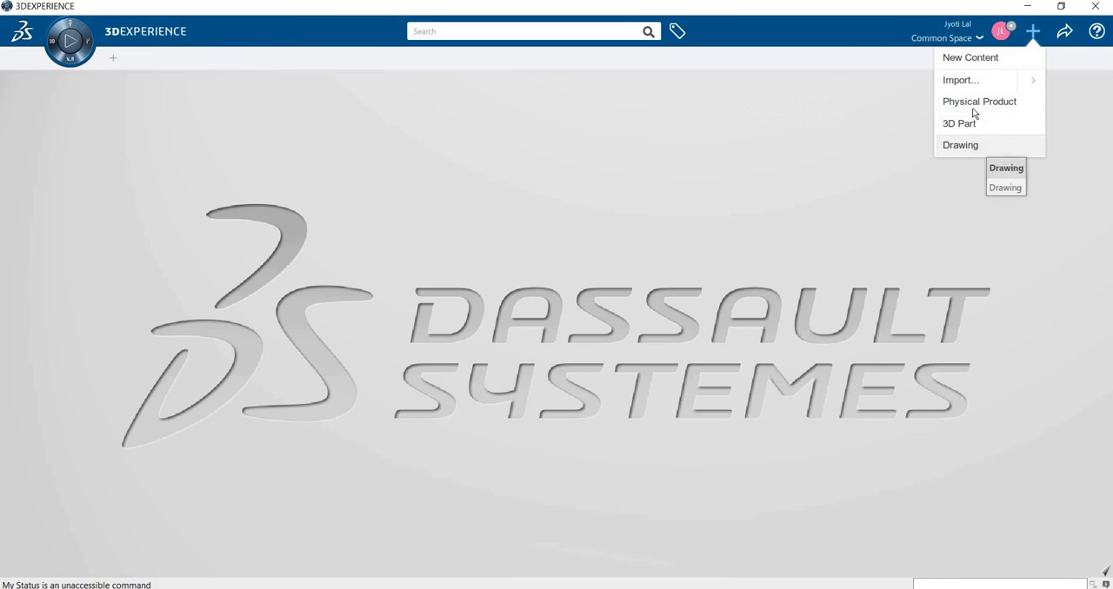
{"action": "mouse_move", "coordinate": [959, 123]}
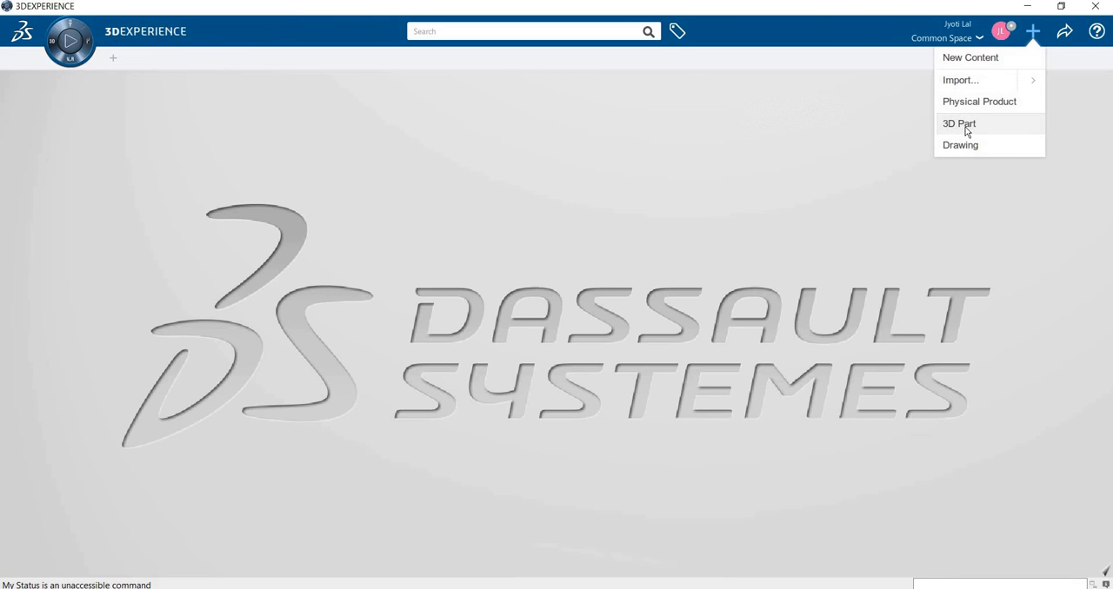
{"action": "mouse_move", "coordinate": [989, 106]}
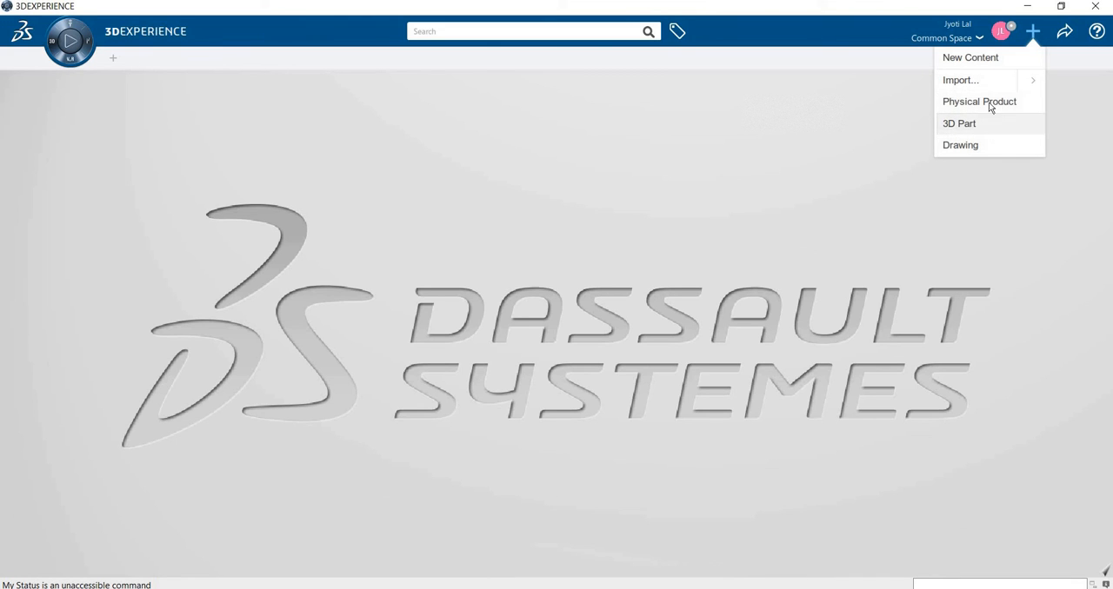
{"action": "mouse_move", "coordinate": [980, 108]}
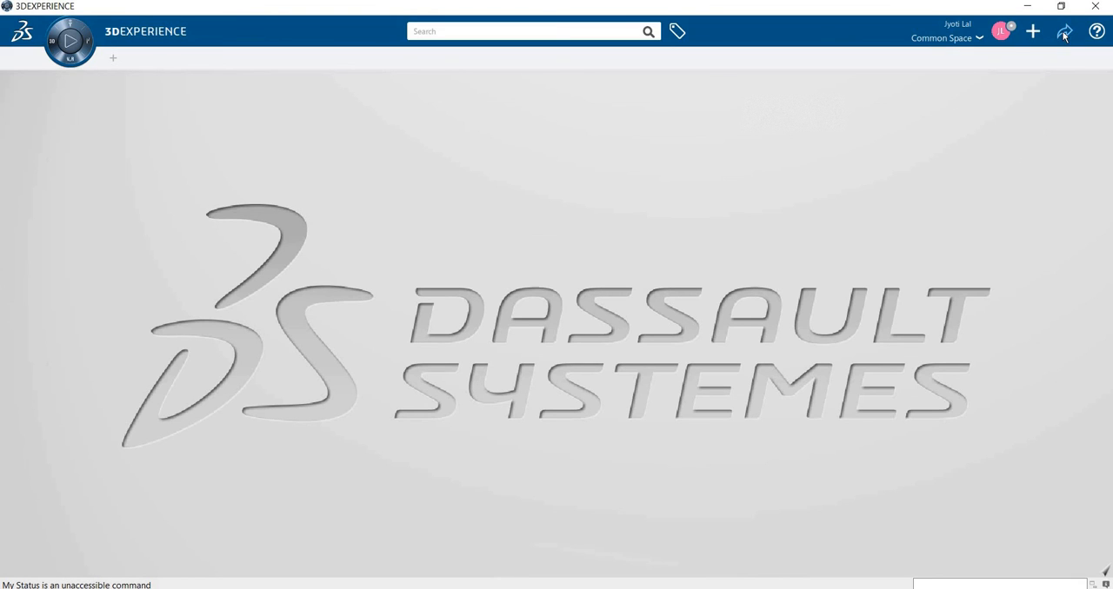
Show the share menu listing Save, Share, 3DMessaging and Export
{"action": "left_click", "coordinate": [1064, 31]}
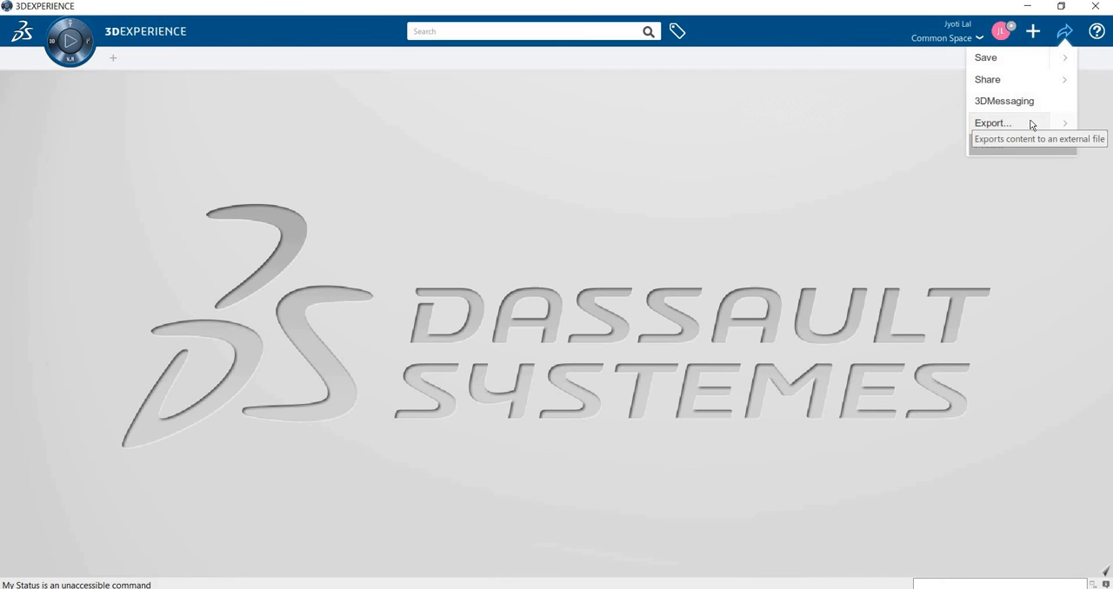
{"action": "mouse_move", "coordinate": [1026, 126]}
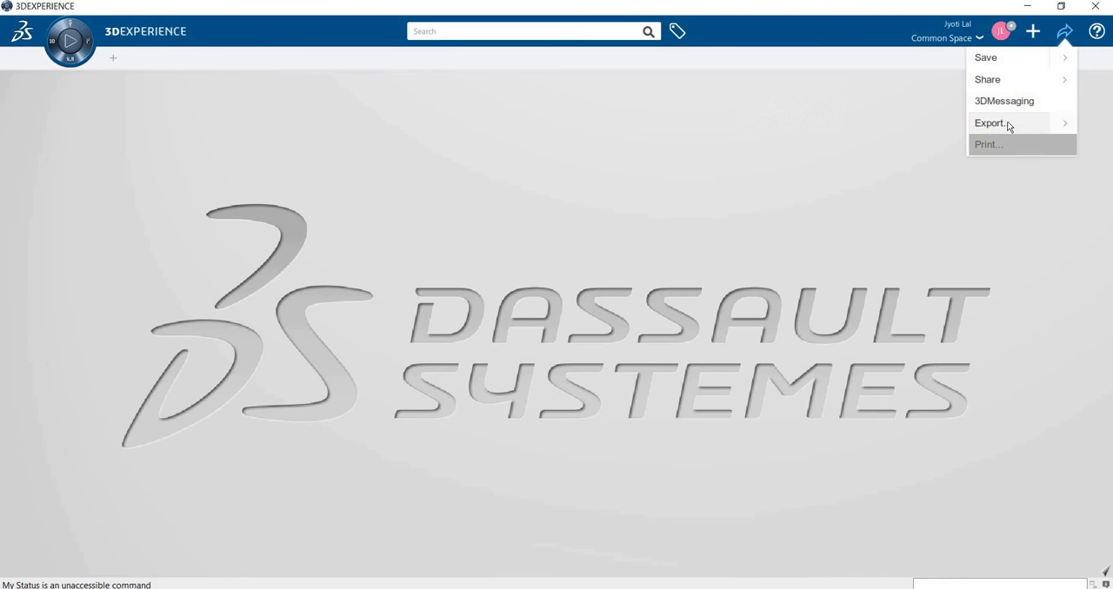
{"action": "mouse_move", "coordinate": [1016, 130]}
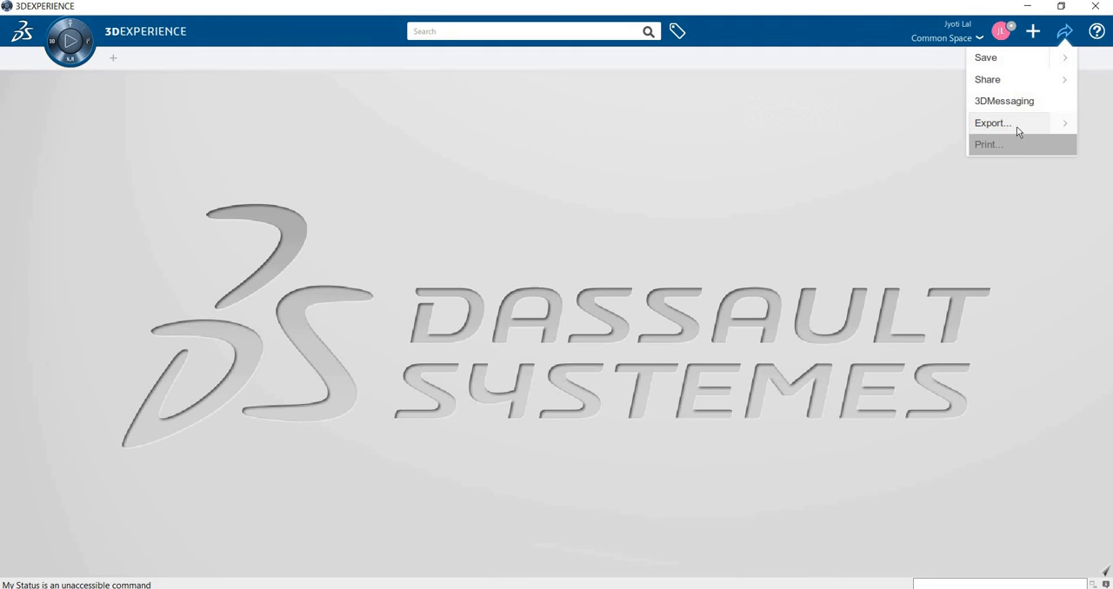
{"action": "mouse_move", "coordinate": [985, 57]}
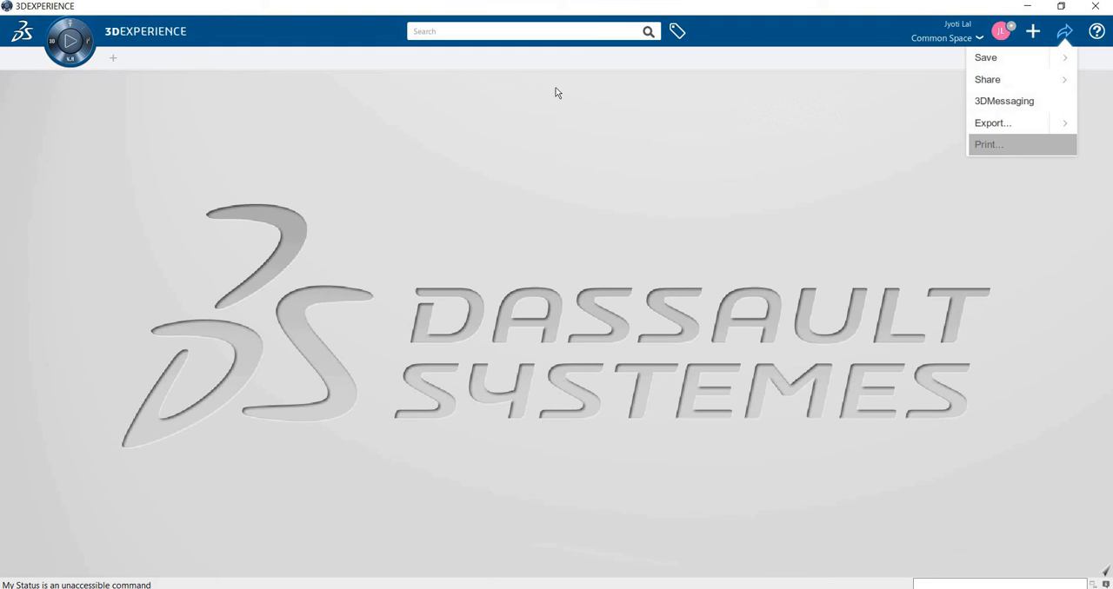
{"action": "mouse_move", "coordinate": [592, 151]}
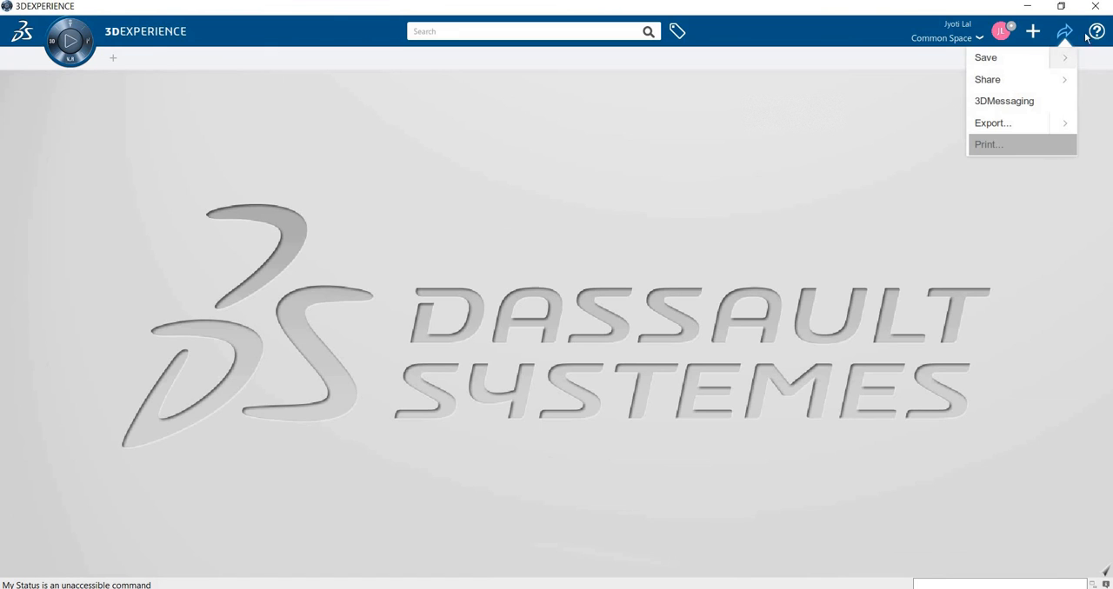
Show the help menu listing Get Started, Help, User's Guides and Tutorials
{"action": "left_click", "coordinate": [1096, 31]}
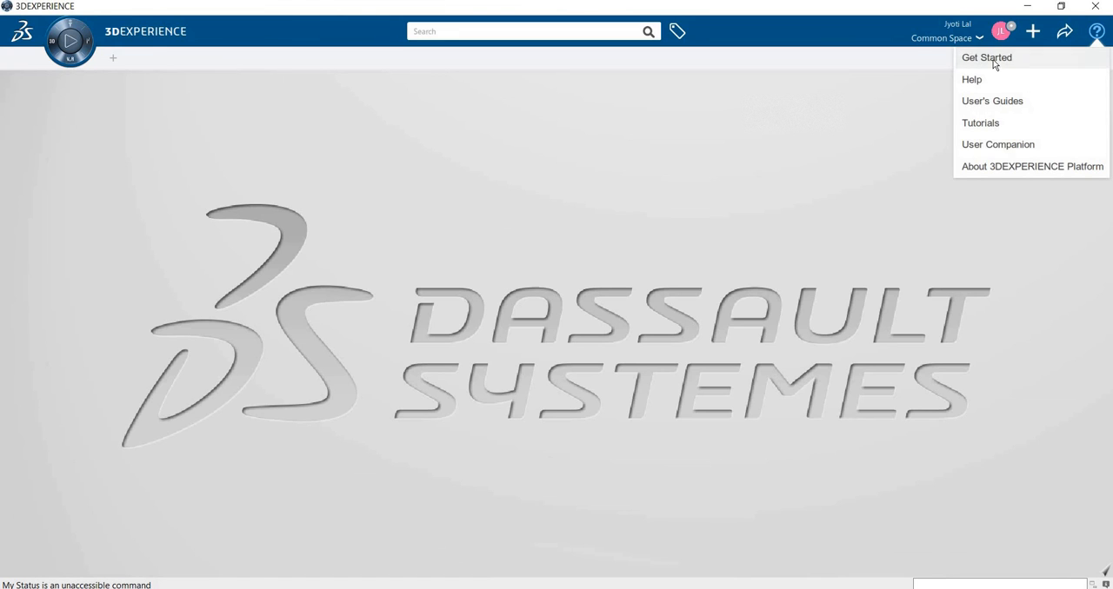
{"action": "mouse_move", "coordinate": [998, 144]}
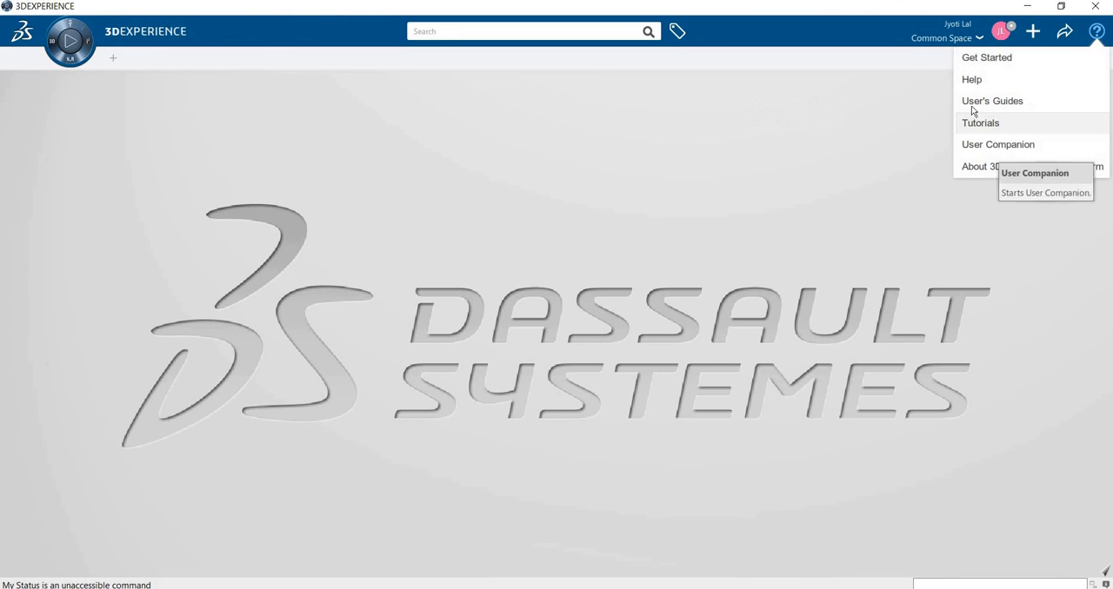
{"action": "mouse_move", "coordinate": [988, 80]}
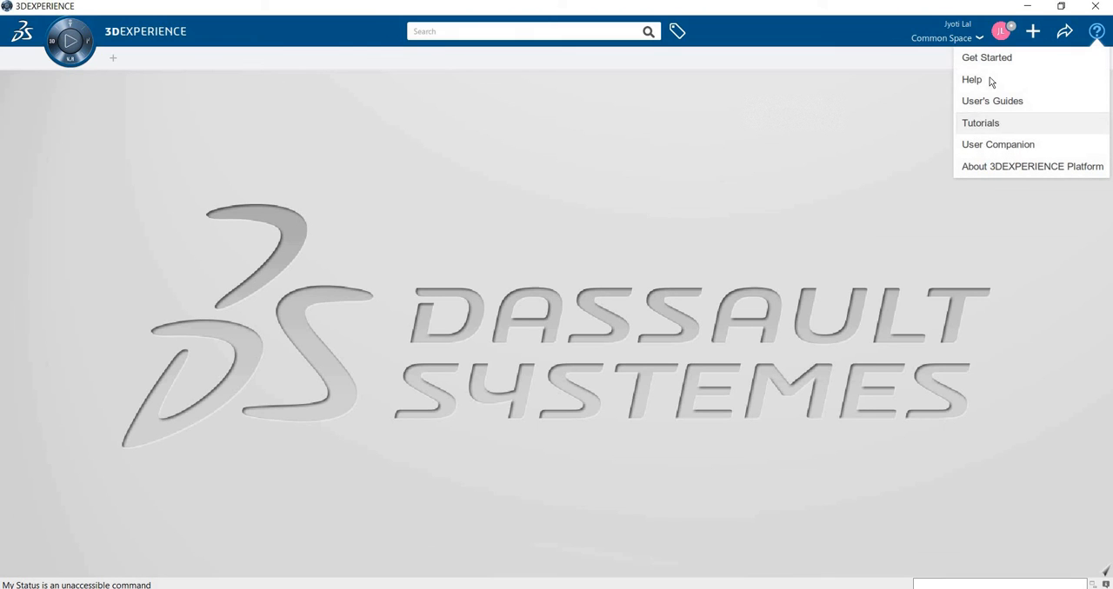
{"action": "mouse_move", "coordinate": [1001, 156]}
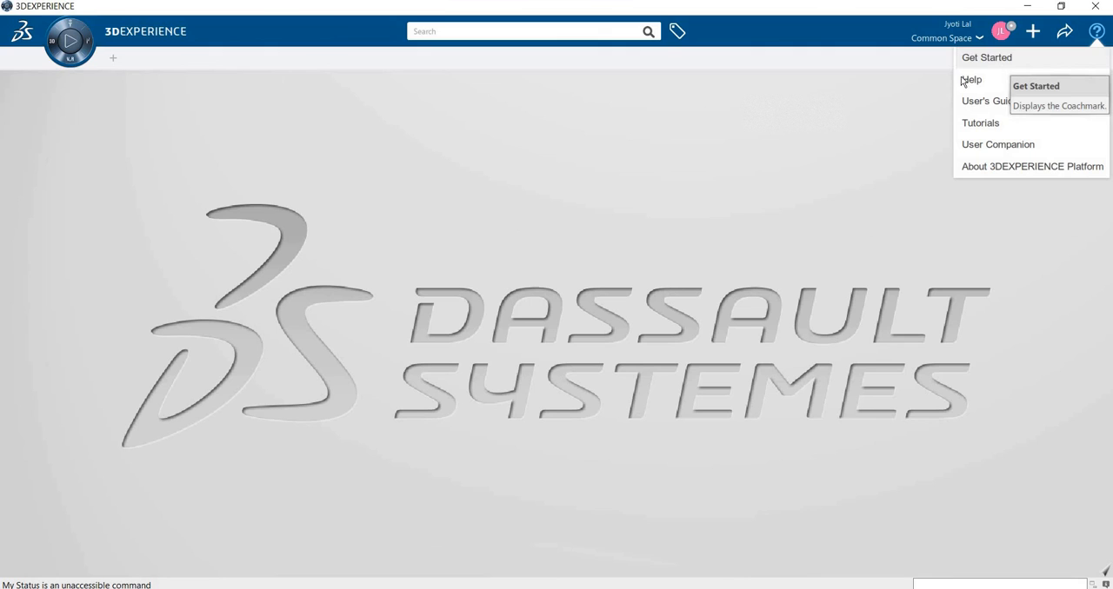
{"action": "mouse_move", "coordinate": [999, 140]}
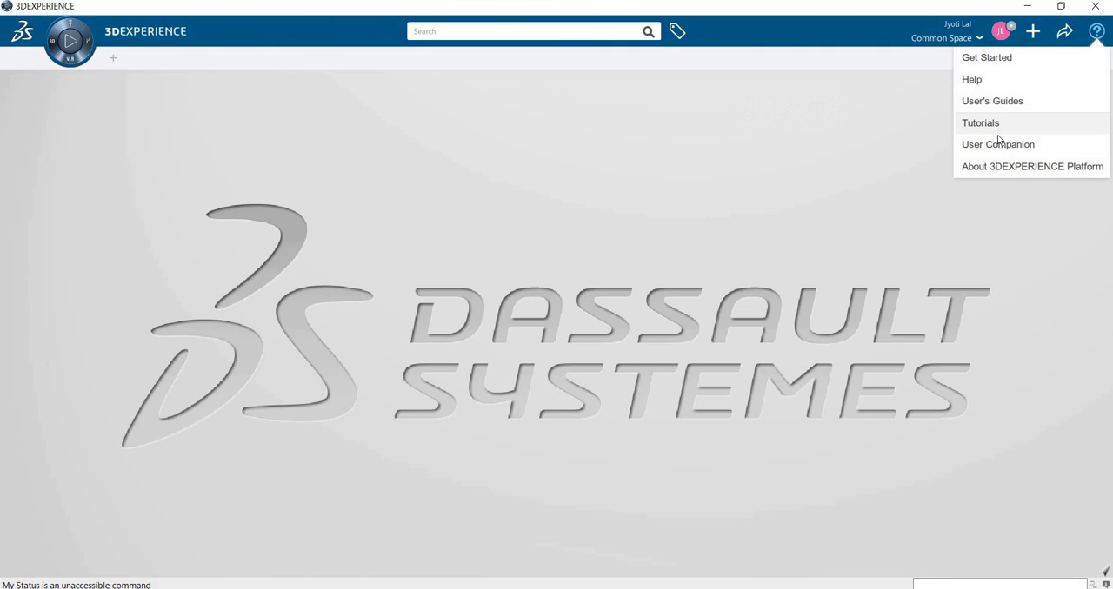
{"action": "mouse_move", "coordinate": [1004, 122]}
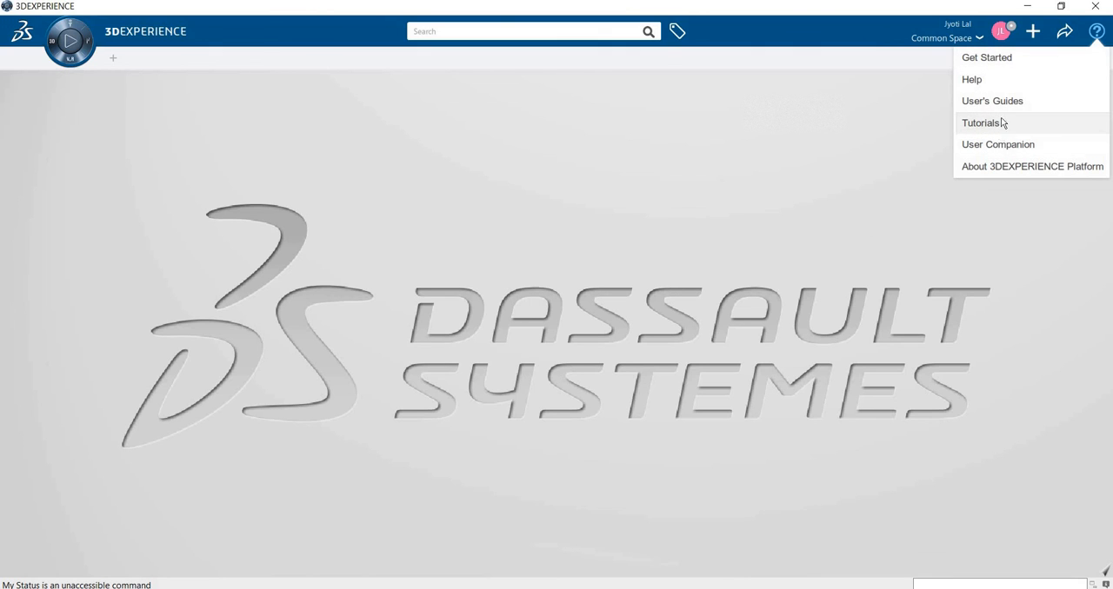
{"action": "mouse_move", "coordinate": [782, 243]}
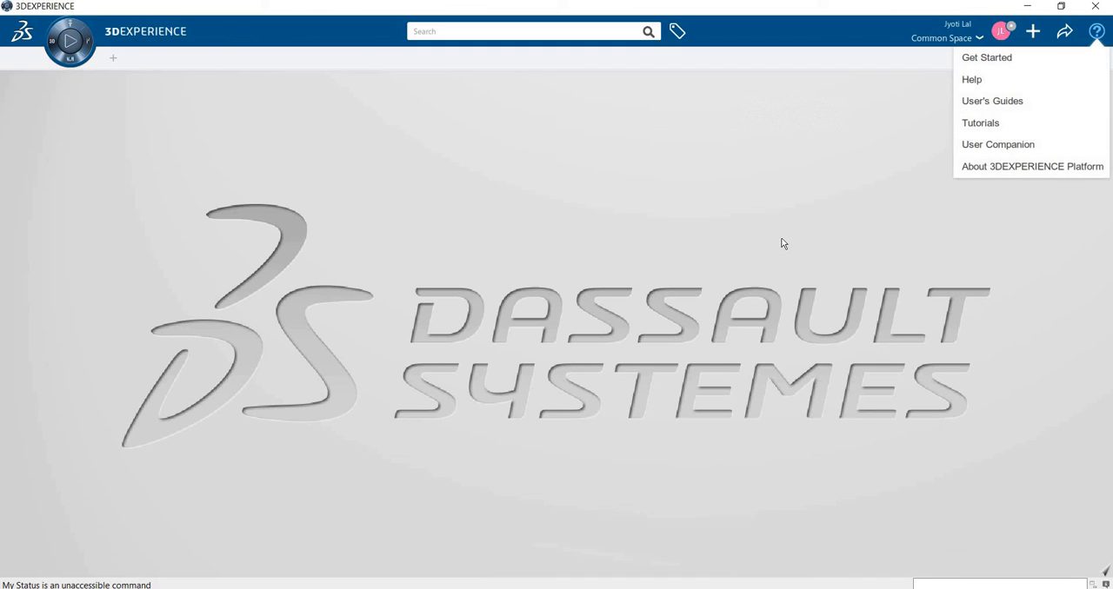
{"action": "mouse_move", "coordinate": [1032, 166]}
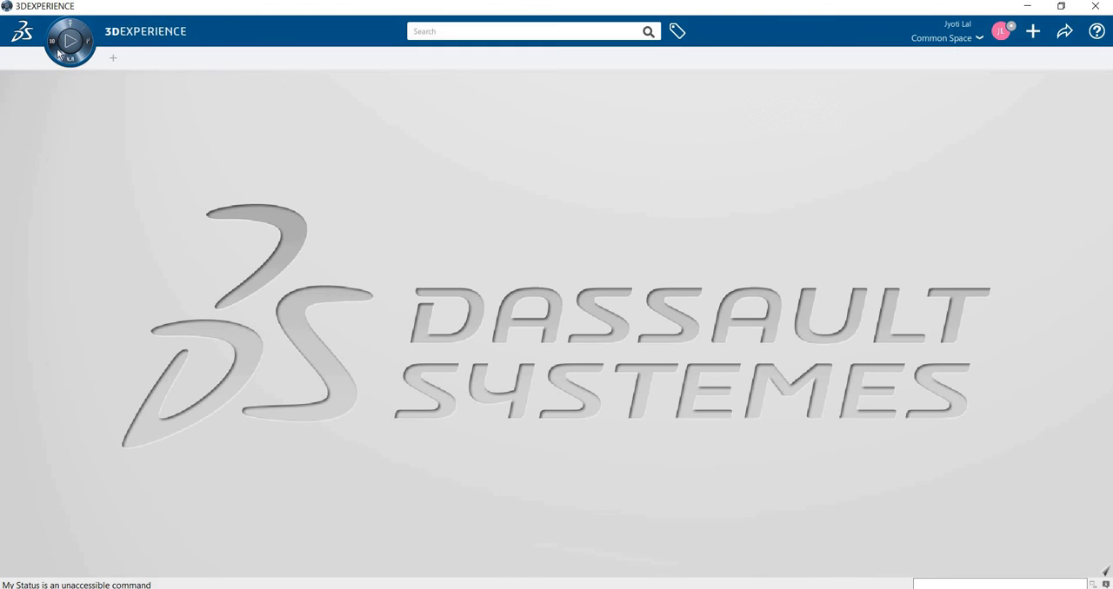
Open the compass Roles & Apps panel scrolled down to the favorite CATIA apps
{"action": "left_click", "coordinate": [70, 53]}
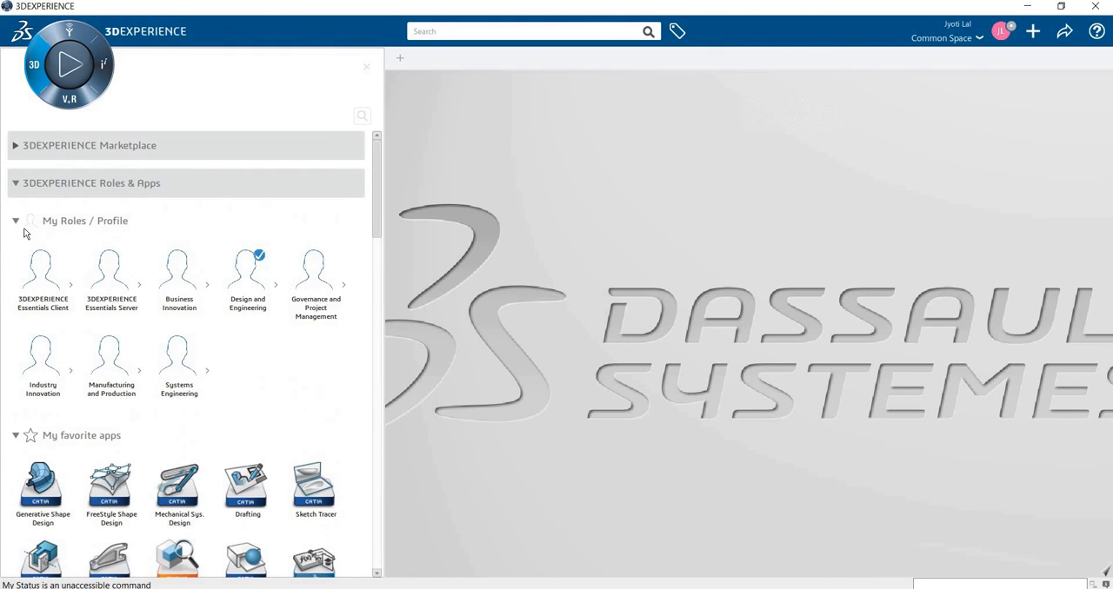
{"action": "scroll", "scroll_direction": "down", "scroll_amount": 3}
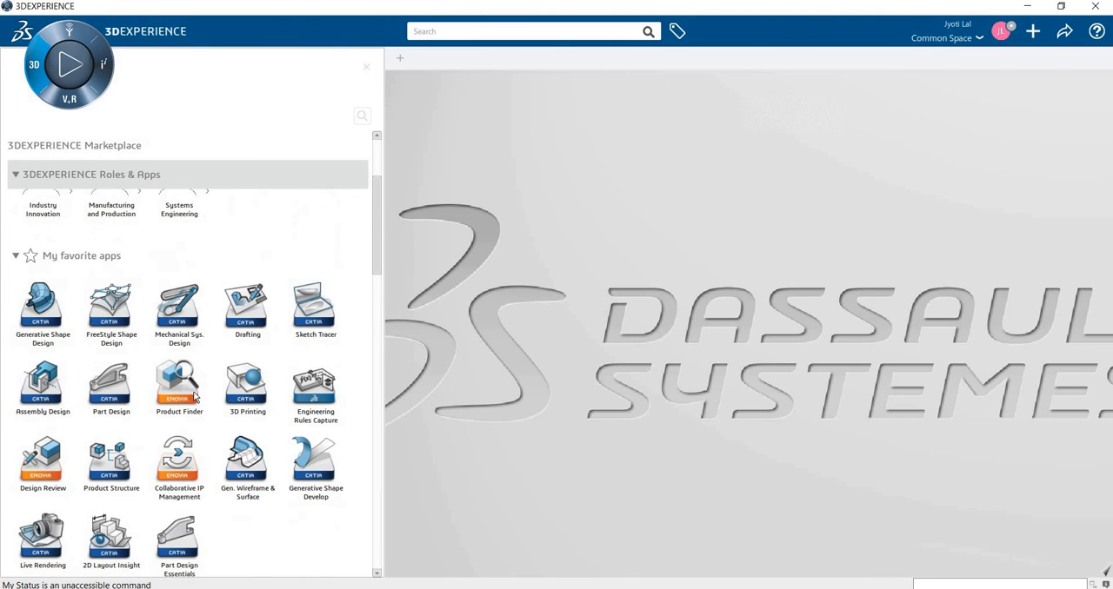
{"action": "mouse_move", "coordinate": [179, 387]}
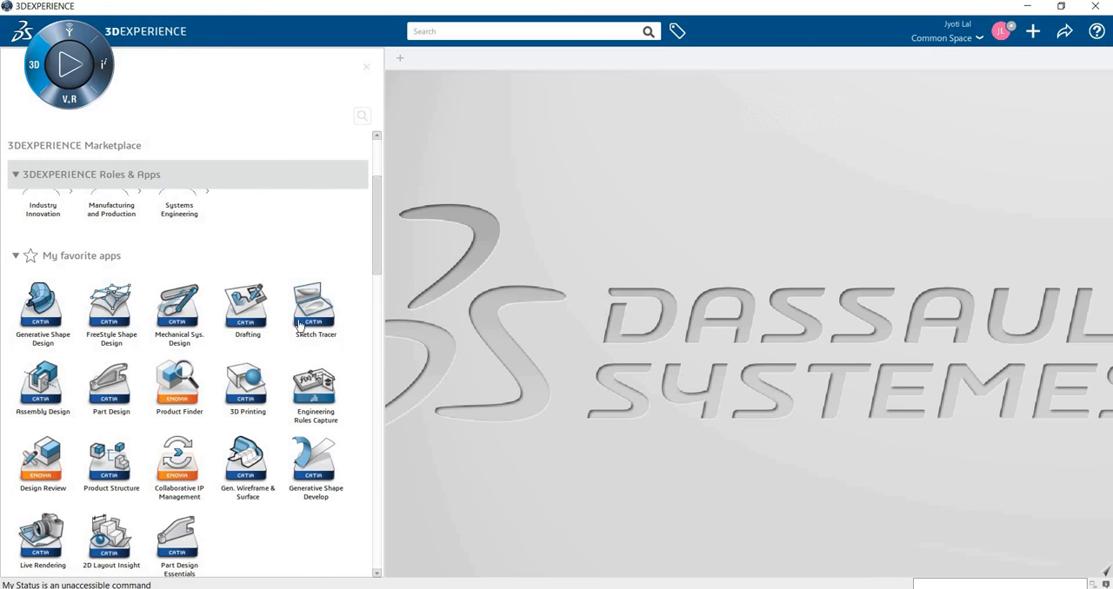
{"action": "mouse_move", "coordinate": [340, 259]}
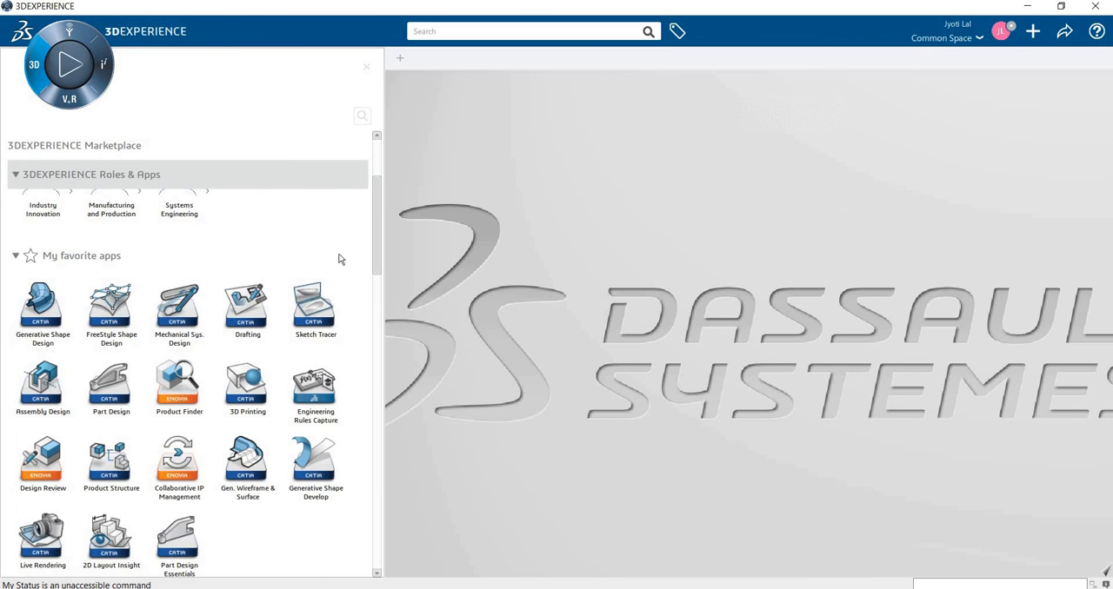
{"action": "mouse_move", "coordinate": [394, 215]}
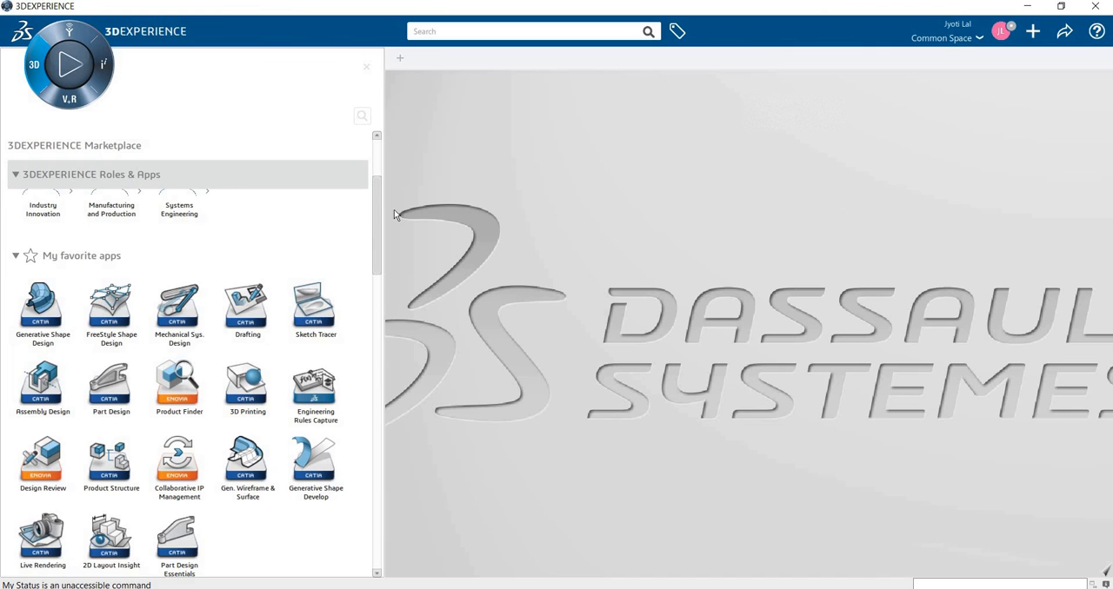
{"action": "mouse_move", "coordinate": [224, 315]}
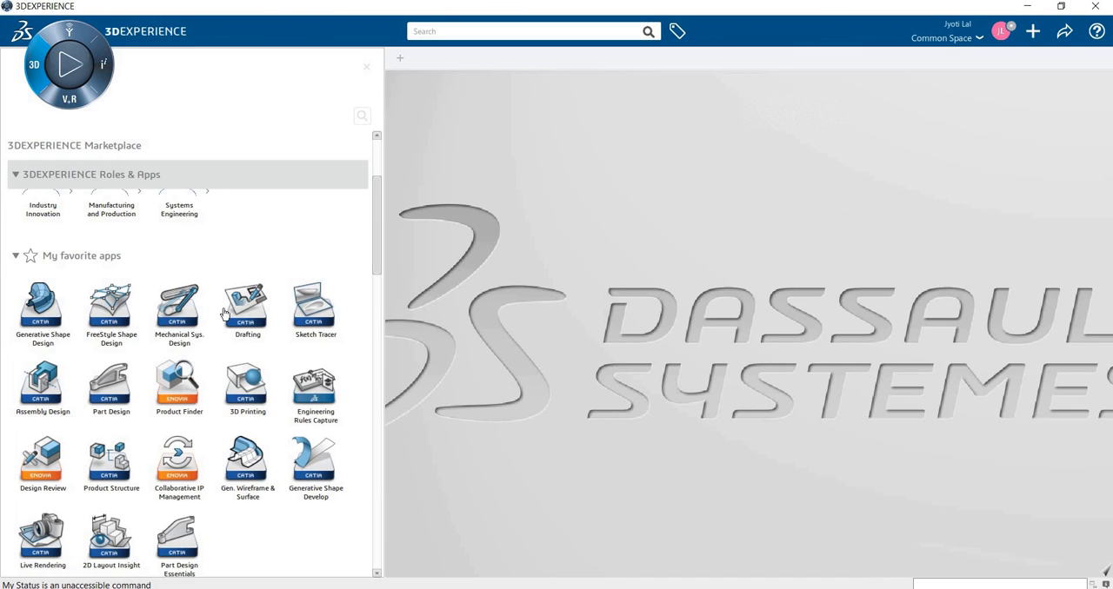
{"action": "mouse_move", "coordinate": [247, 308]}
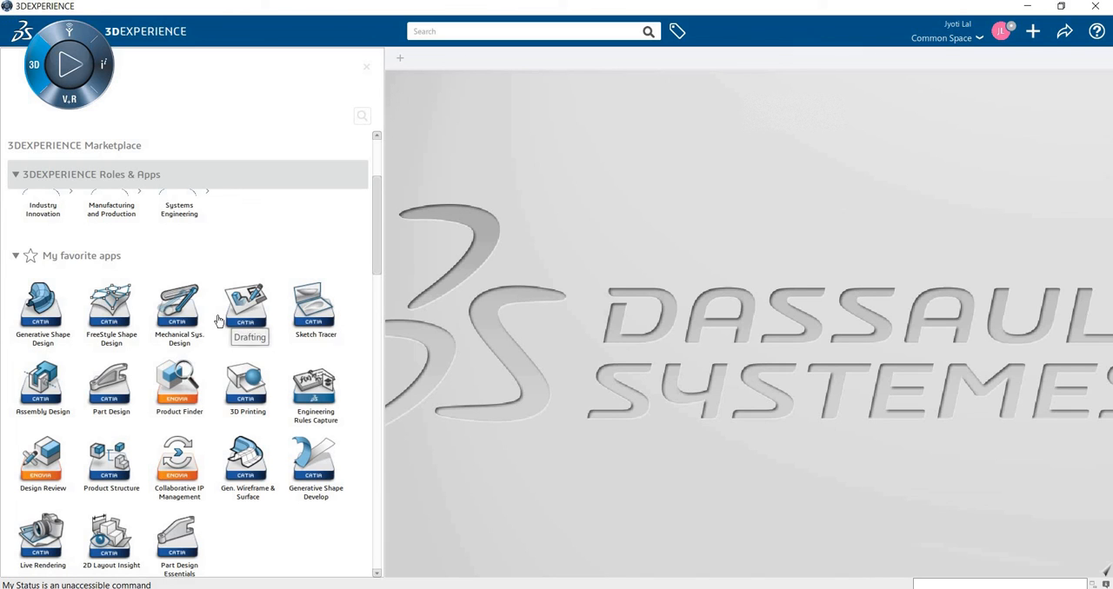
{"action": "scroll", "scroll_direction": "down", "scroll_amount": 3}
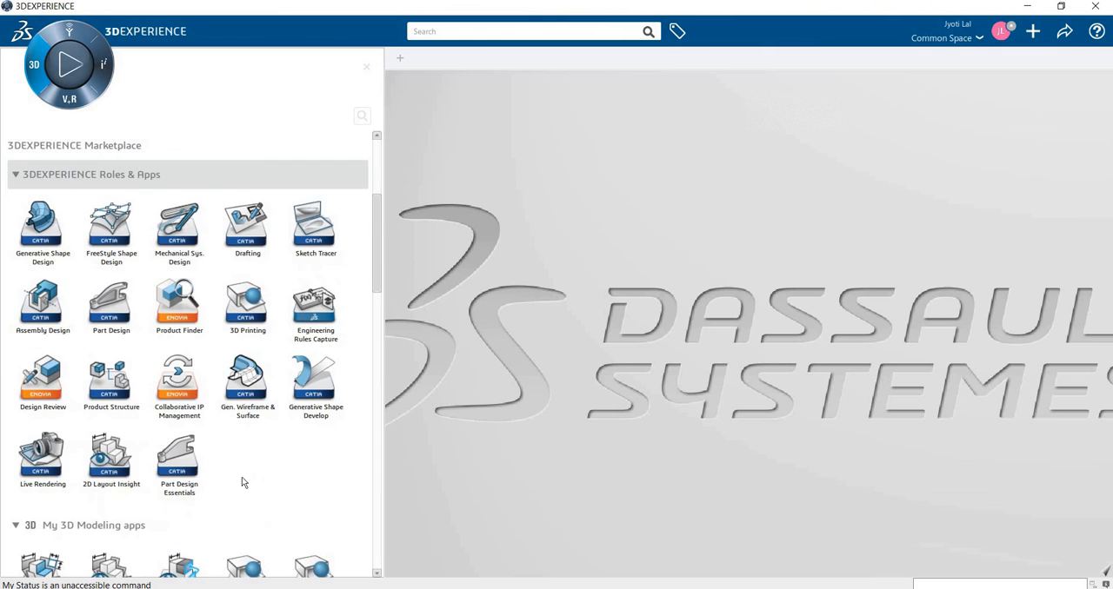
{"action": "scroll", "scroll_direction": "down", "scroll_amount": 3}
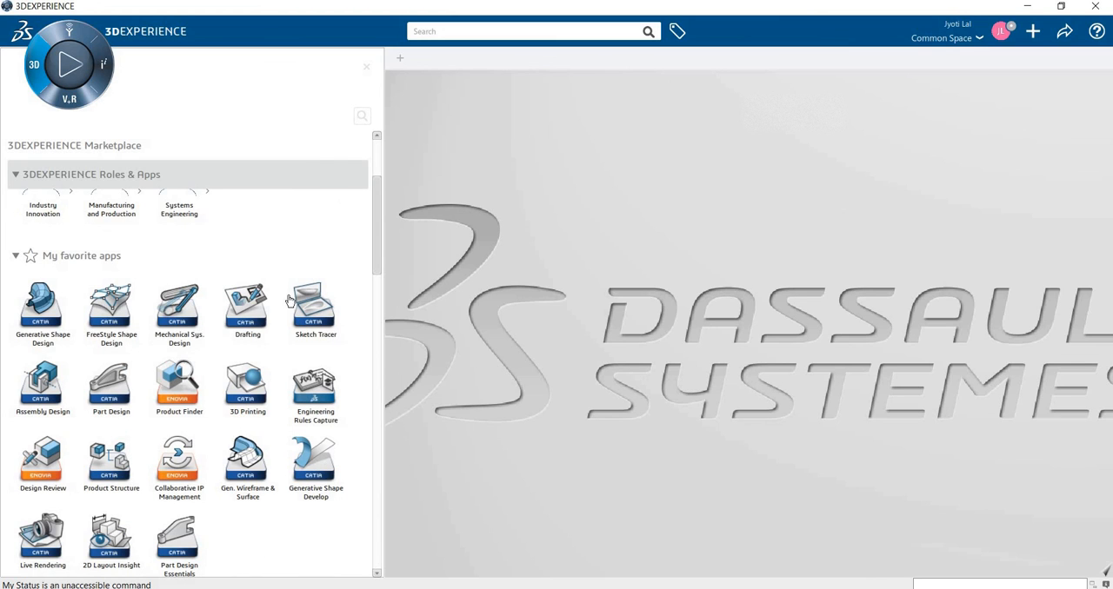
{"action": "scroll", "scroll_direction": "down", "scroll_amount": 3}
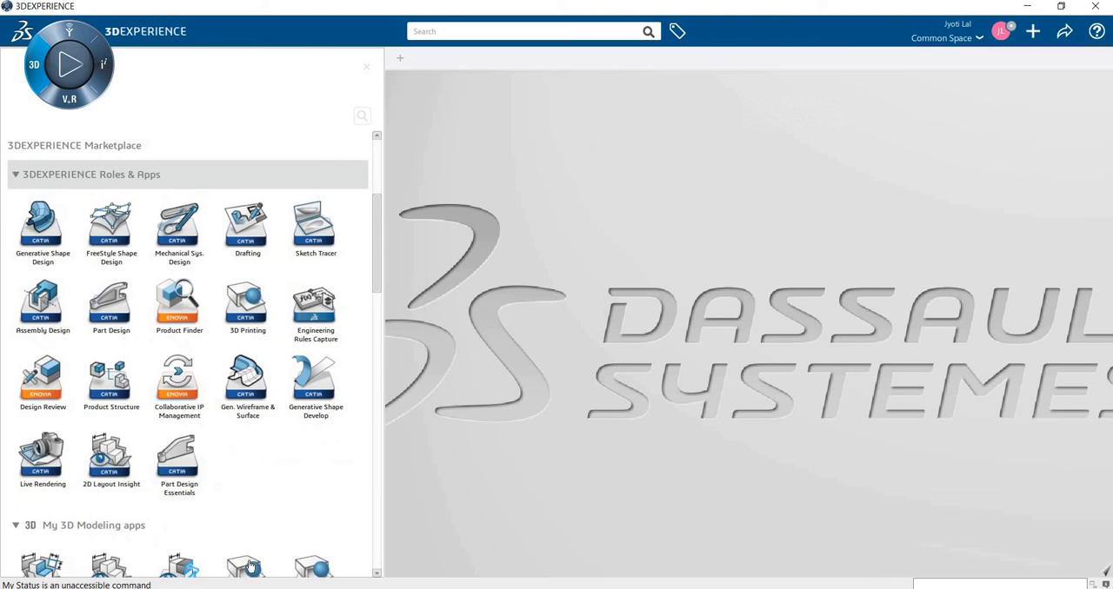
Drag 3D Annotation Insight from My 3D Modeling apps into My favorite apps
{"action": "scroll", "scroll_direction": "down", "scroll_amount": 3}
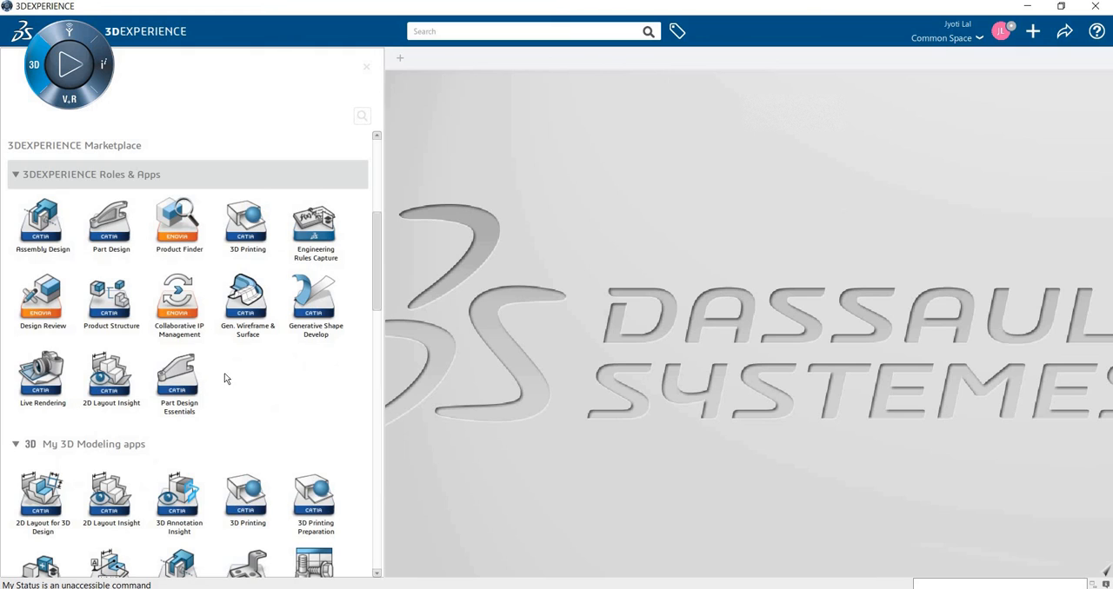
{"action": "mouse_move", "coordinate": [248, 495]}
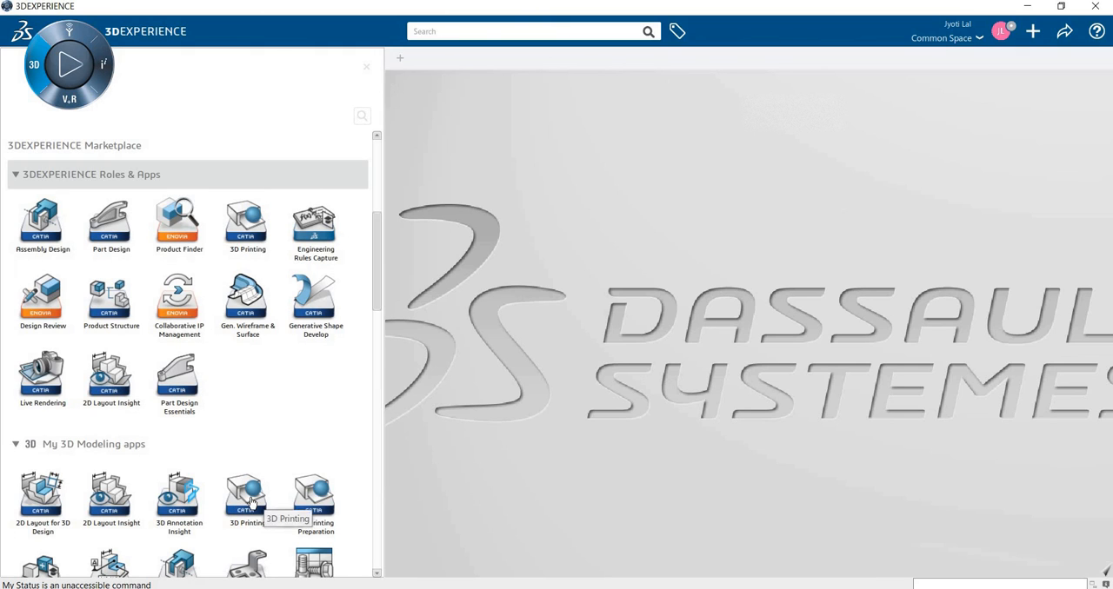
{"action": "mouse_move", "coordinate": [246, 496]}
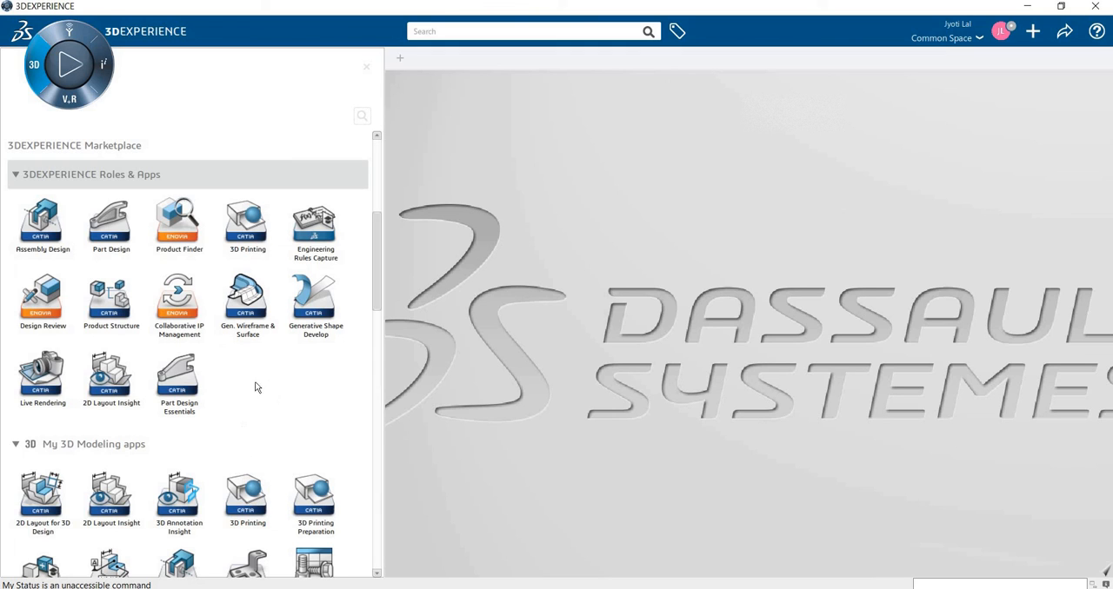
{"action": "mouse_move", "coordinate": [247, 497]}
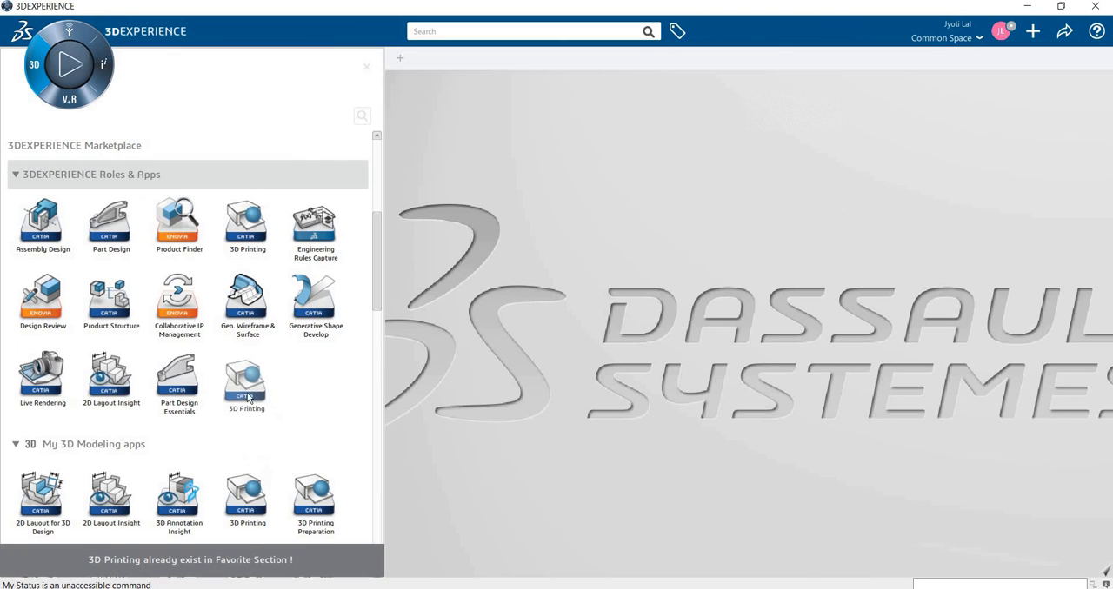
{"action": "scroll", "scroll_direction": "up", "scroll_amount": 3}
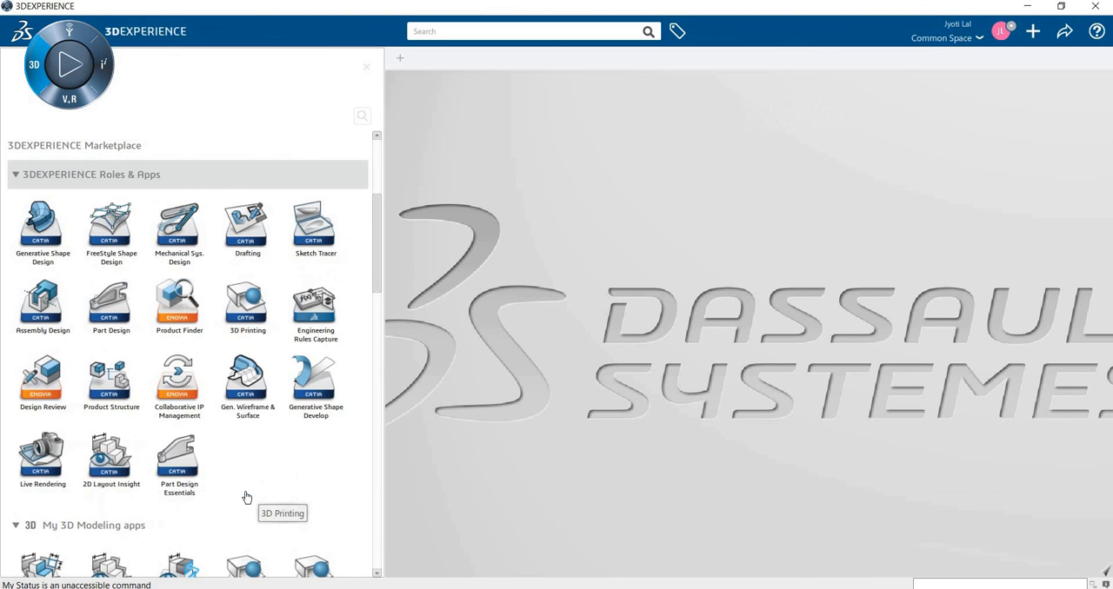
{"action": "scroll", "scroll_direction": "down", "scroll_amount": 3}
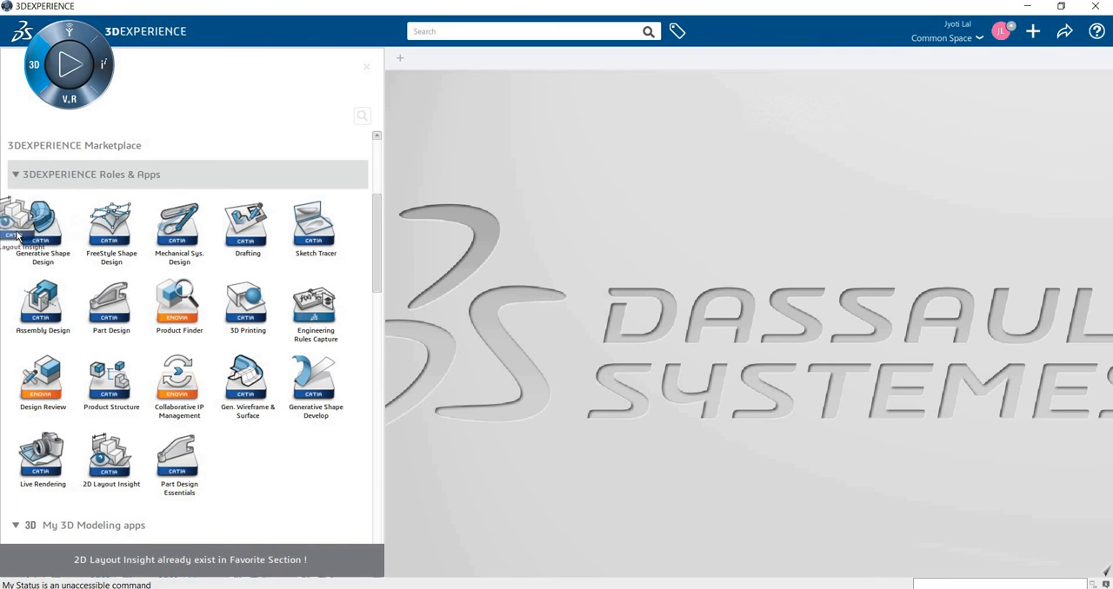
{"action": "mouse_move", "coordinate": [178, 457]}
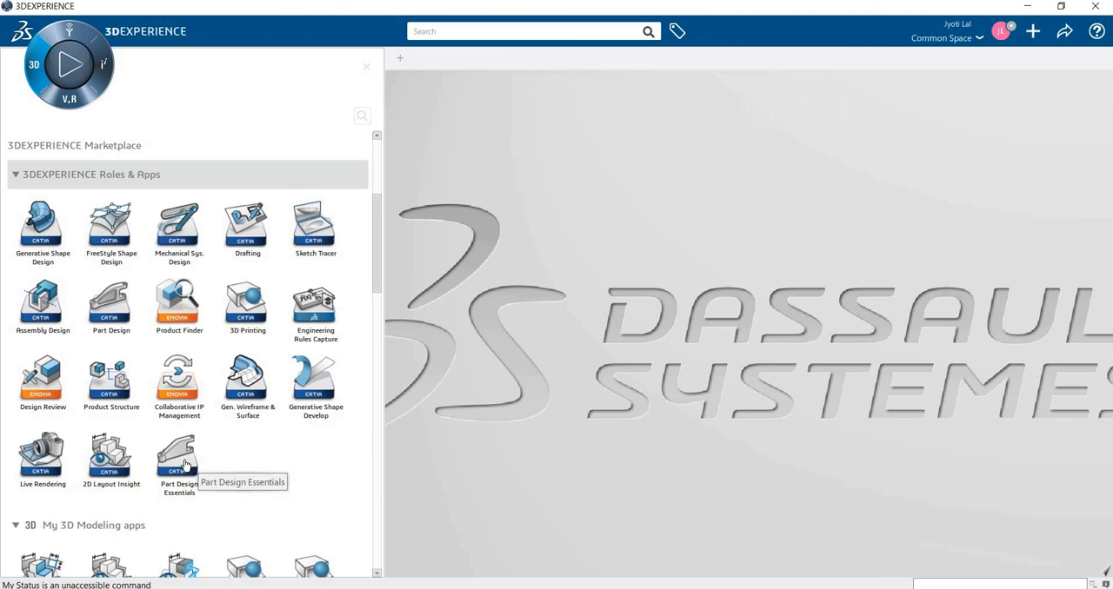
{"action": "left_click_drag", "start_coordinate": [179, 452], "coordinate": [281, 117]}
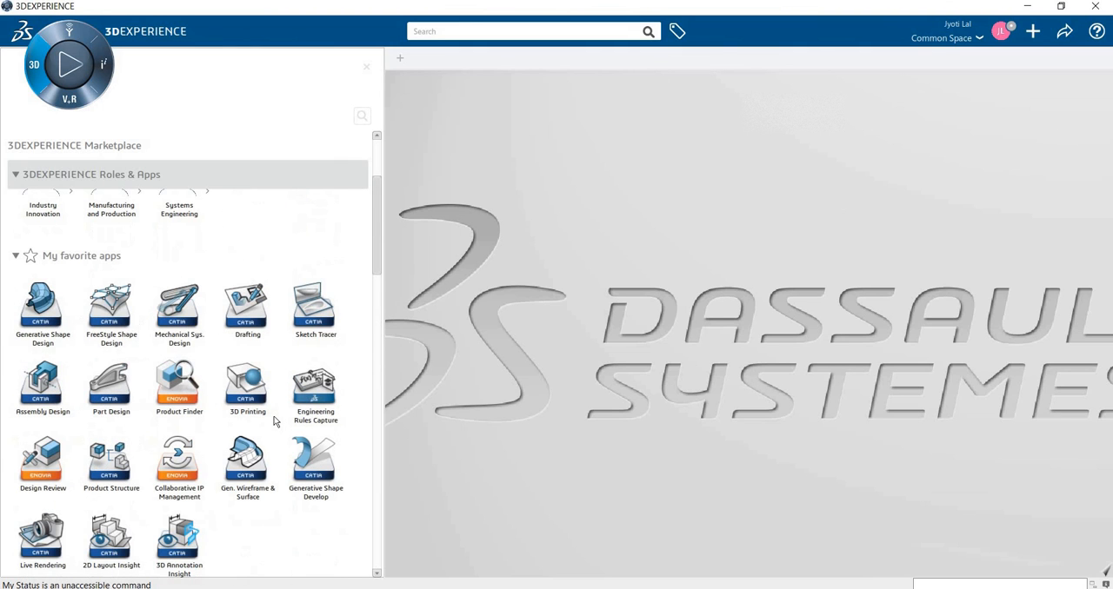
{"action": "mouse_move", "coordinate": [178, 461]}
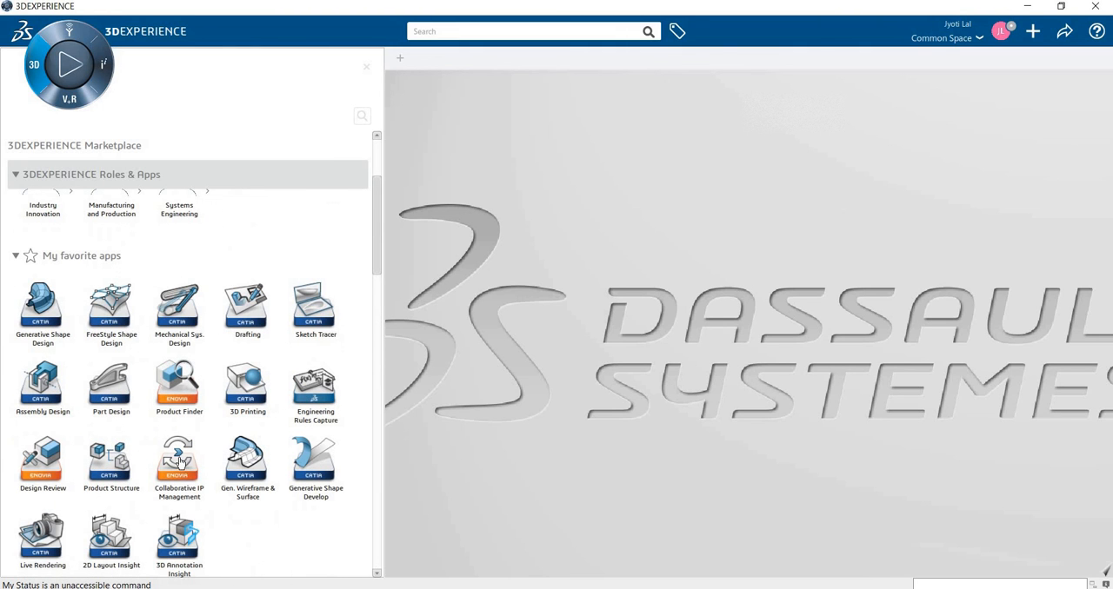